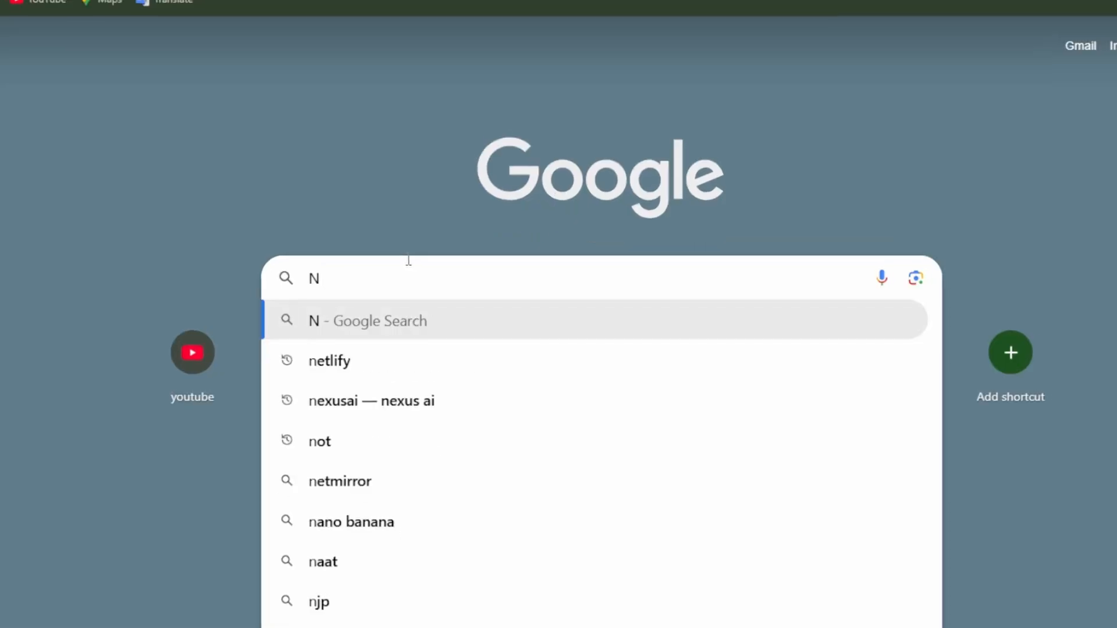
Search Google for 'NexusAI website template' and open the Framer Marketplace listing.
{"action": "type", "text": "exusAI website template"}
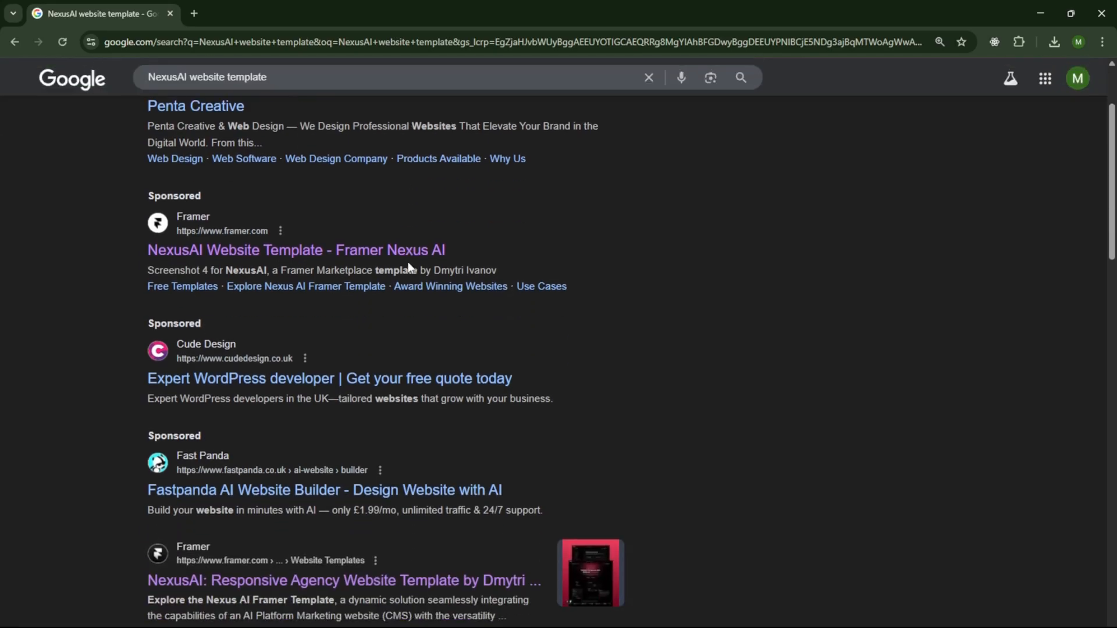
{"action": "scroll", "scroll_direction": "down", "scroll_amount": 3}
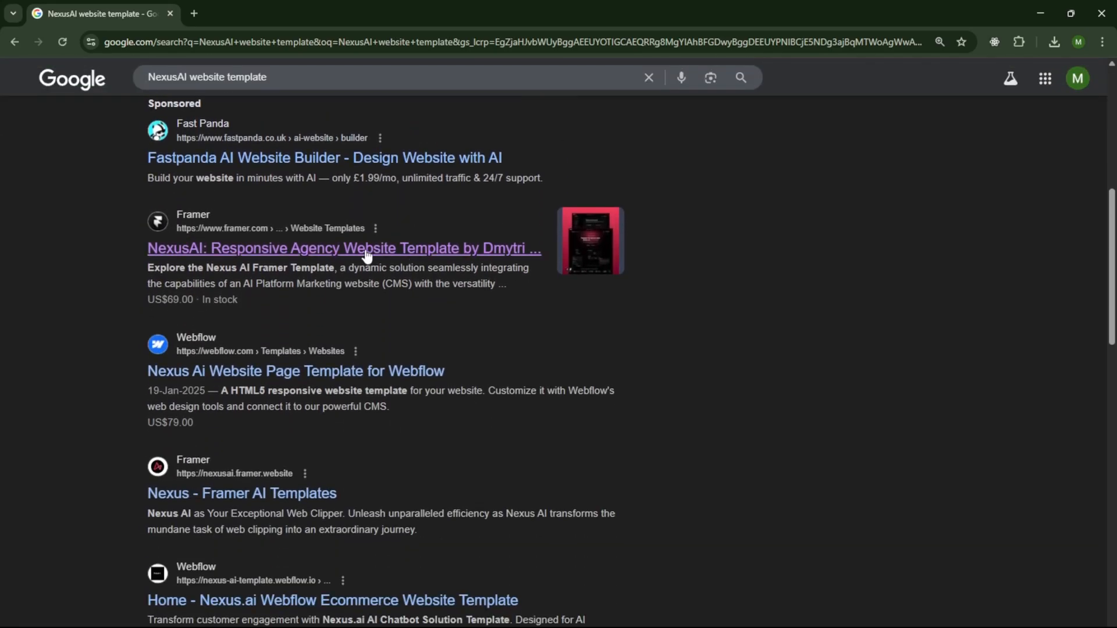
{"action": "left_click", "coordinate": [344, 248]}
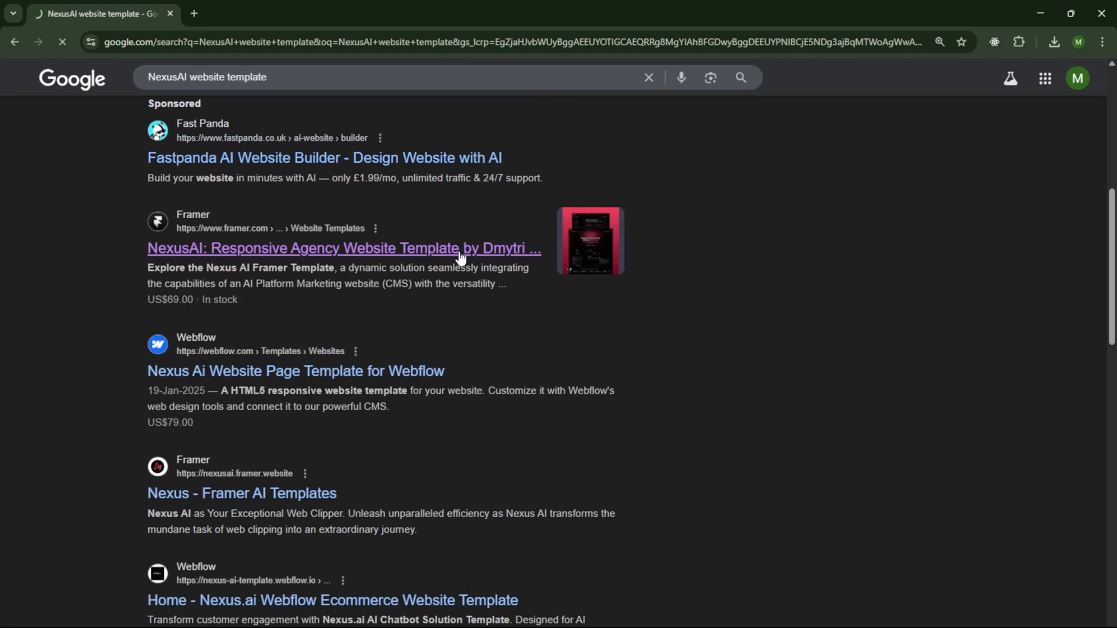
{"action": "left_click", "coordinate": [343, 248]}
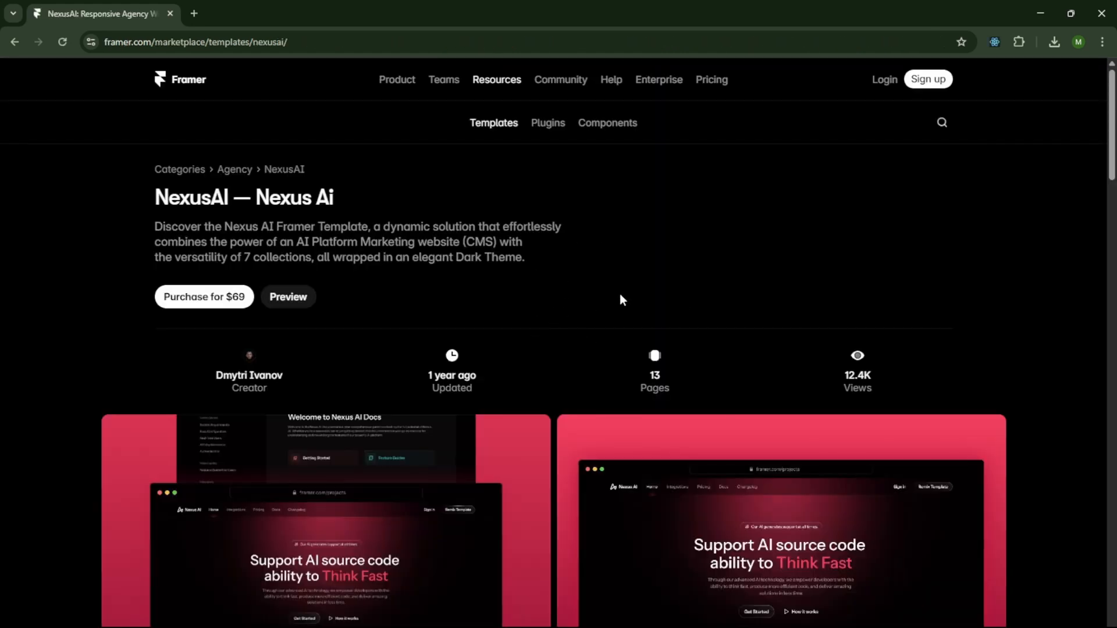
Browse down the $69 NexusAI template page and return to the top.
{"action": "scroll", "scroll_direction": "down", "scroll_amount": 3}
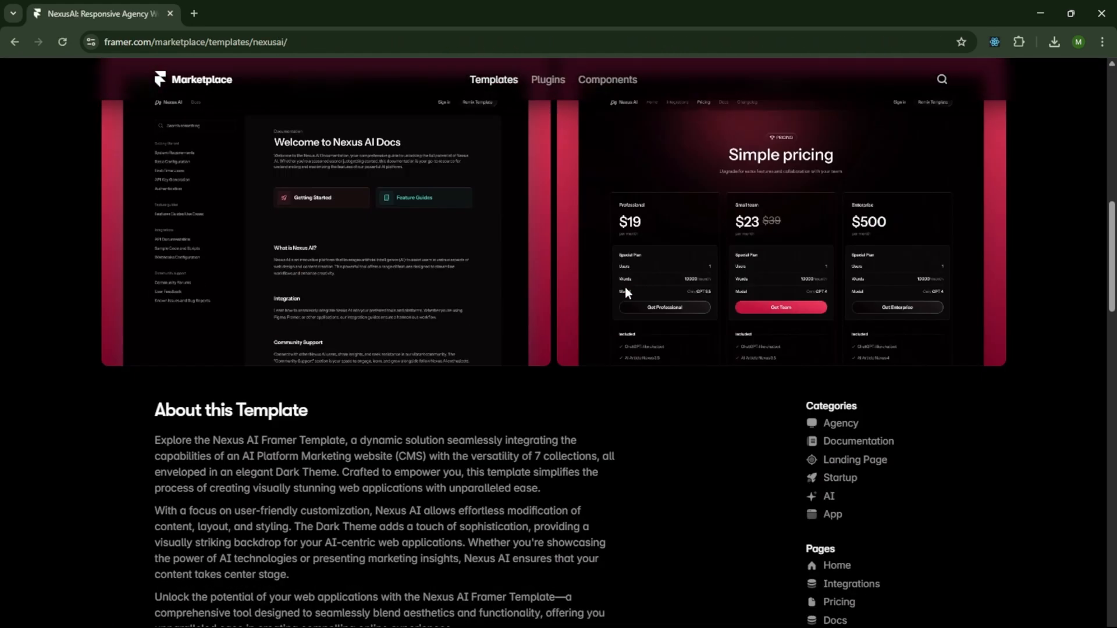
{"action": "scroll", "scroll_direction": "down", "scroll_amount": 3}
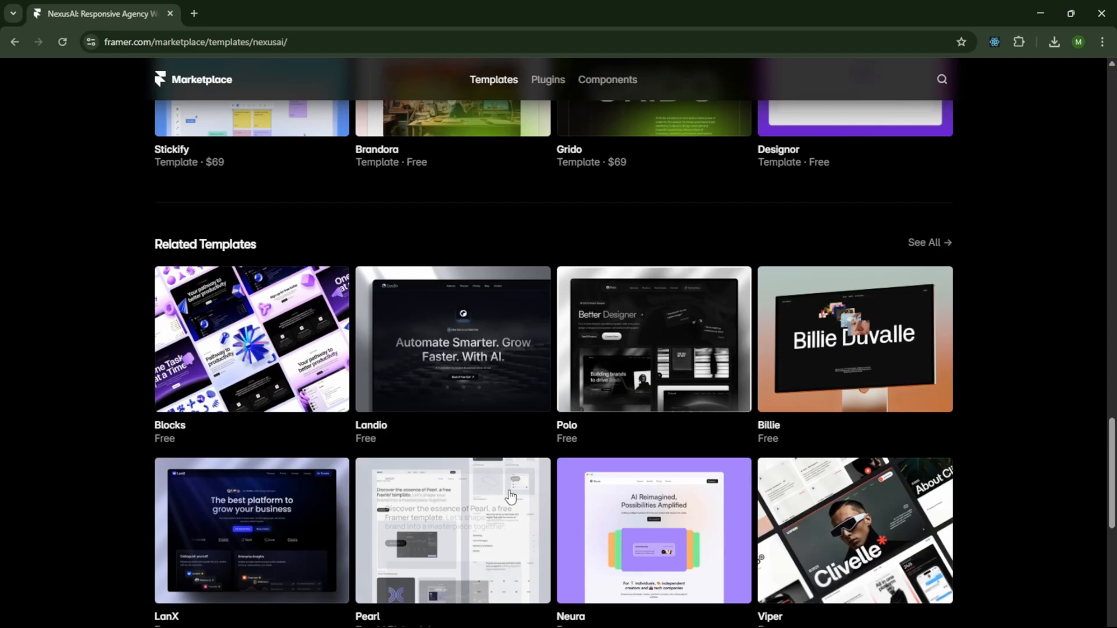
{"action": "scroll", "scroll_direction": "up", "scroll_amount": 3}
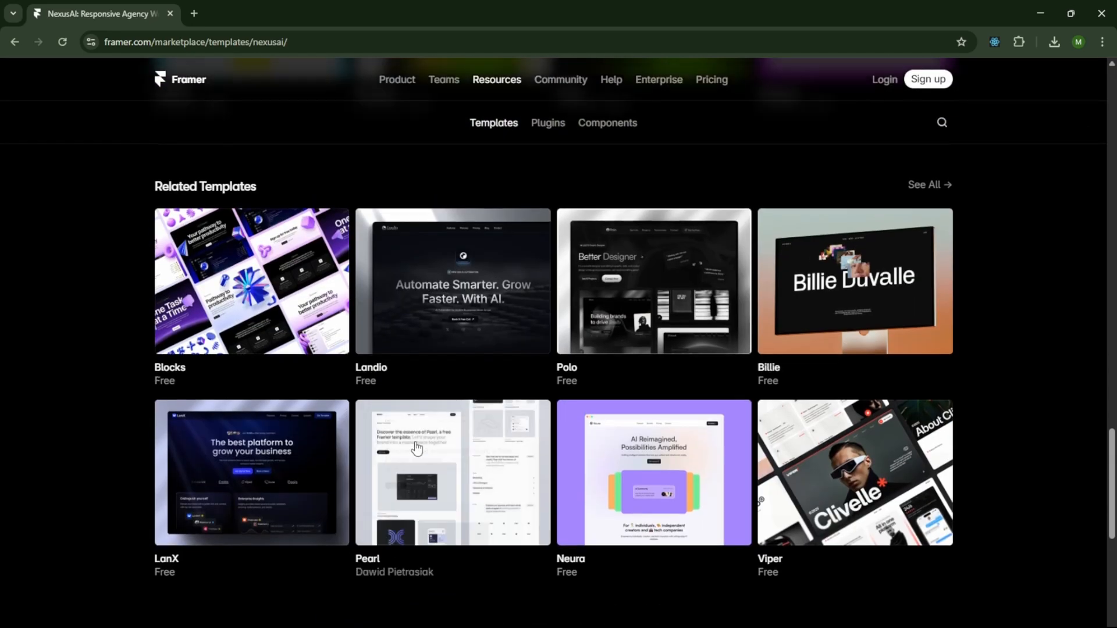
{"action": "scroll", "scroll_direction": "up", "scroll_amount": 3}
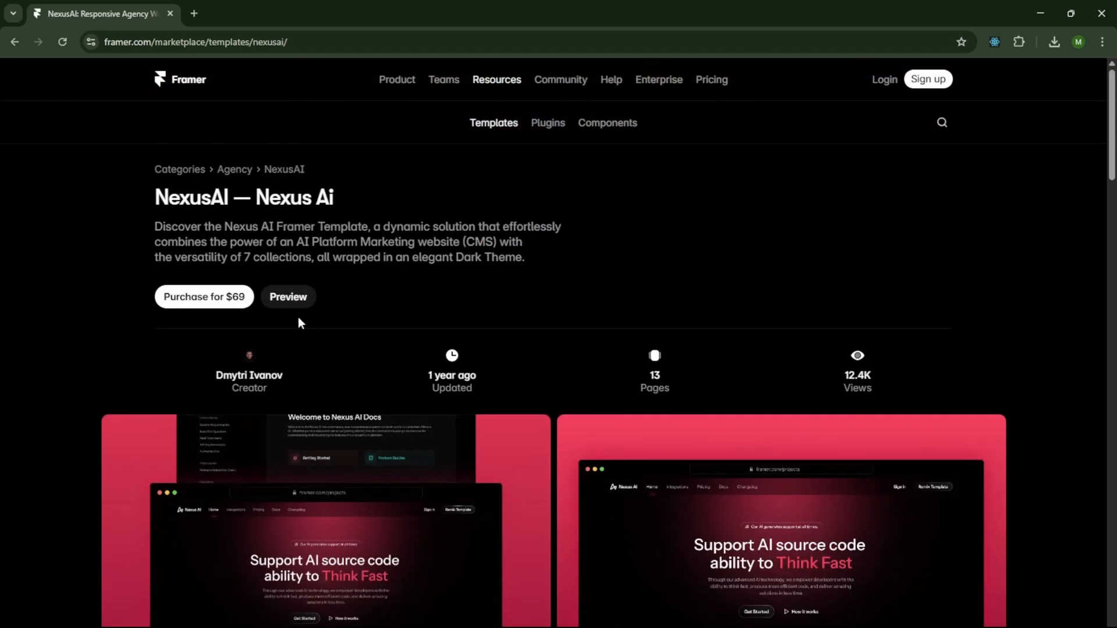
{"action": "left_click", "coordinate": [287, 297]}
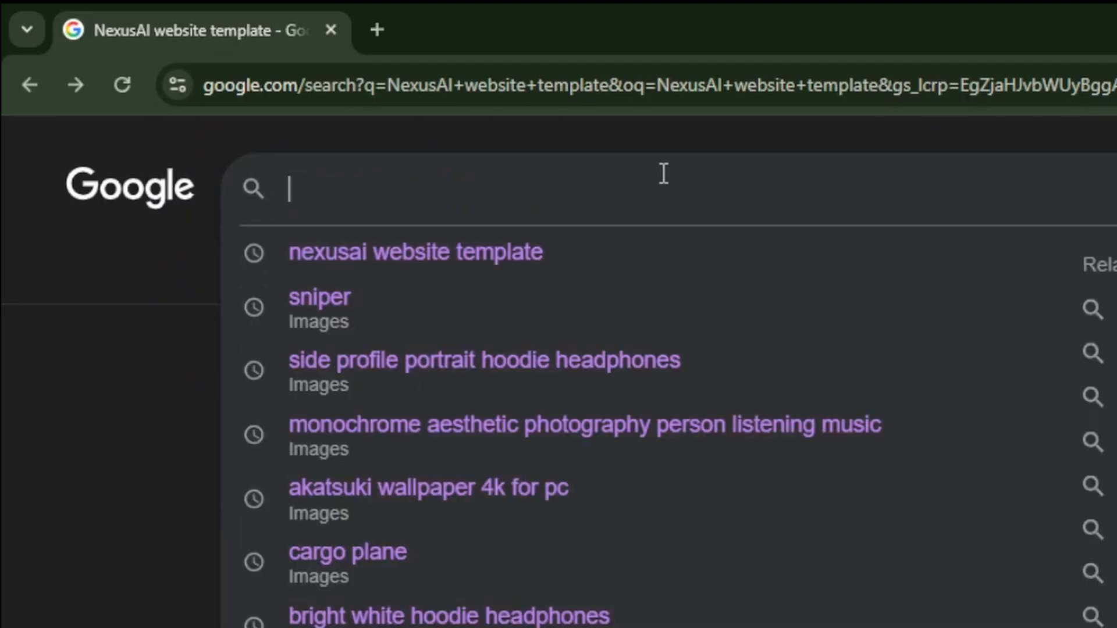
Find the free 'Crimzon ai Saas Agency Template' on Framer, open its live preview and screenshot it.
{"action": "type", "text": "Crimzon ai"}
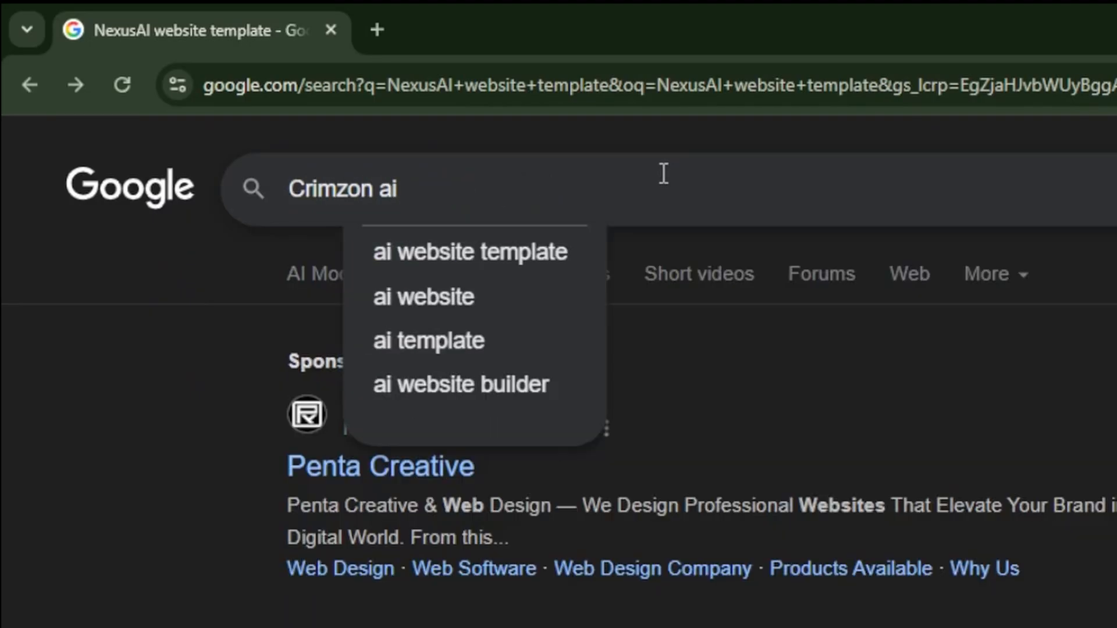
{"action": "type", "text": "Saas Agency Templ"}
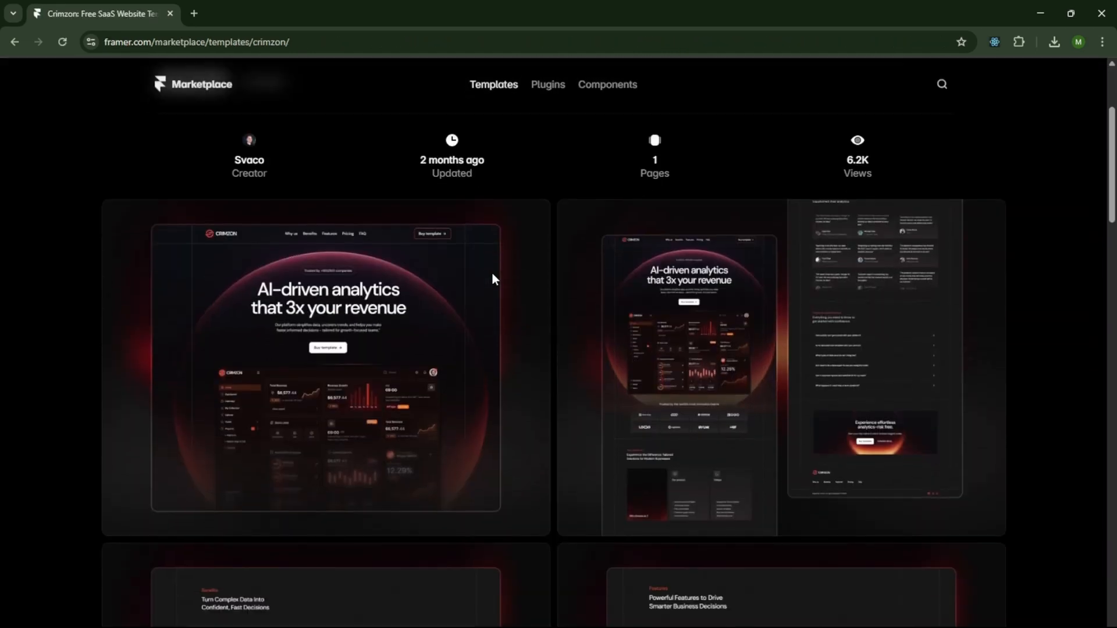
{"action": "scroll", "scroll_direction": "up", "scroll_amount": 3}
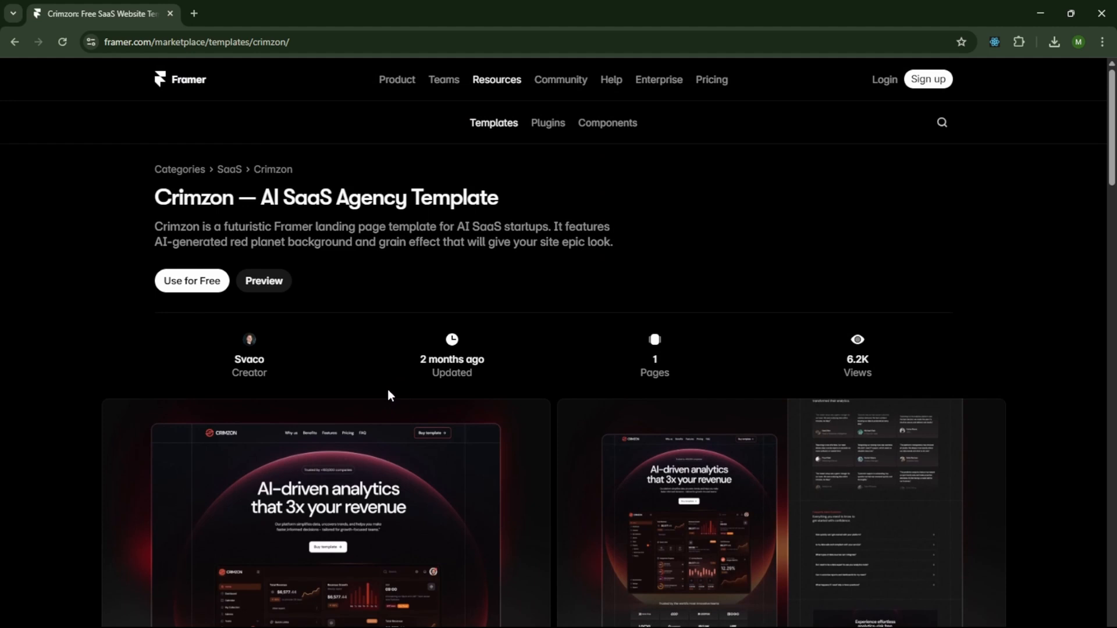
{"action": "left_click", "coordinate": [263, 280]}
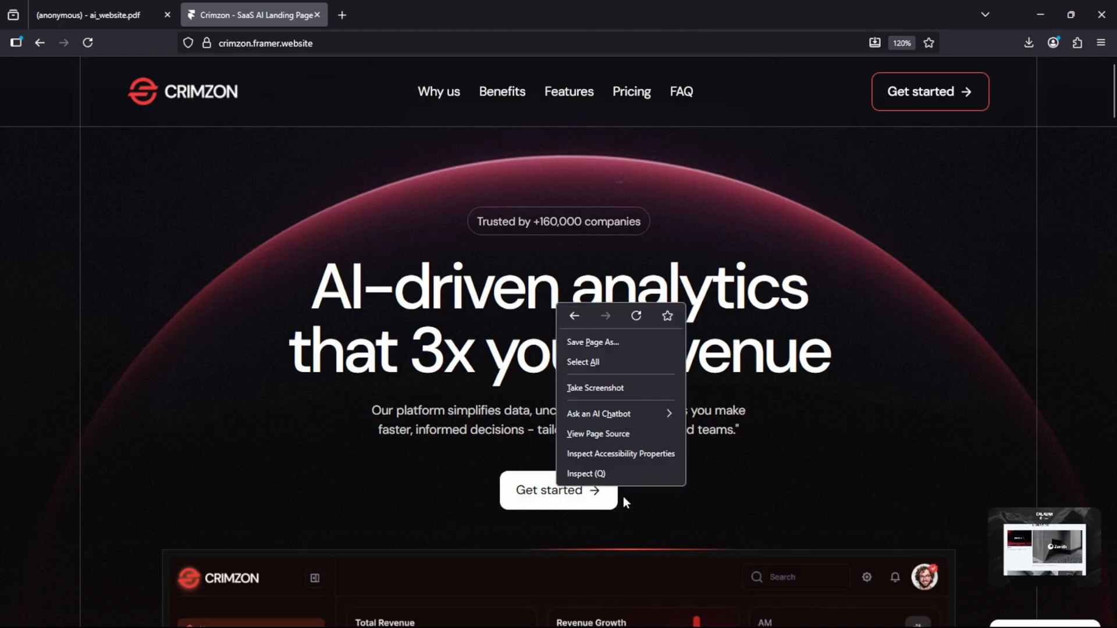
{"action": "left_click", "coordinate": [585, 474]}
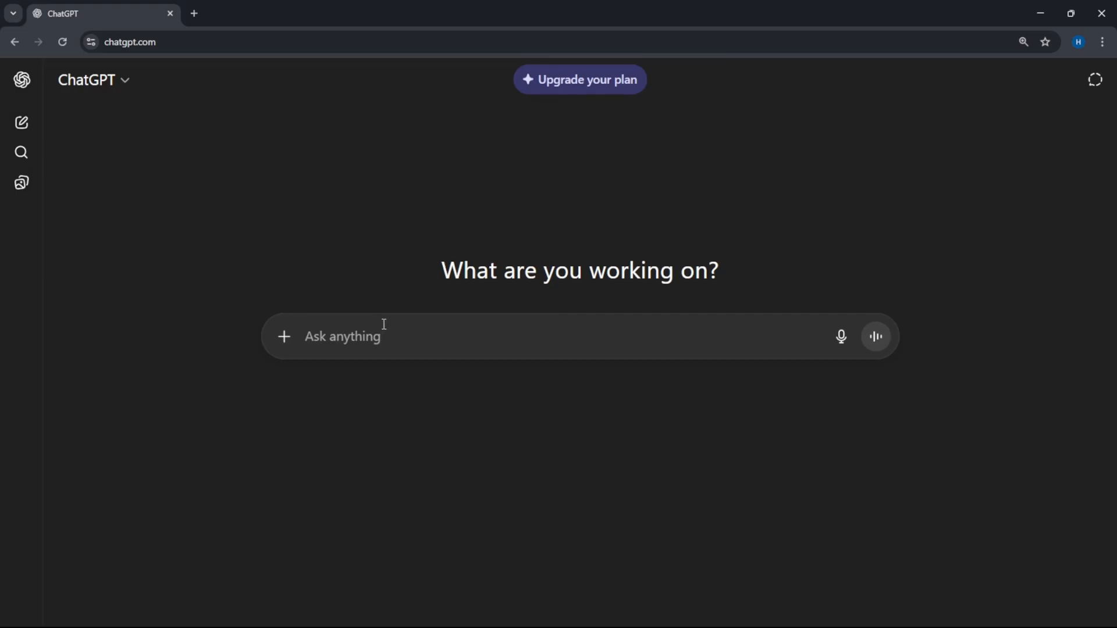
Attach the Crimzon landing-page screenshot to a new ChatGPT message.
{"action": "left_click", "coordinate": [282, 336]}
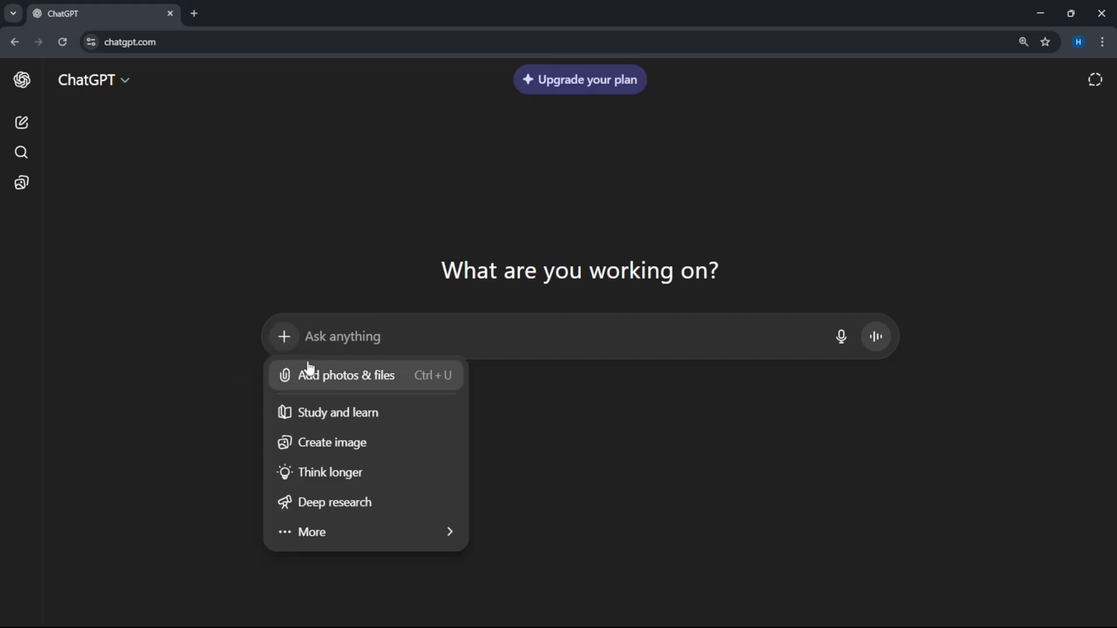
{"action": "left_click", "coordinate": [346, 375]}
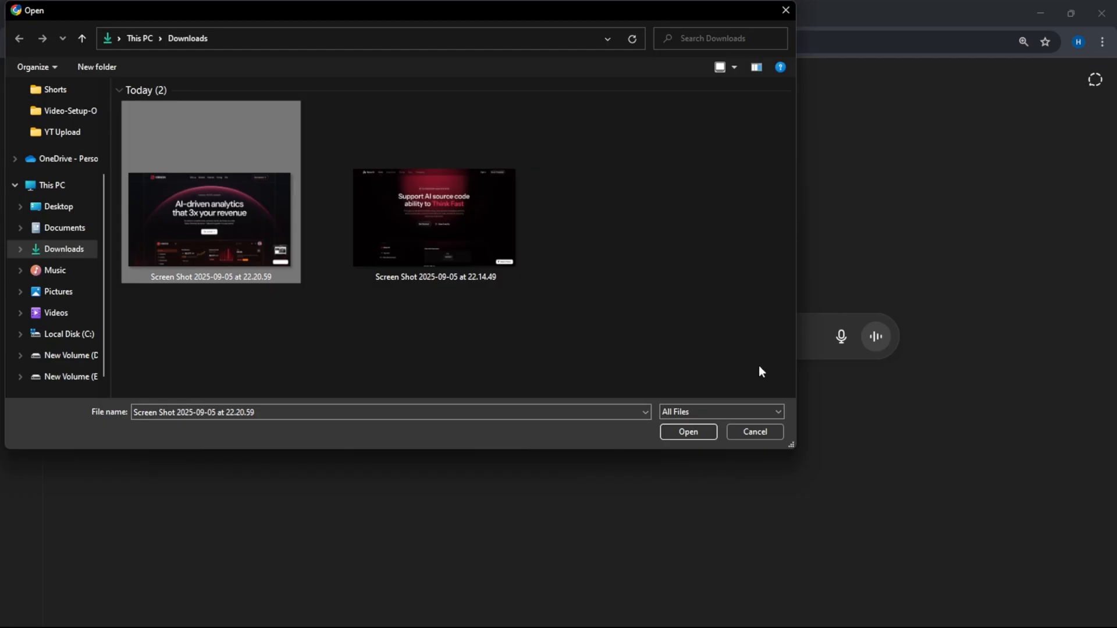
{"action": "left_click", "coordinate": [687, 431]}
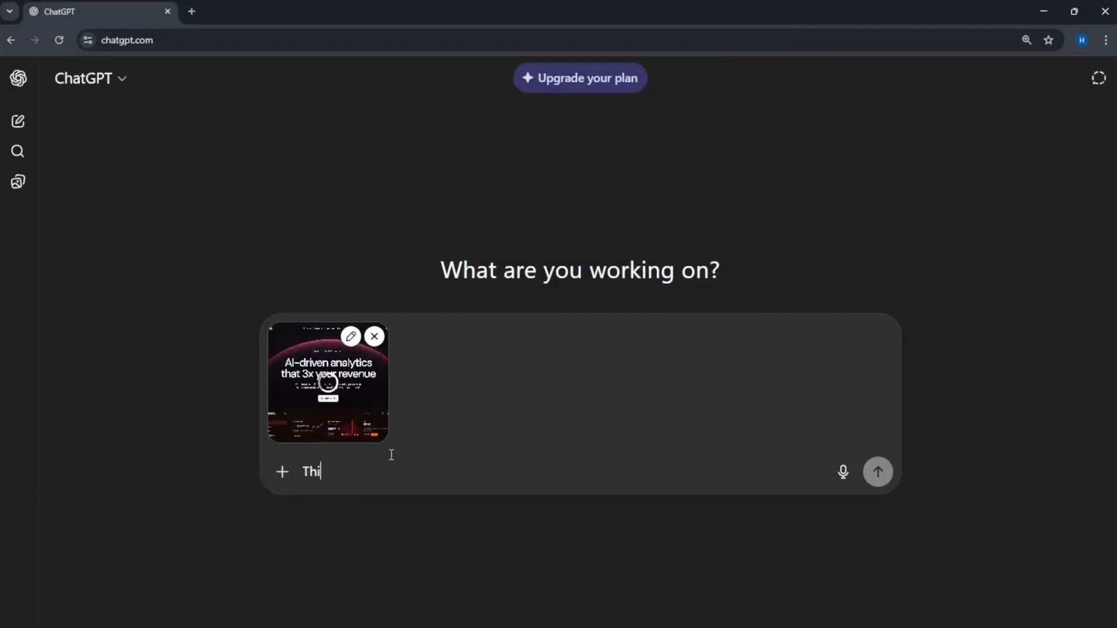
Ask ChatGPT to explain the website in detail for an AI prompt and read its analysis.
{"action": "type", "text": "s image is of website. Please"}
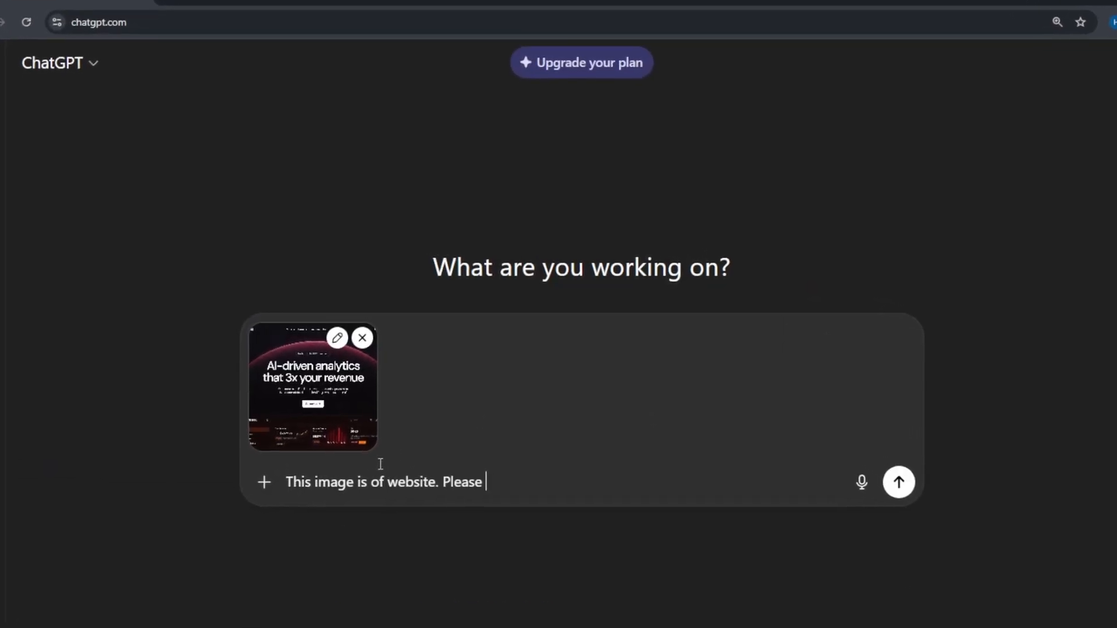
{"action": "type", "text": "look at it and explain the website in d"}
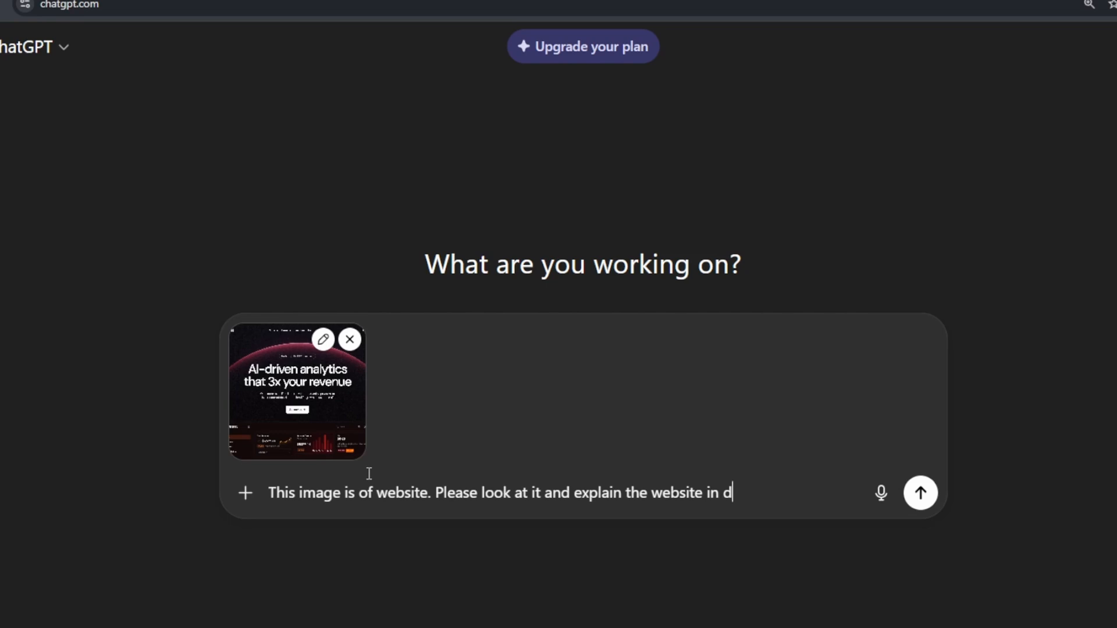
{"action": "type", "text": "etail for an AI prompt."}
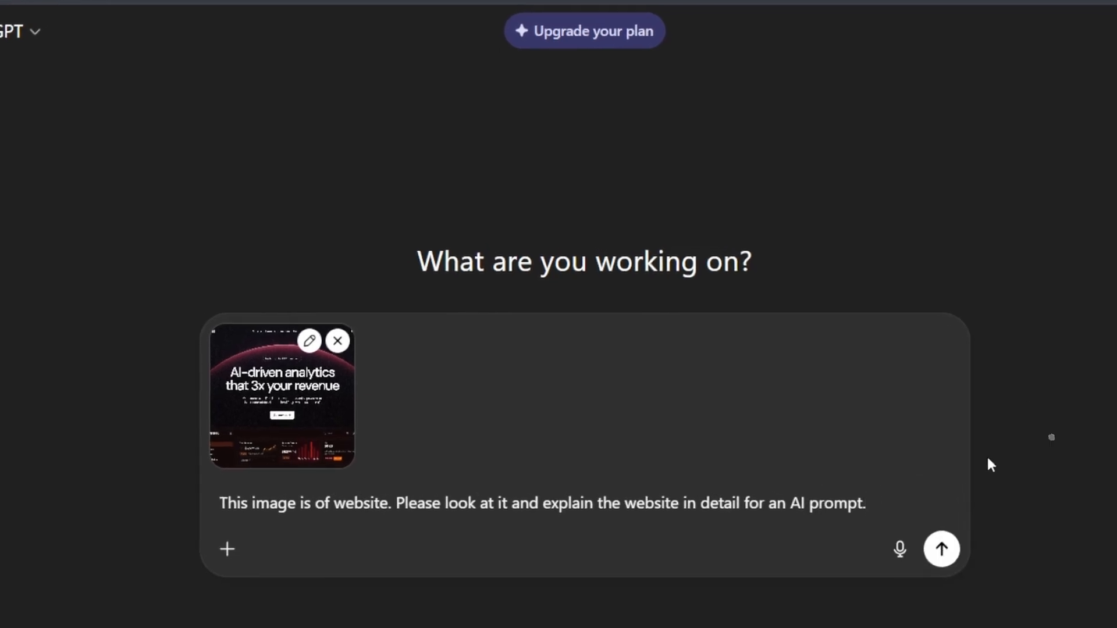
{"action": "left_click", "coordinate": [941, 549]}
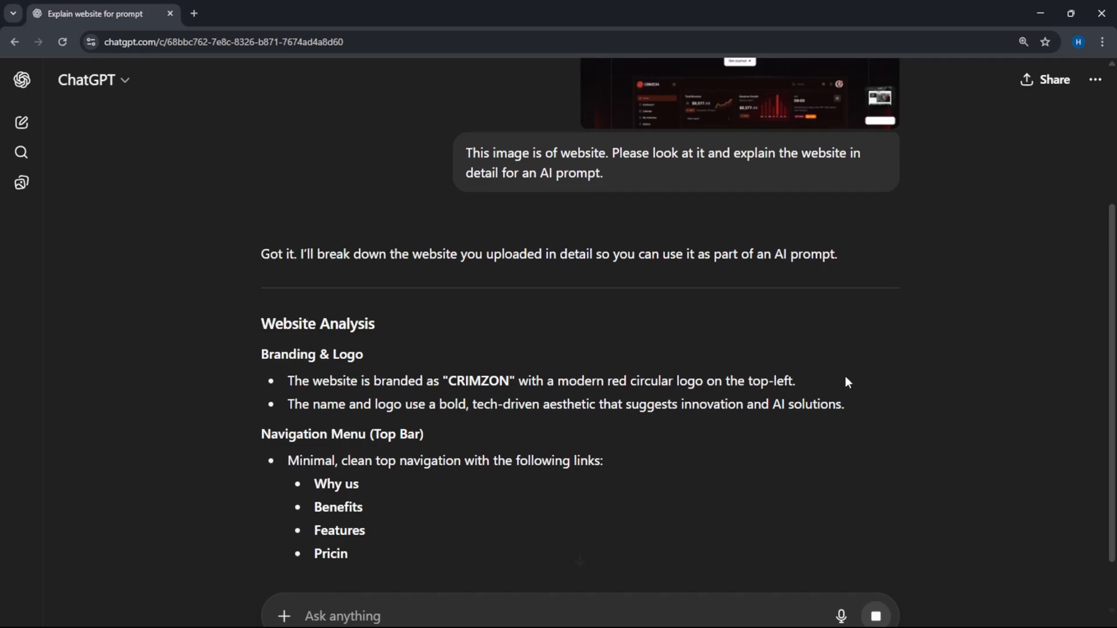
{"action": "scroll", "scroll_direction": "down", "scroll_amount": 3}
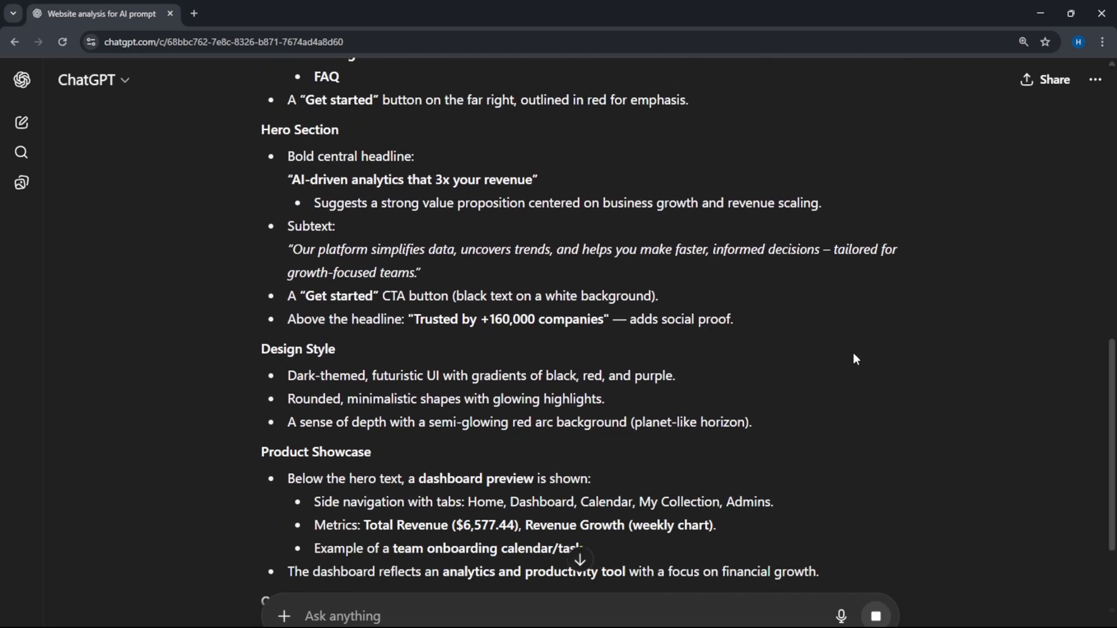
{"action": "scroll", "scroll_direction": "down", "scroll_amount": 3}
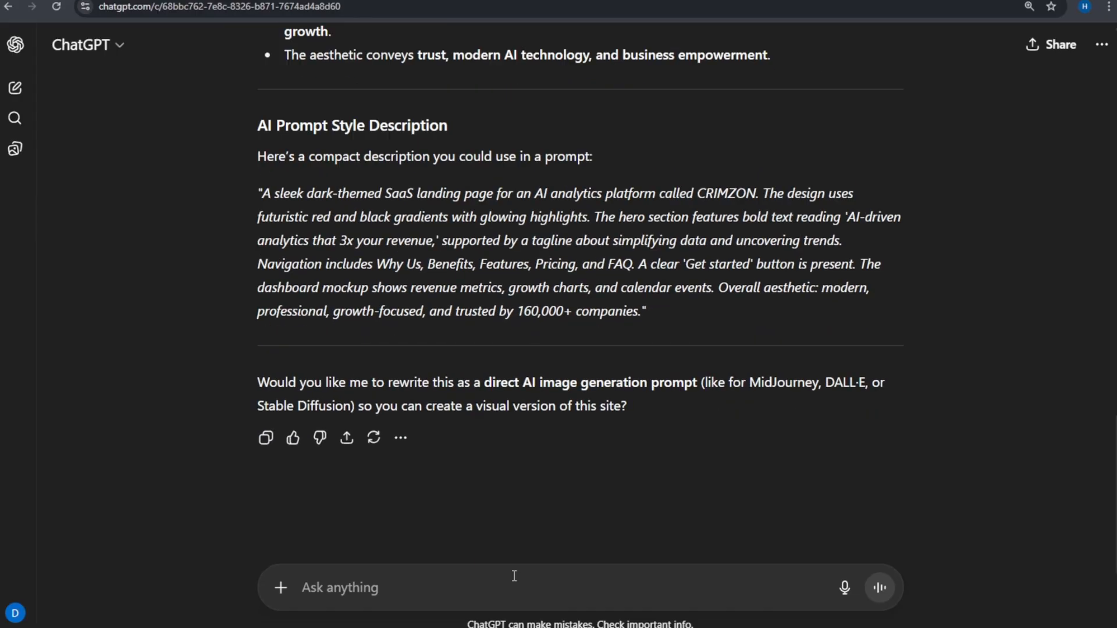
Attach the NexusAI screenshot and ask ChatGPT to describe it for an AI prompt as before.
{"action": "left_click", "coordinate": [280, 586]}
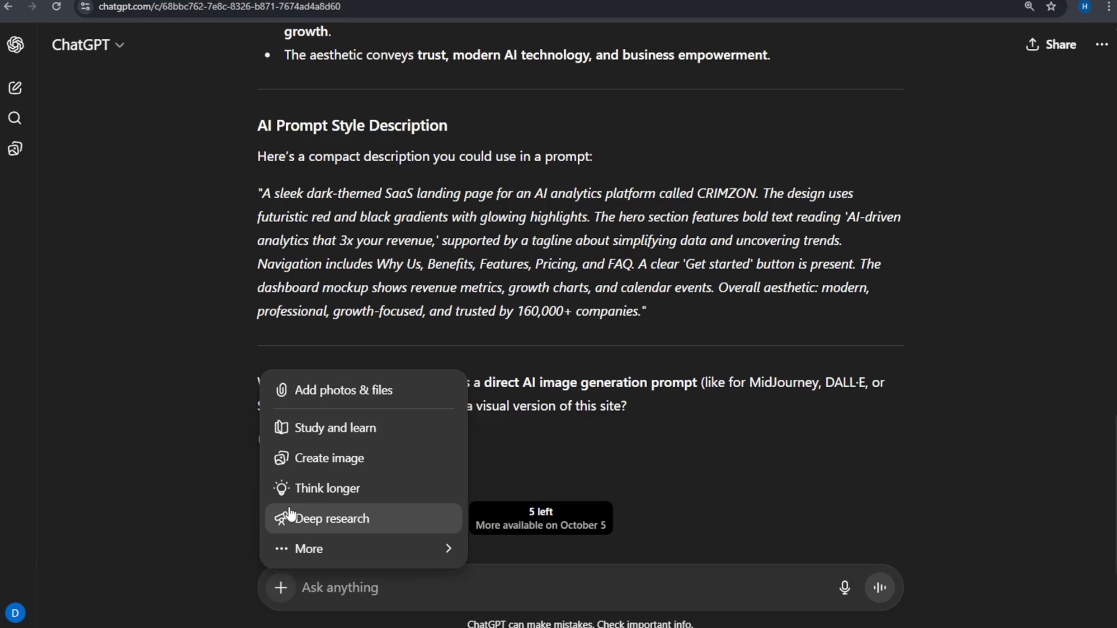
{"action": "left_click", "coordinate": [343, 390]}
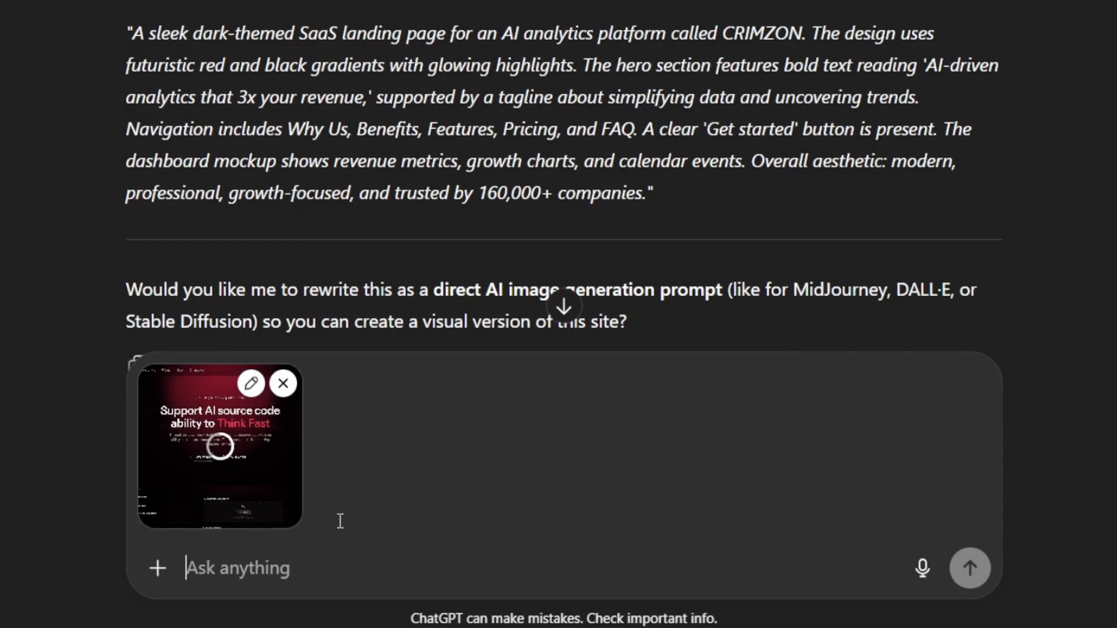
{"action": "type", "text": "As you did earlier, please"}
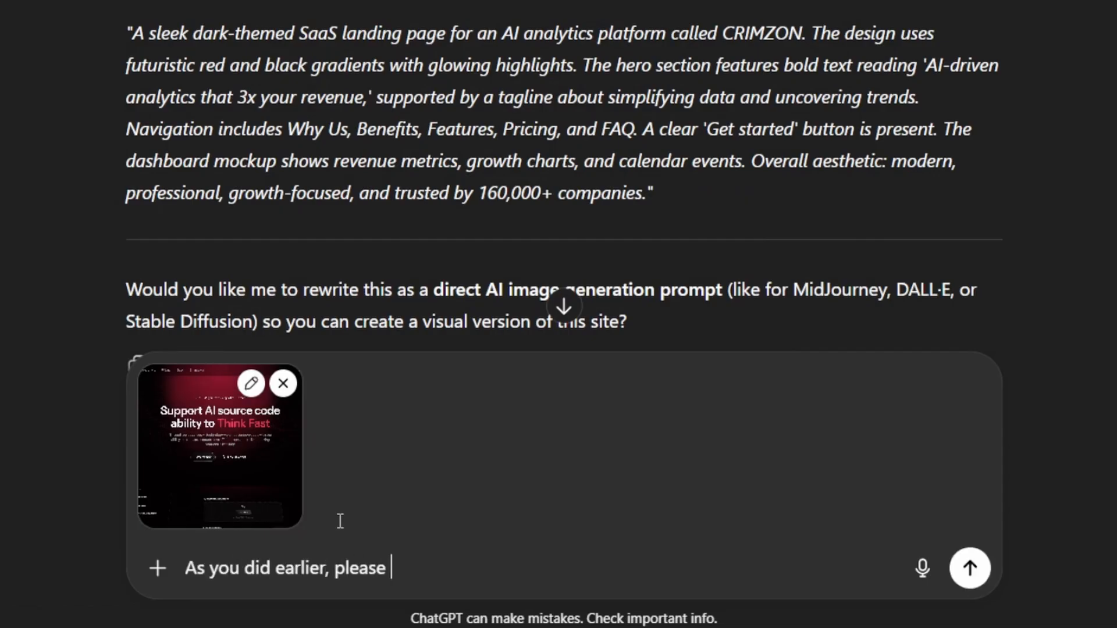
{"action": "type", "text": "describe this one as well for"}
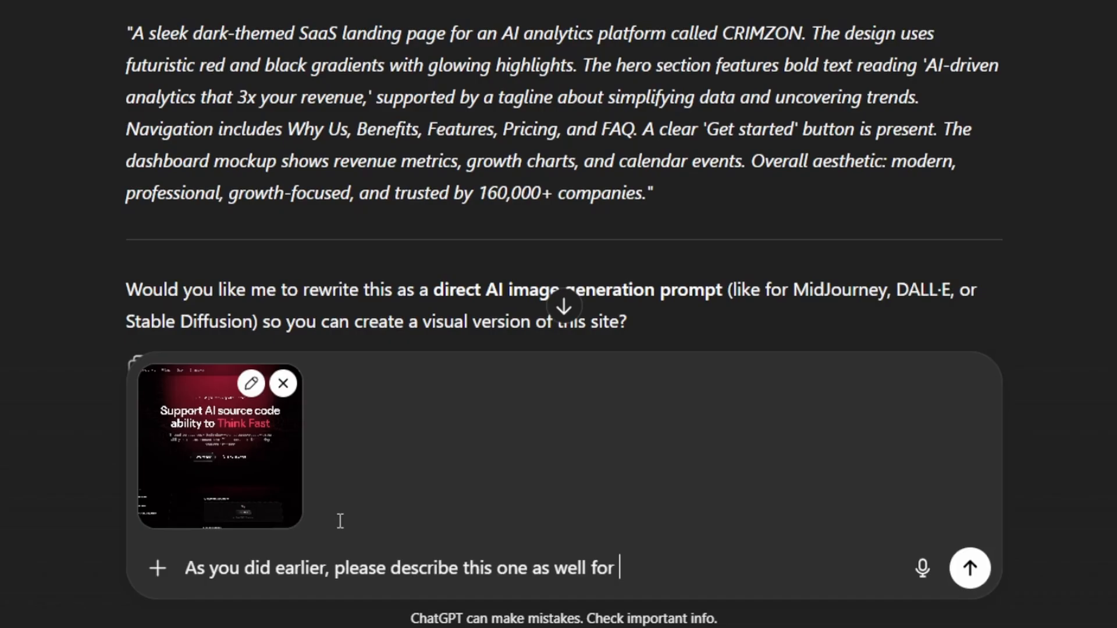
{"action": "type", "text": "an AI prompt."}
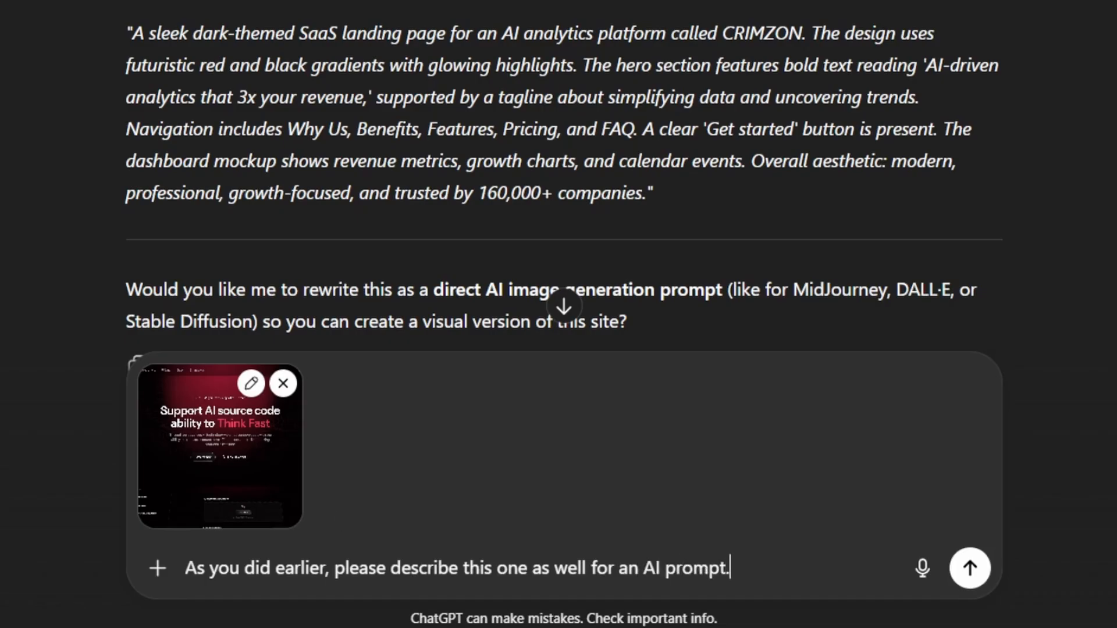
{"action": "left_click", "coordinate": [969, 568]}
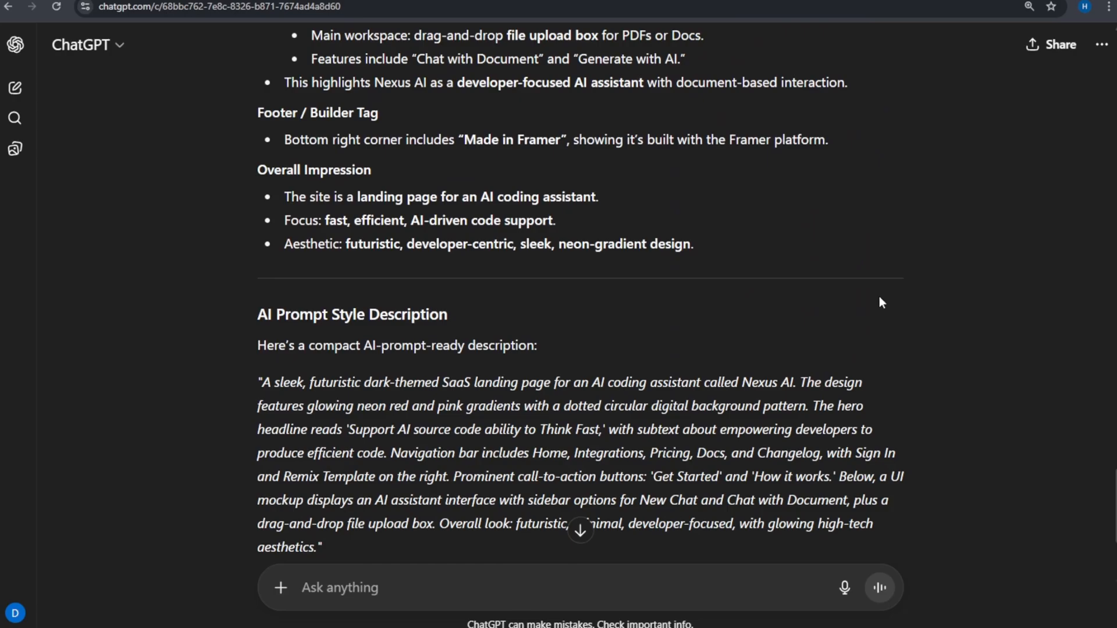
{"action": "scroll", "scroll_direction": "down", "scroll_amount": 3}
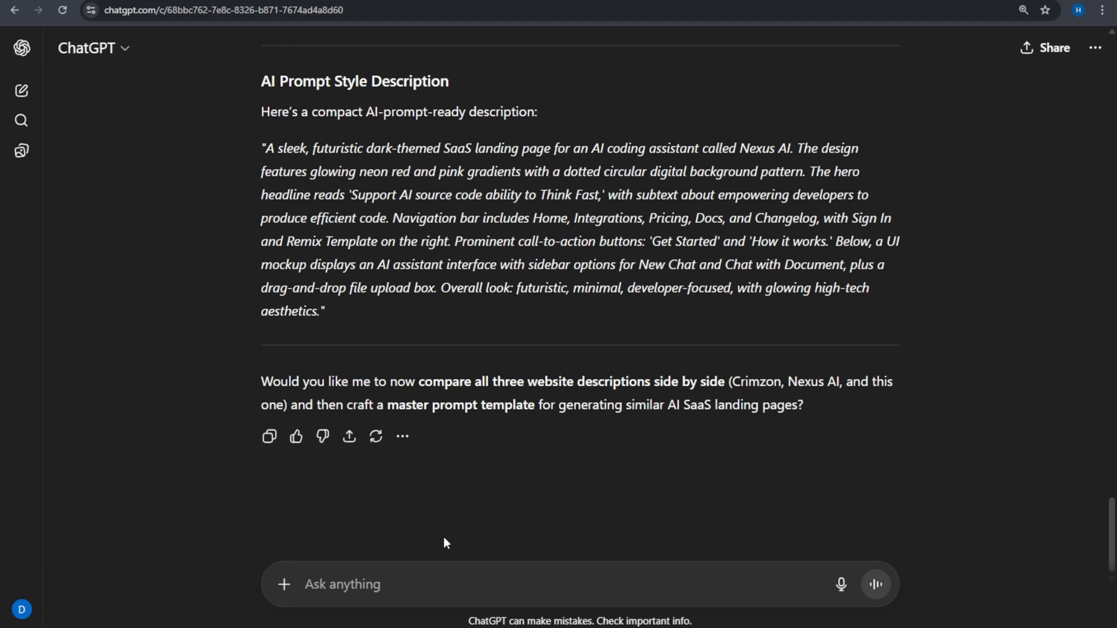
Ask ChatGPT to combine both prompts, remove duplicates and arrange them its best way.
{"action": "type", "text": "Combine"}
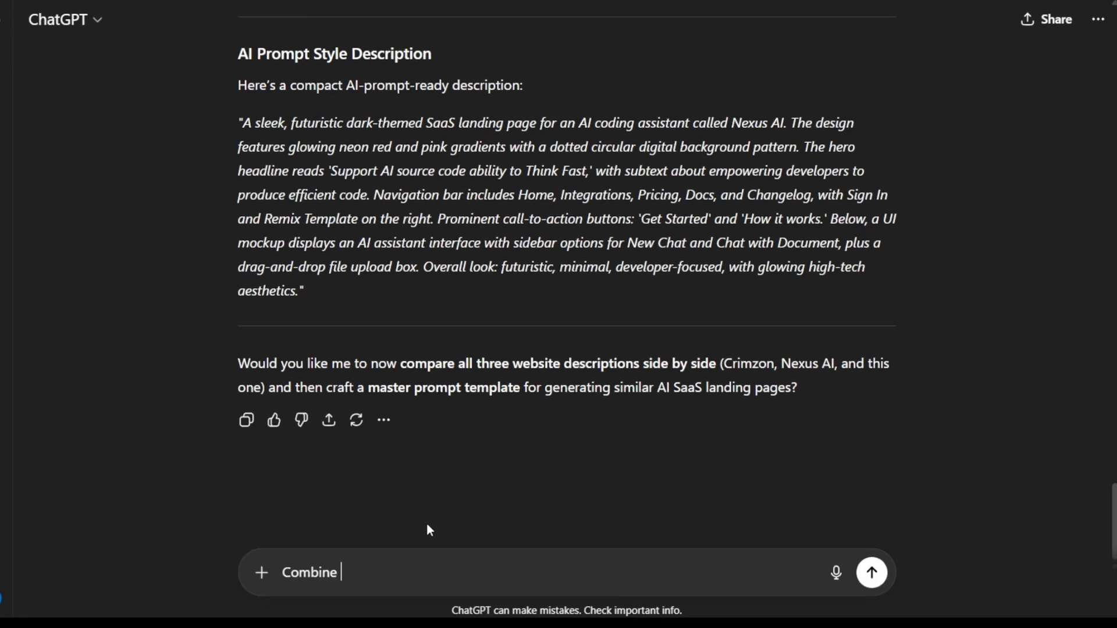
{"action": "type", "text": "both prompts, remove duplicates, make it one prompt, and arran"}
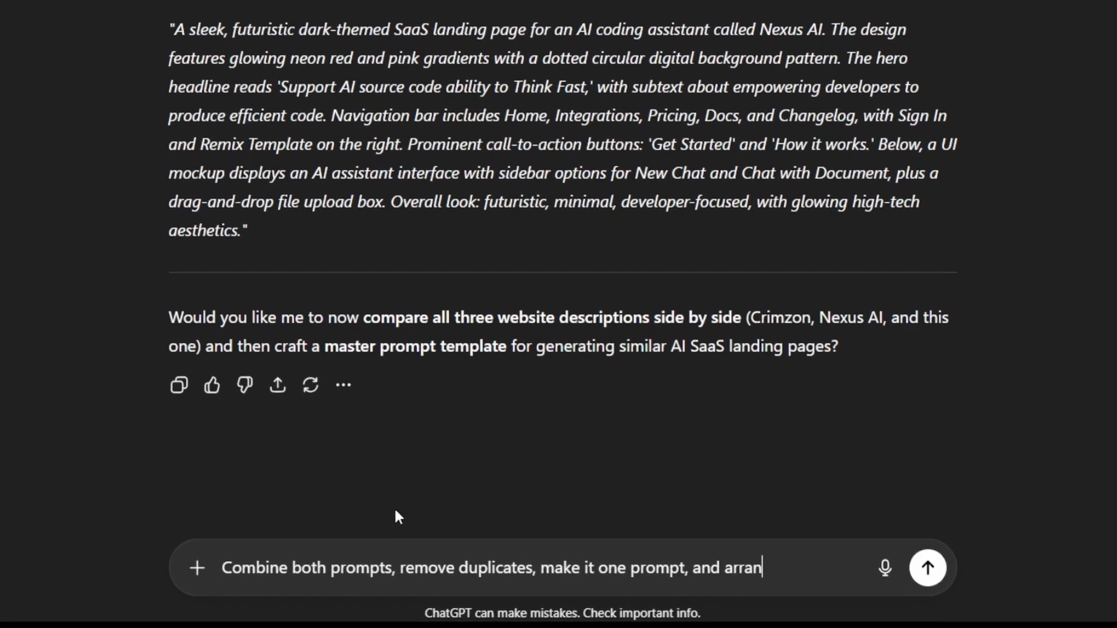
{"action": "type", "text": "ge them in the best way you think."}
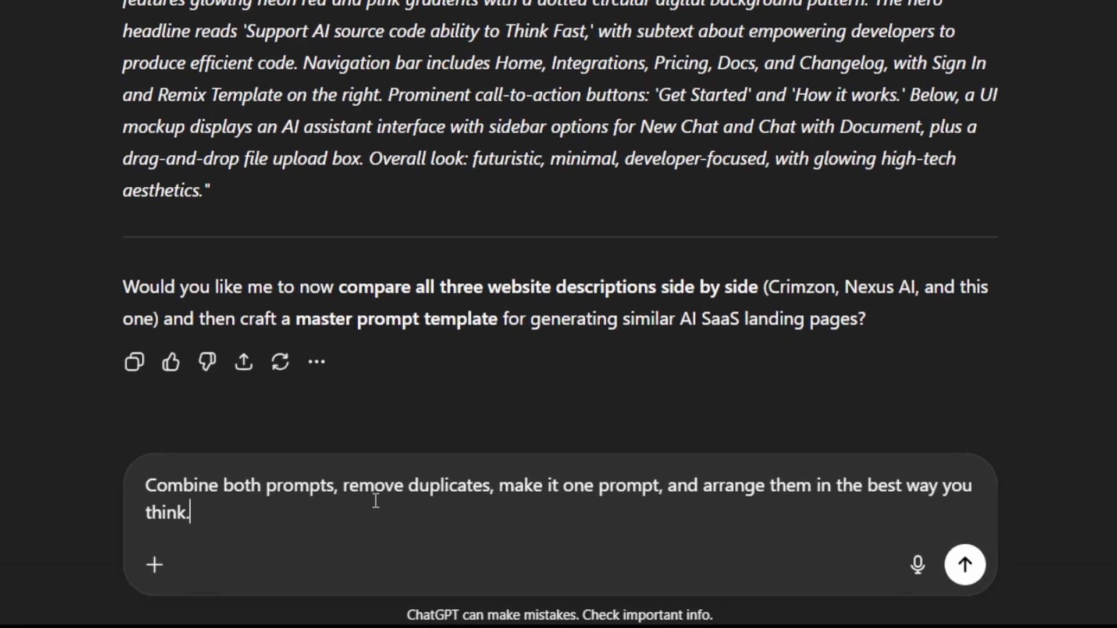
{"action": "left_click", "coordinate": [965, 564]}
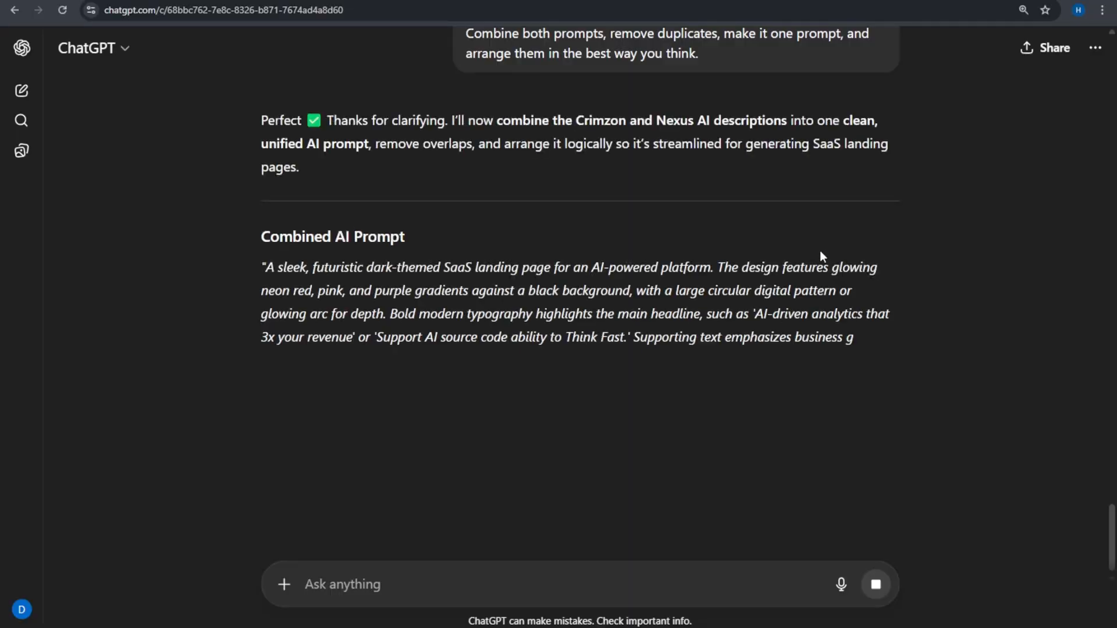
{"action": "scroll", "scroll_direction": "down", "scroll_amount": 3}
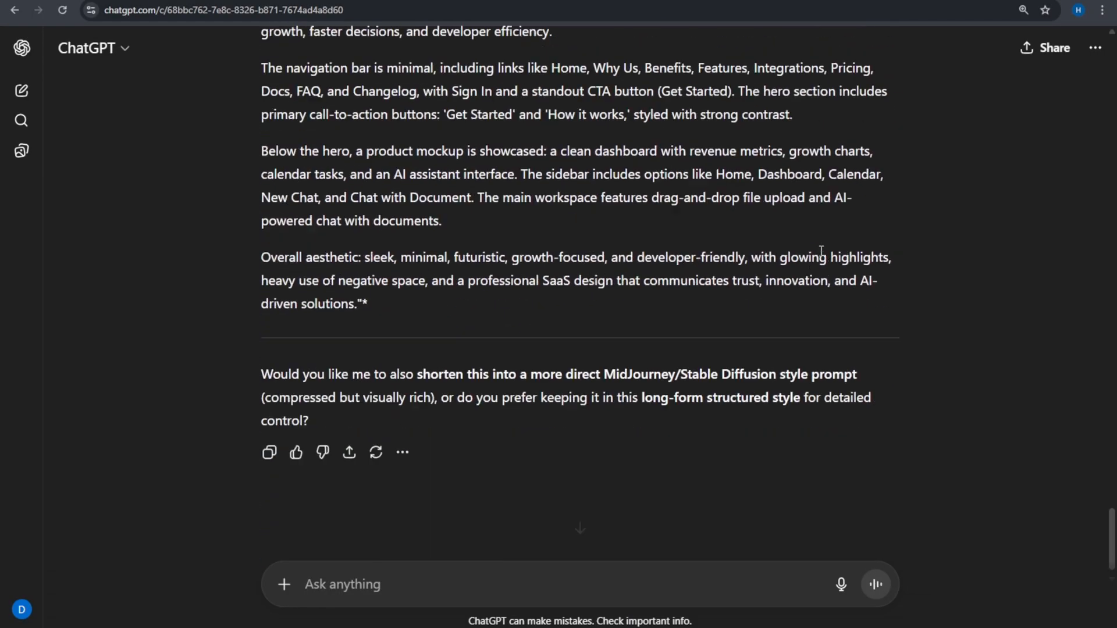
Ask ChatGPT to adapt the prompt for a modern, beautiful business website using Google images.
{"action": "type", "text": "I am"}
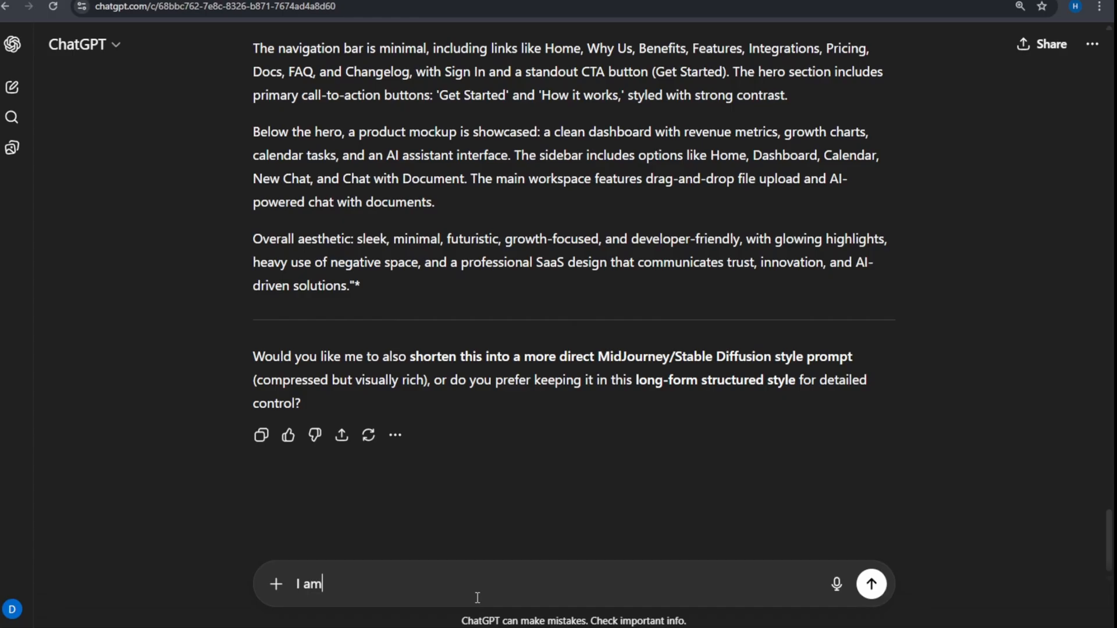
{"action": "type", "text": "creating a business website. Adjust the text to fit a bu"}
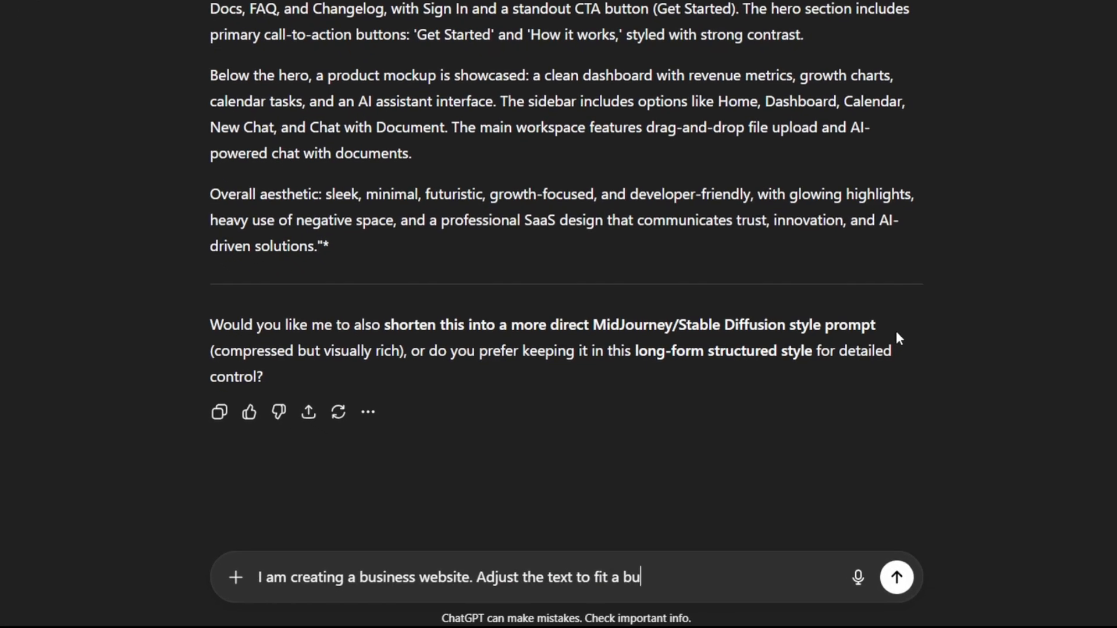
{"action": "type", "text": "siness theme, keep the design moder"}
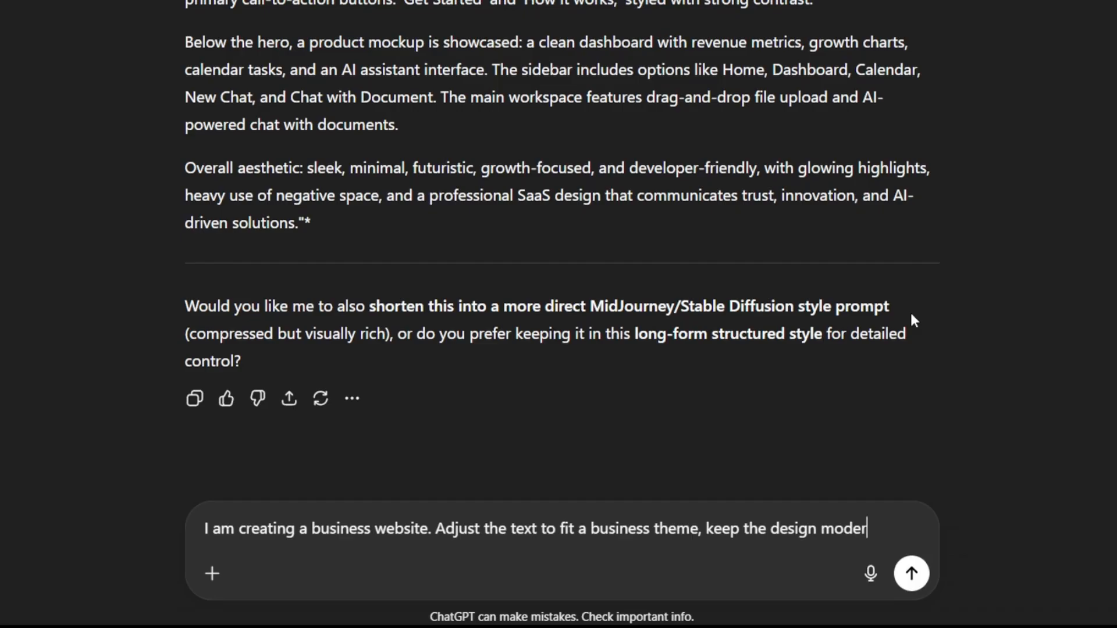
{"action": "type", "text": "n and beautiful, ensure the UI is visually appealing, and use pre-prepared"}
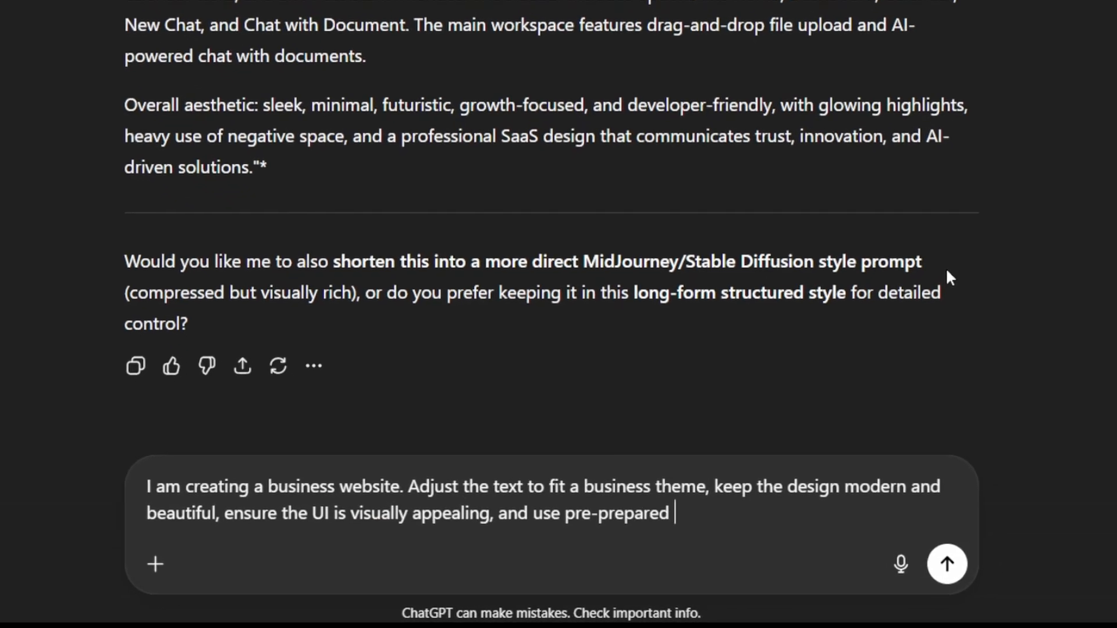
{"action": "type", "text": "Google images within the layout"}
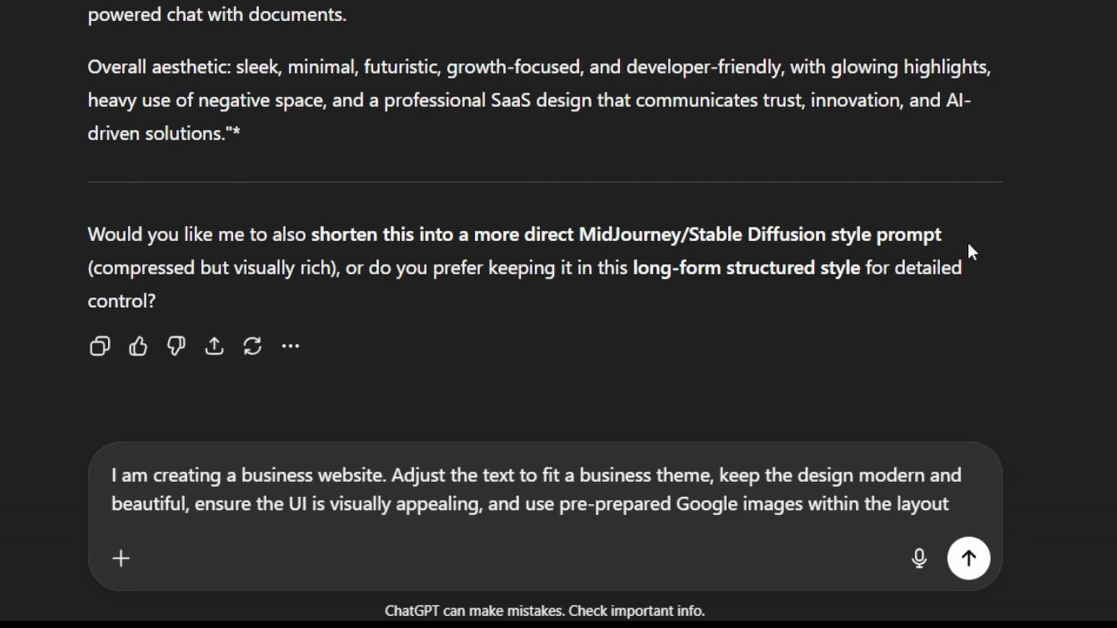
{"action": "left_click", "coordinate": [967, 557]}
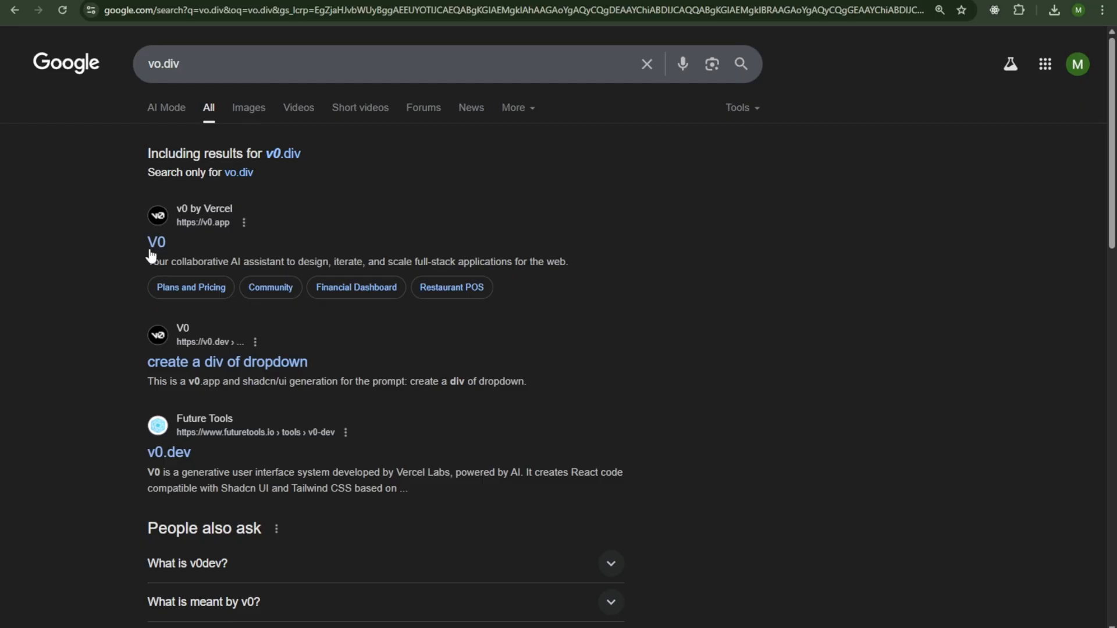
Go to the v0 site from Google results and sign in.
{"action": "left_click", "coordinate": [155, 242]}
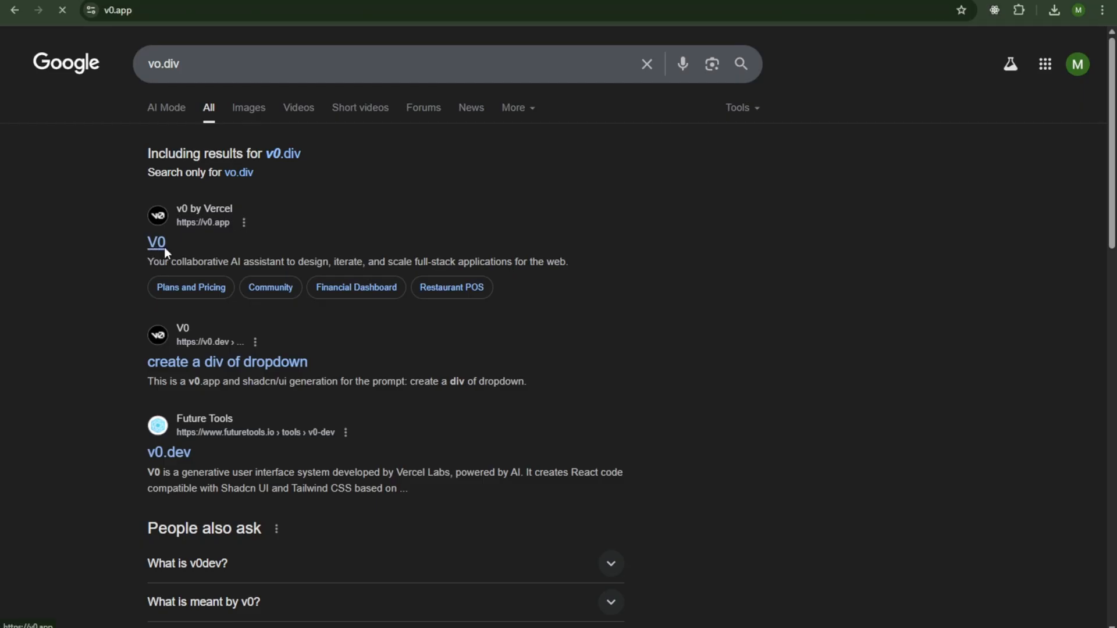
{"action": "left_click", "coordinate": [157, 242]}
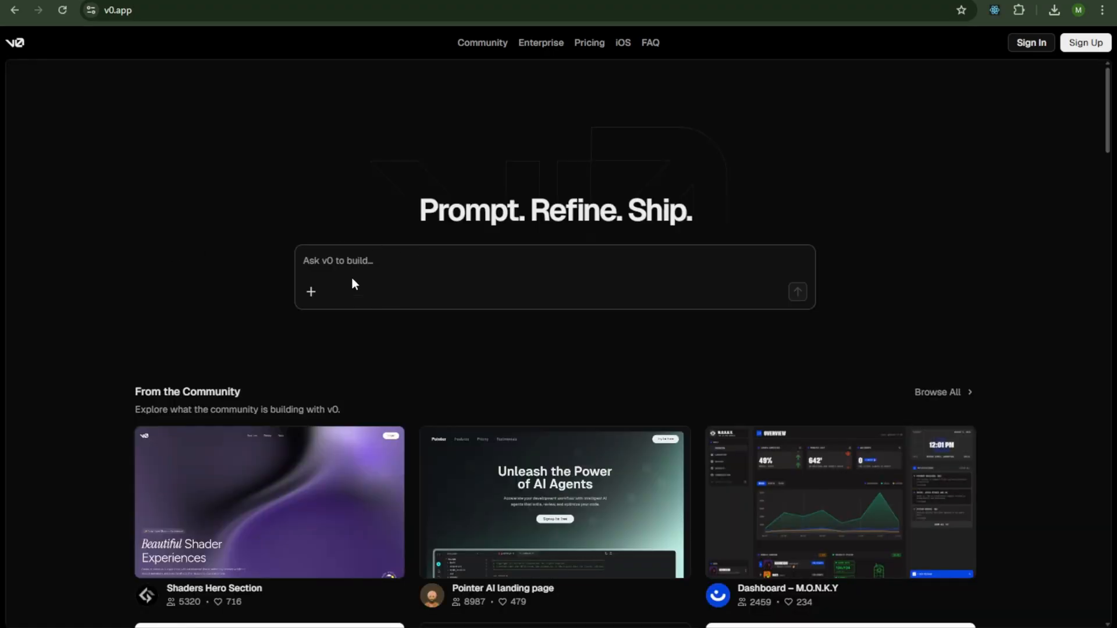
{"action": "left_click", "coordinate": [1029, 42]}
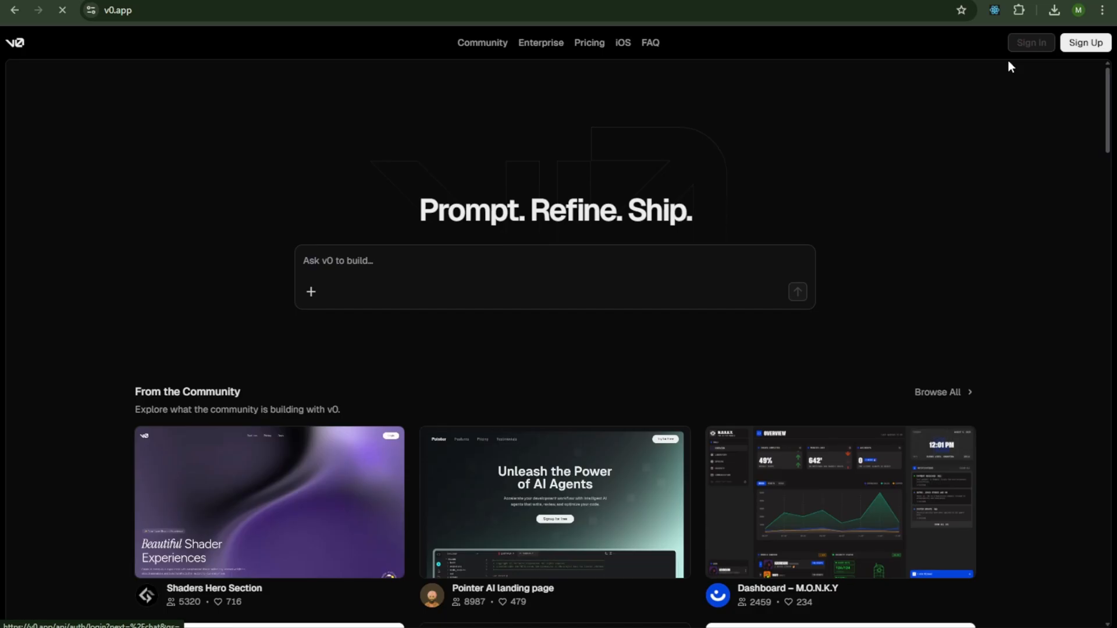
{"action": "left_click", "coordinate": [1030, 43]}
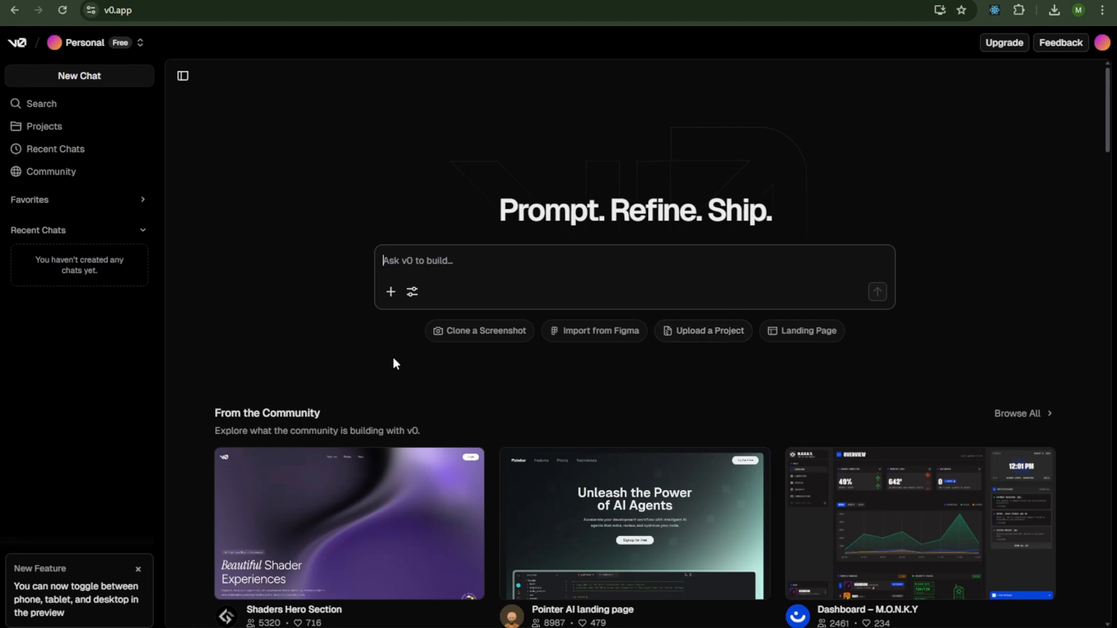
{"action": "mouse_move", "coordinate": [474, 331]}
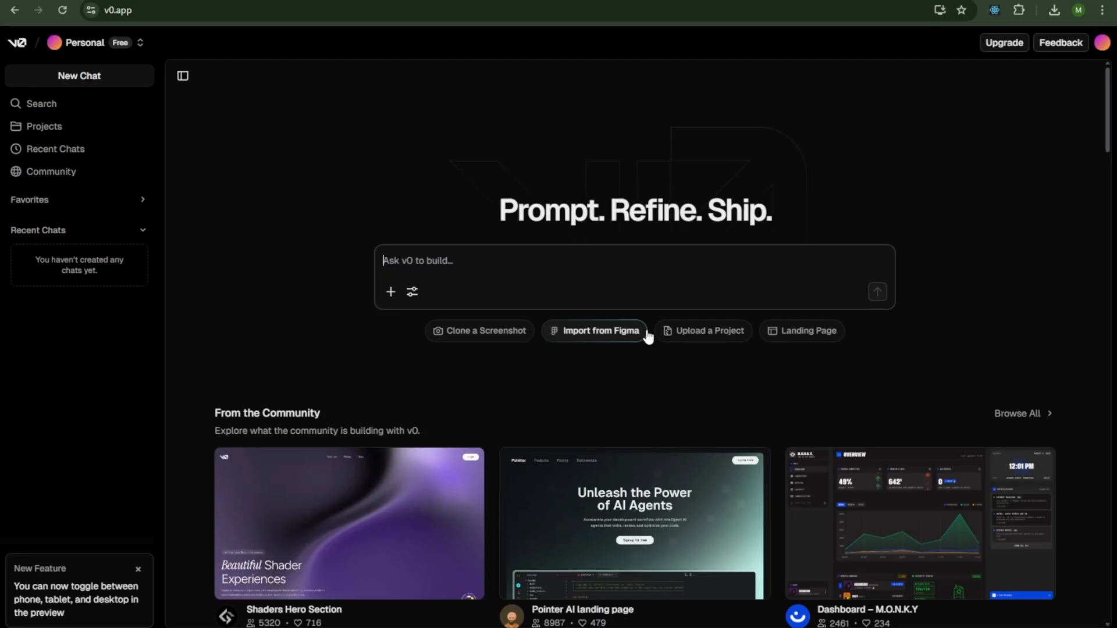
{"action": "mouse_move", "coordinate": [755, 329]}
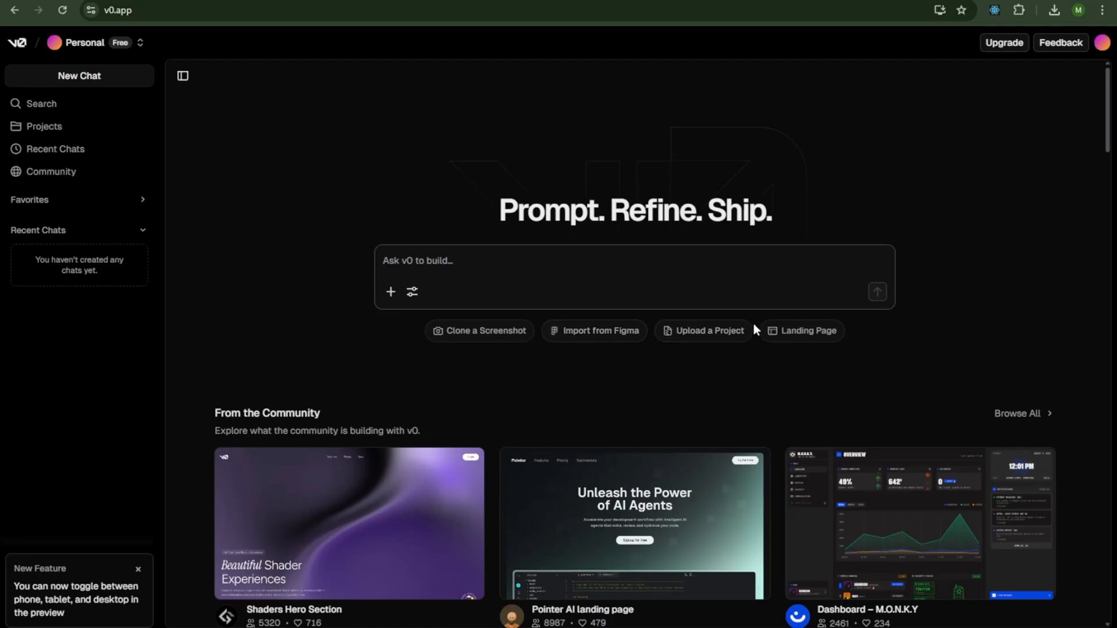
Browse the community templates and bring up the prompt box's attachment options.
{"action": "scroll", "scroll_direction": "down", "scroll_amount": 3}
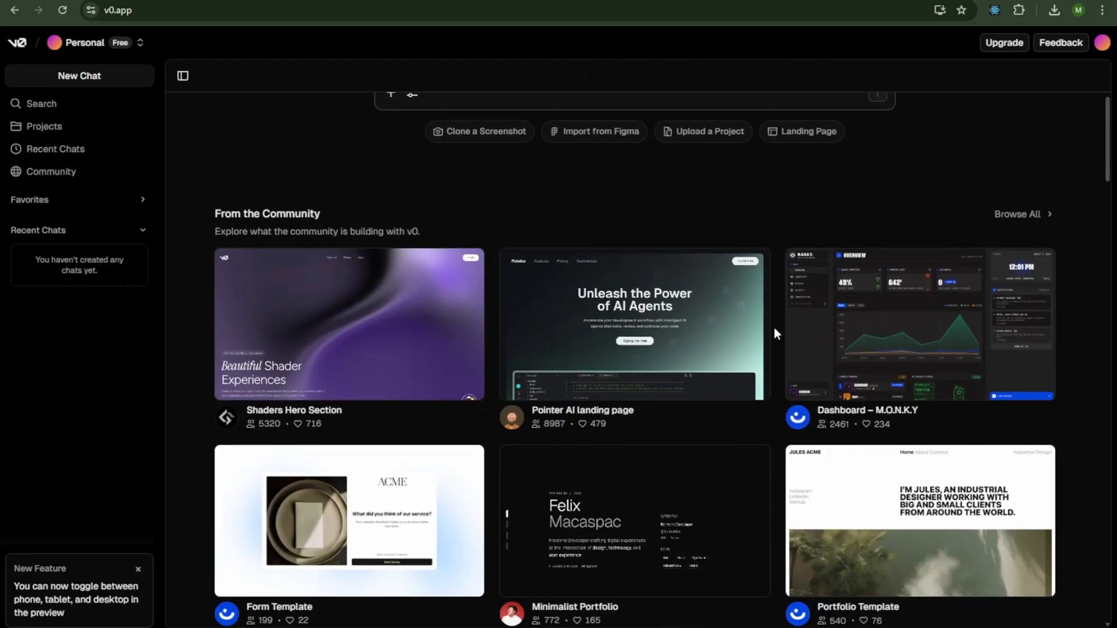
{"action": "scroll", "scroll_direction": "down", "scroll_amount": 3}
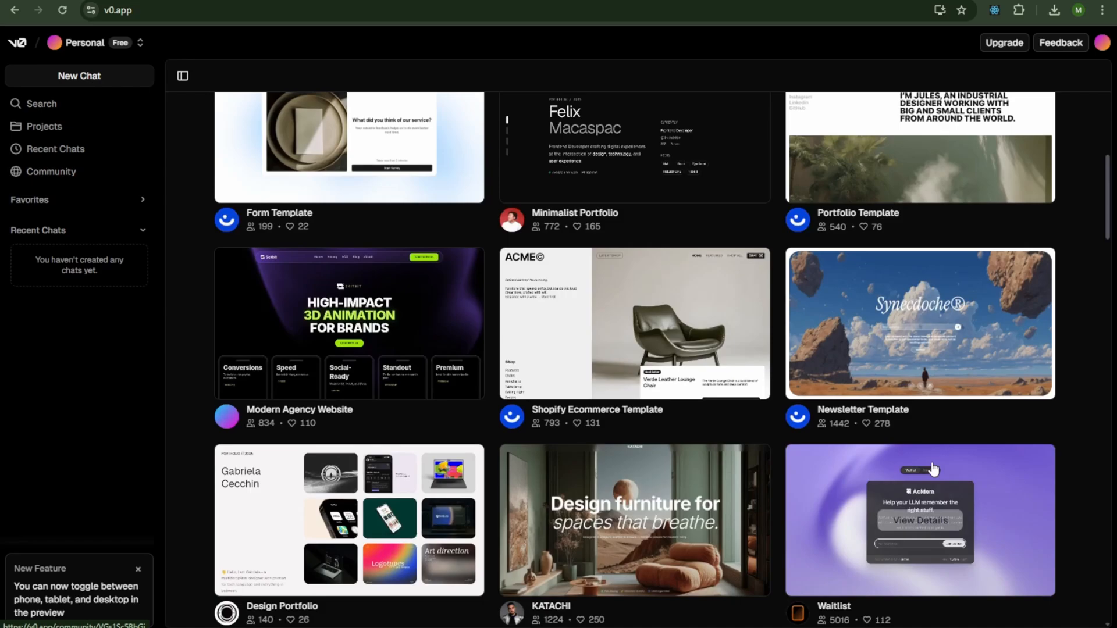
{"action": "left_click", "coordinate": [390, 291]}
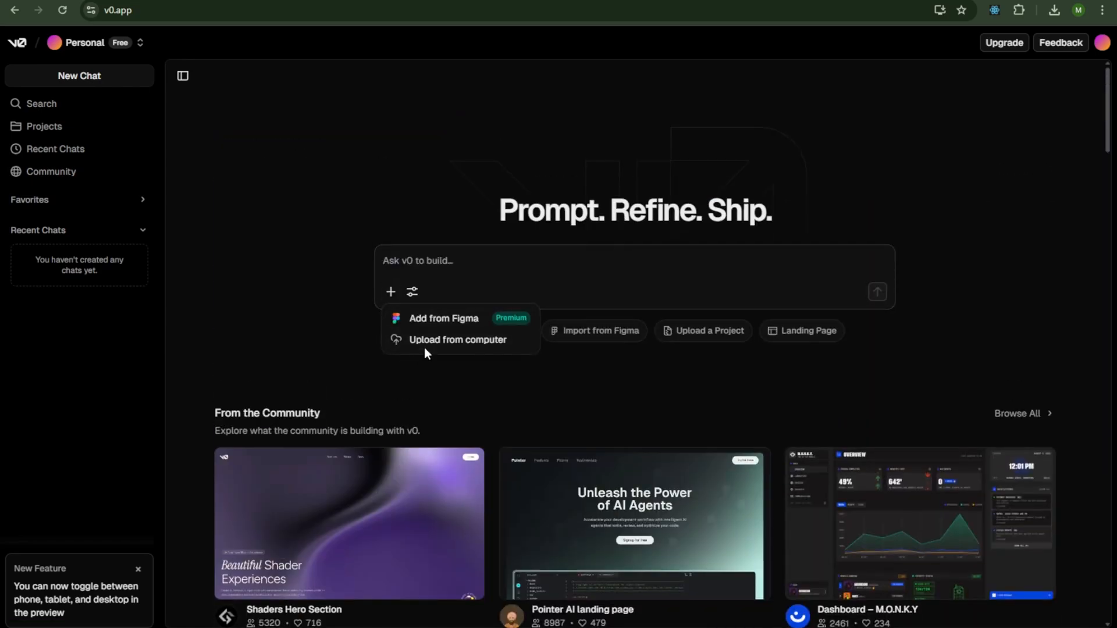
Upload both landing-page screenshots from the computer and submit them with the pasted prompt to v0.
{"action": "left_click", "coordinate": [458, 339]}
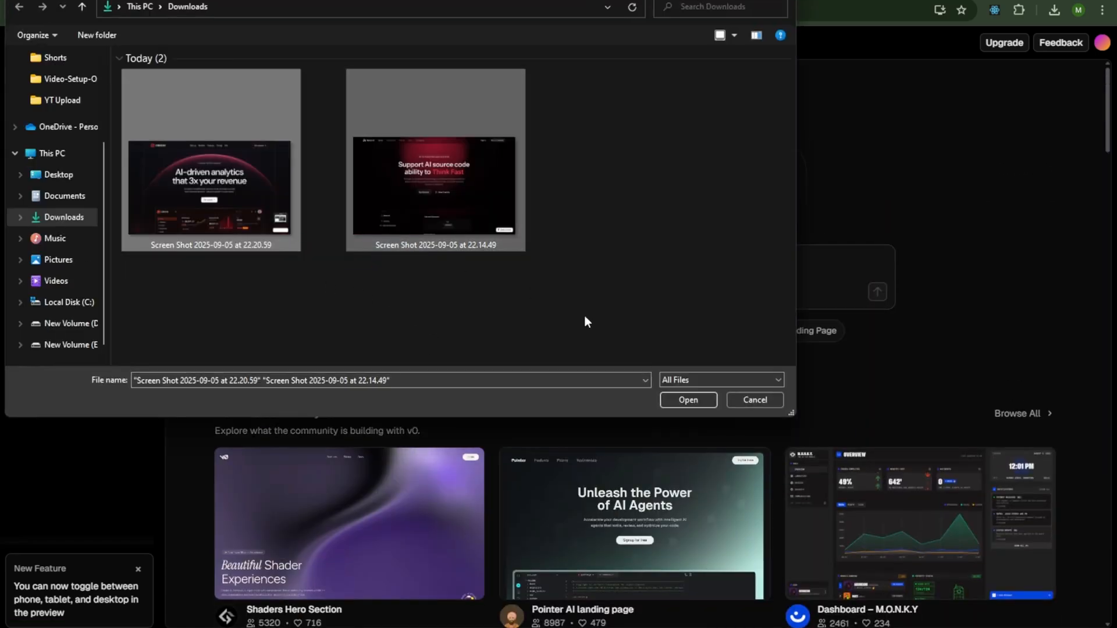
{"action": "left_click", "coordinate": [687, 399]}
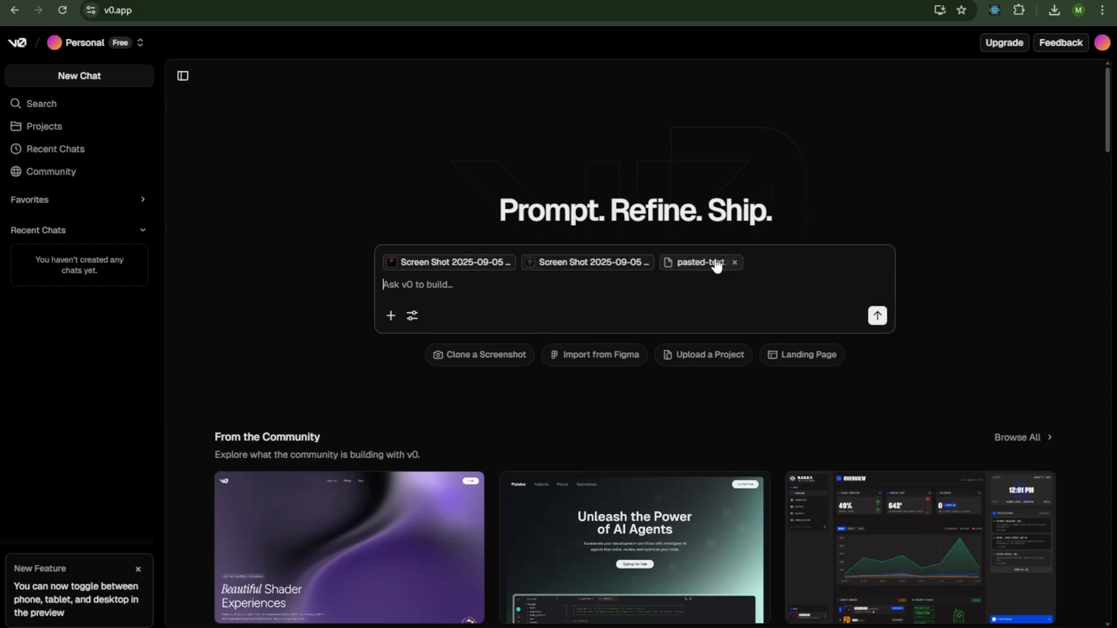
{"action": "mouse_move", "coordinate": [975, 277]}
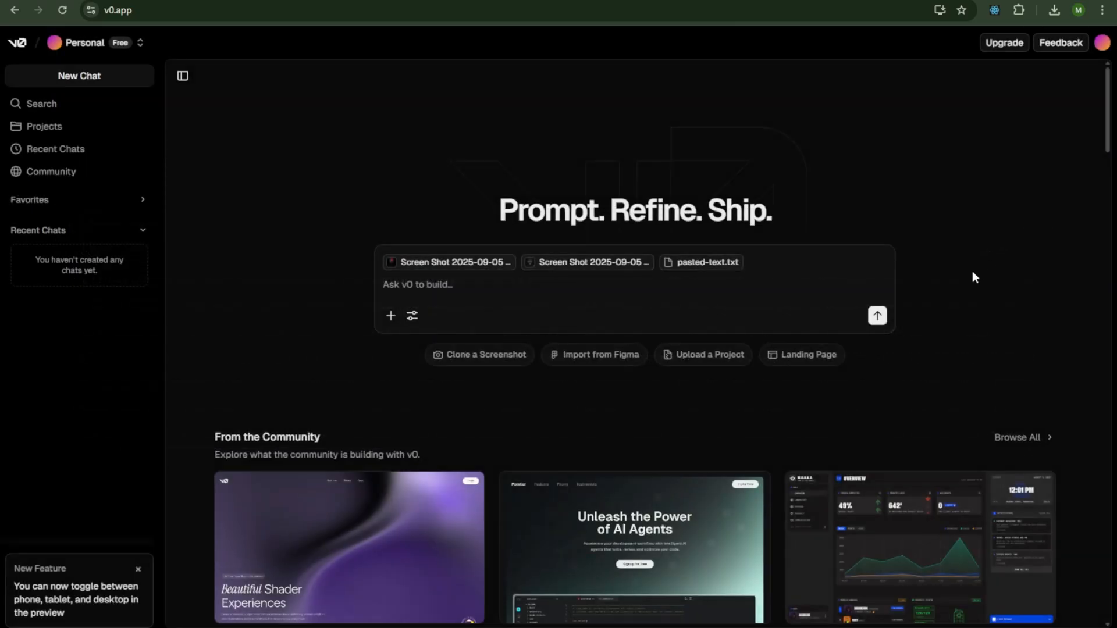
{"action": "left_click", "coordinate": [877, 315]}
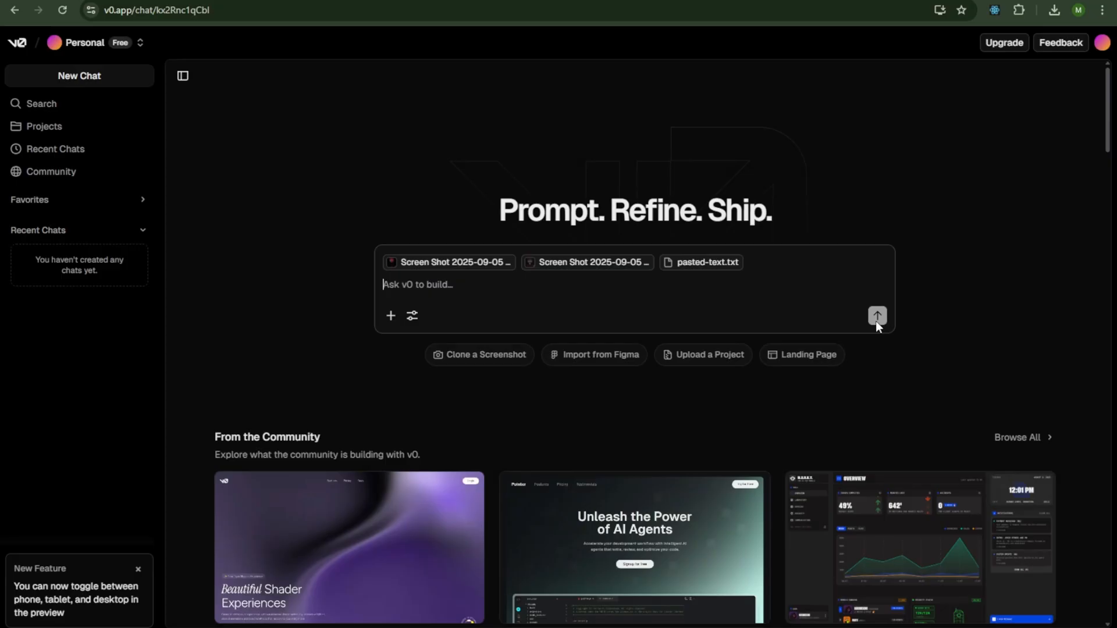
{"action": "left_click", "coordinate": [877, 315]}
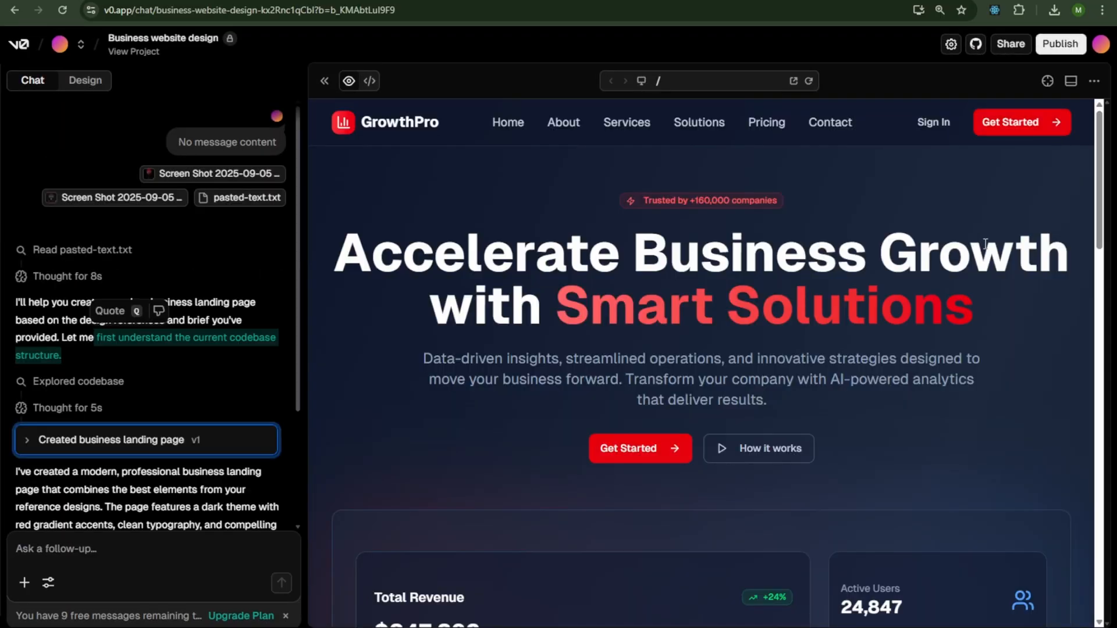
{"action": "scroll", "scroll_direction": "down", "scroll_amount": 3}
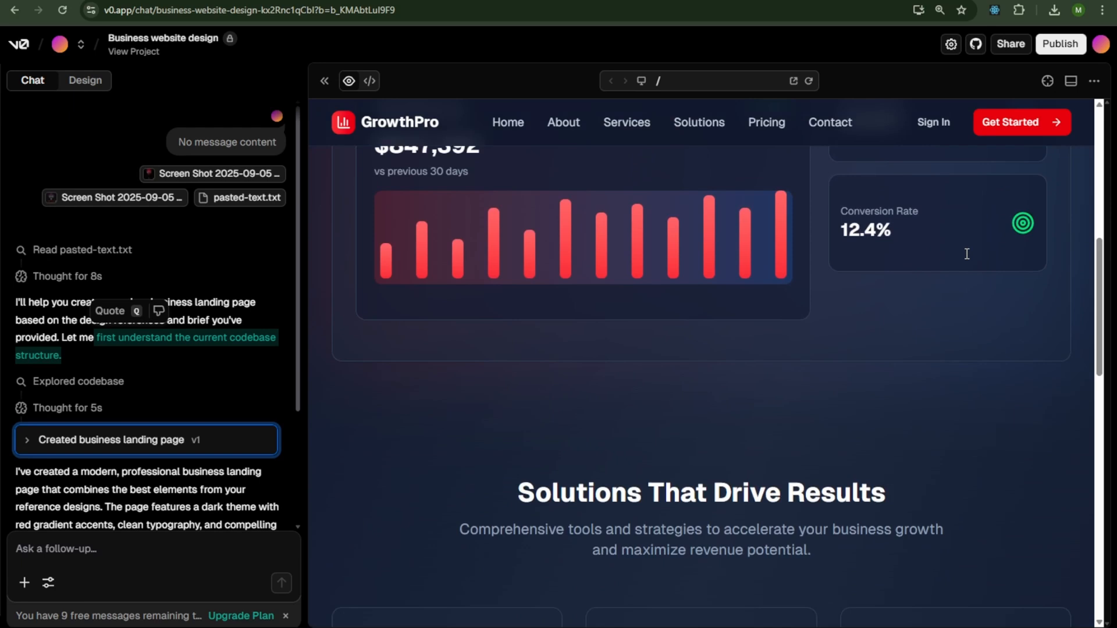
{"action": "scroll", "scroll_direction": "down", "scroll_amount": 3}
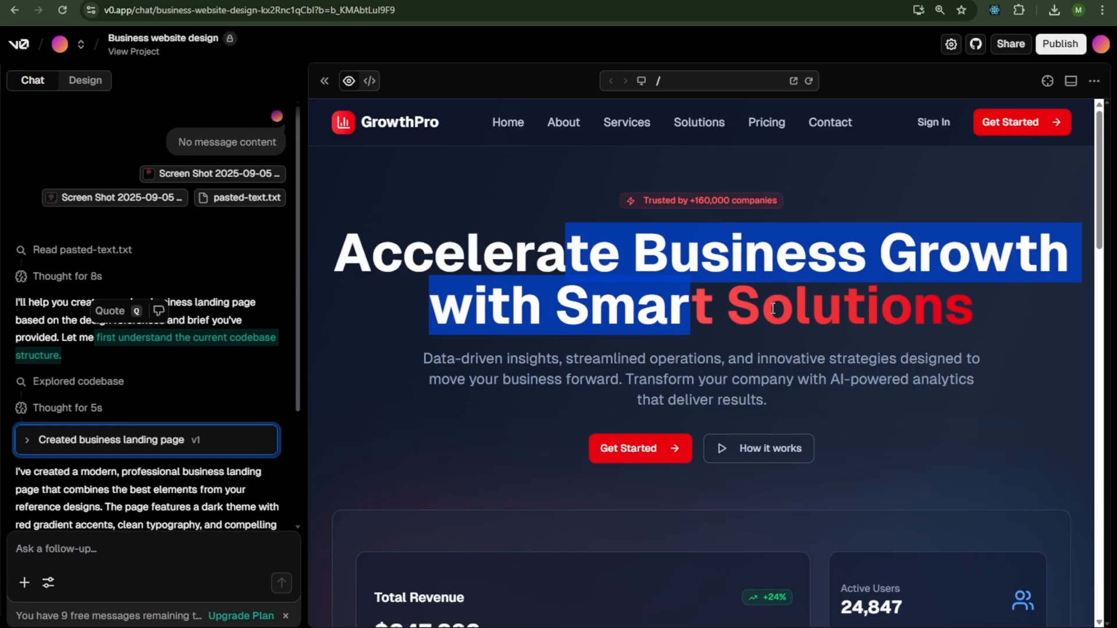
{"action": "scroll", "scroll_direction": "down", "scroll_amount": 3}
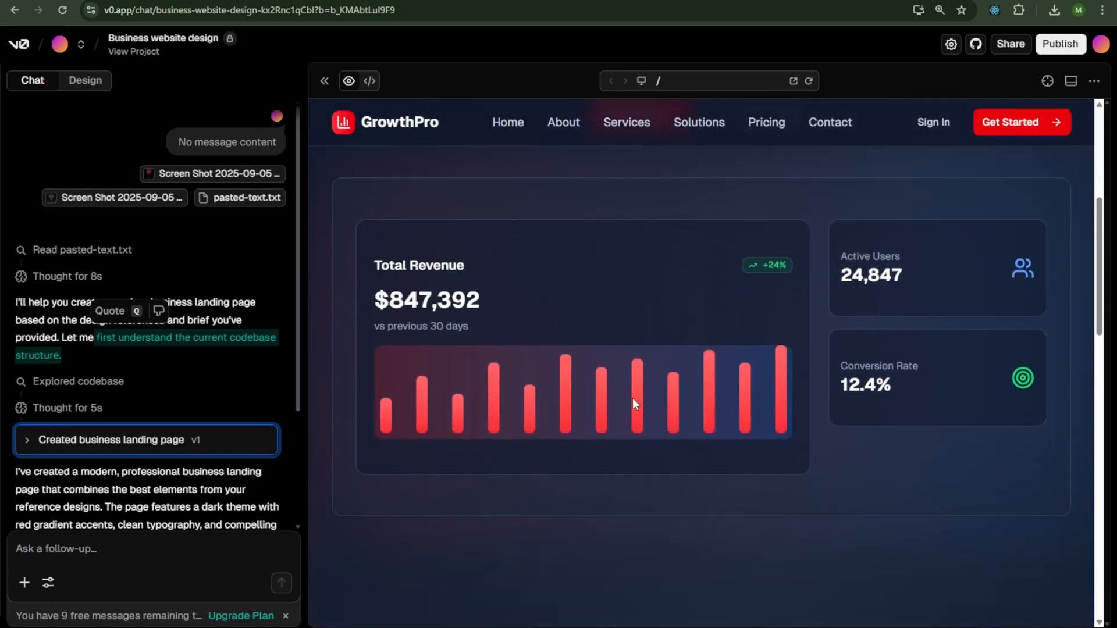
{"action": "scroll", "scroll_direction": "down", "scroll_amount": 3}
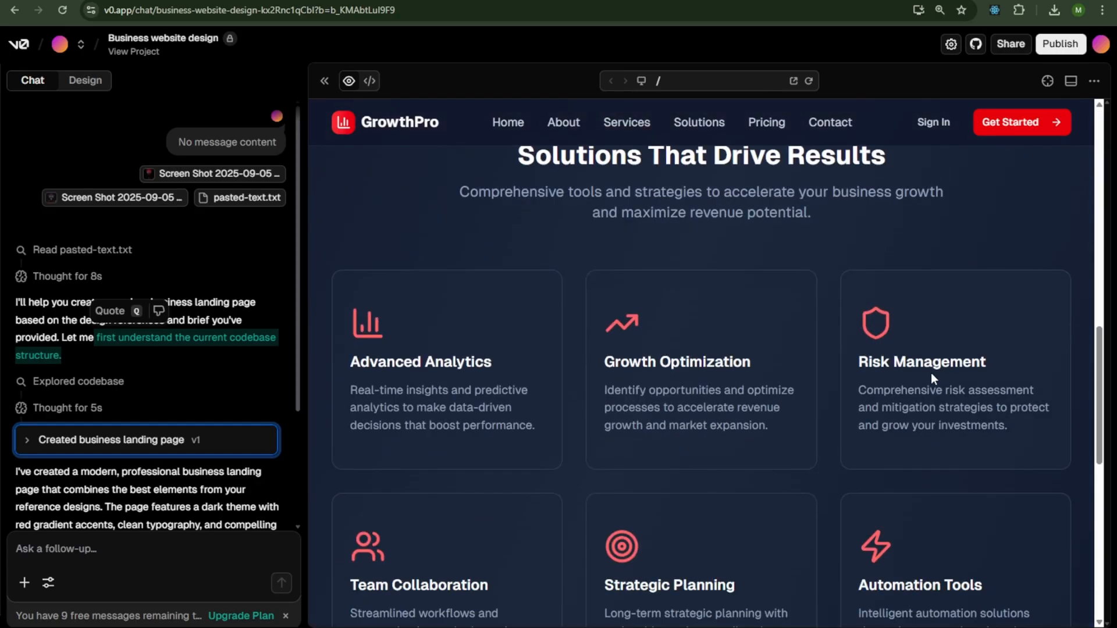
{"action": "scroll", "scroll_direction": "down", "scroll_amount": 3}
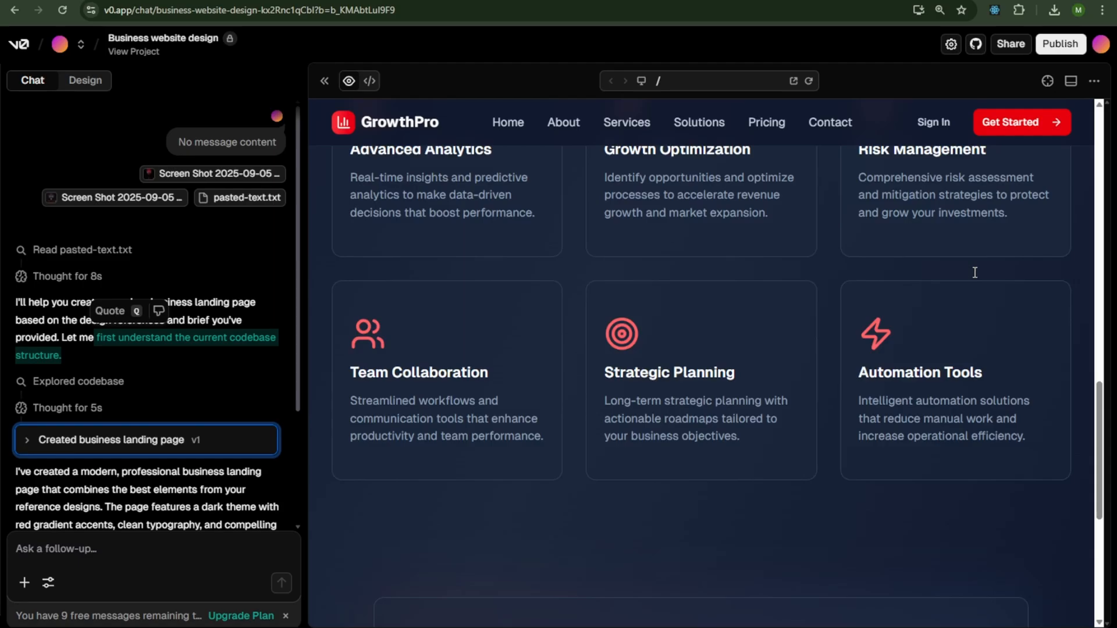
{"action": "scroll", "scroll_direction": "down", "scroll_amount": 3}
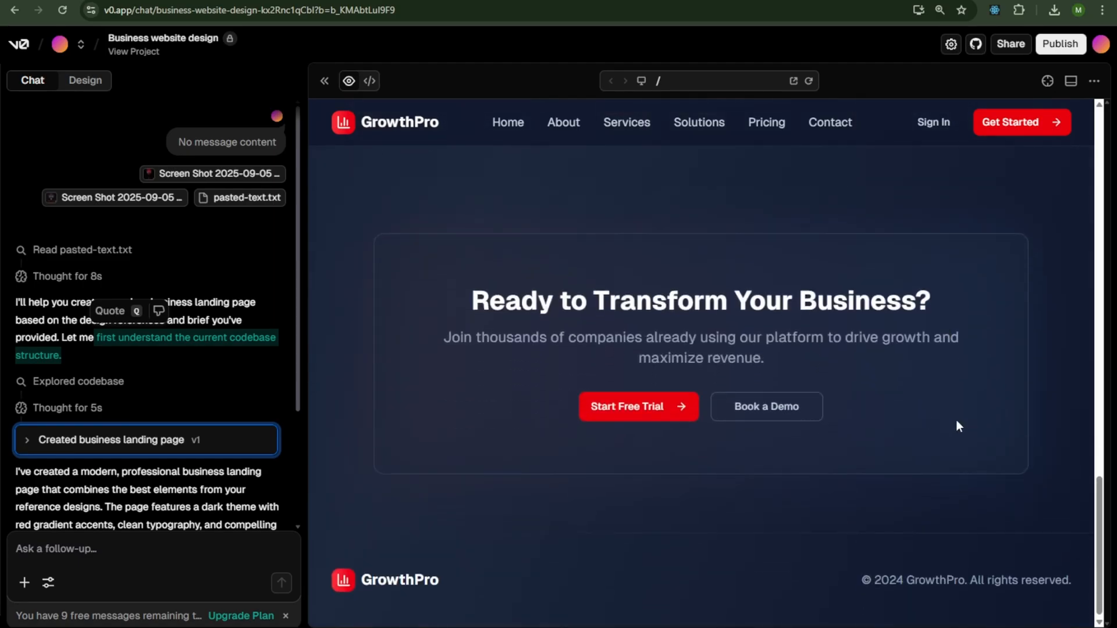
{"action": "scroll", "scroll_direction": "up", "scroll_amount": 3}
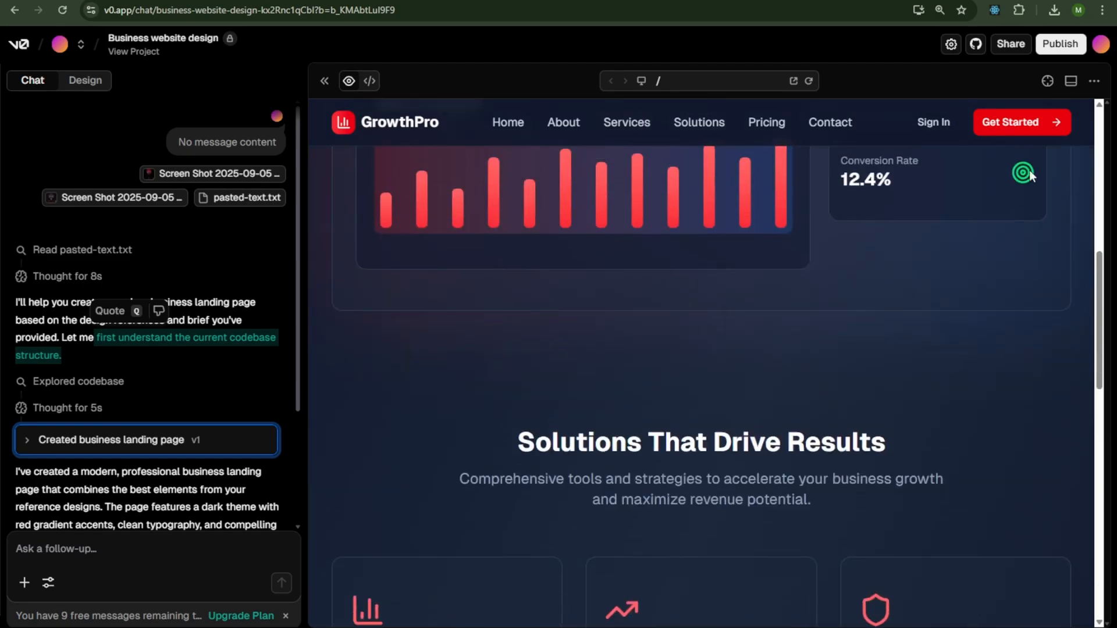
Ask v0 for extra bottom sections with GSAP ScrollTrigger animations as the user scrolls.
{"action": "type", "text": "Please add two or three extra section"}
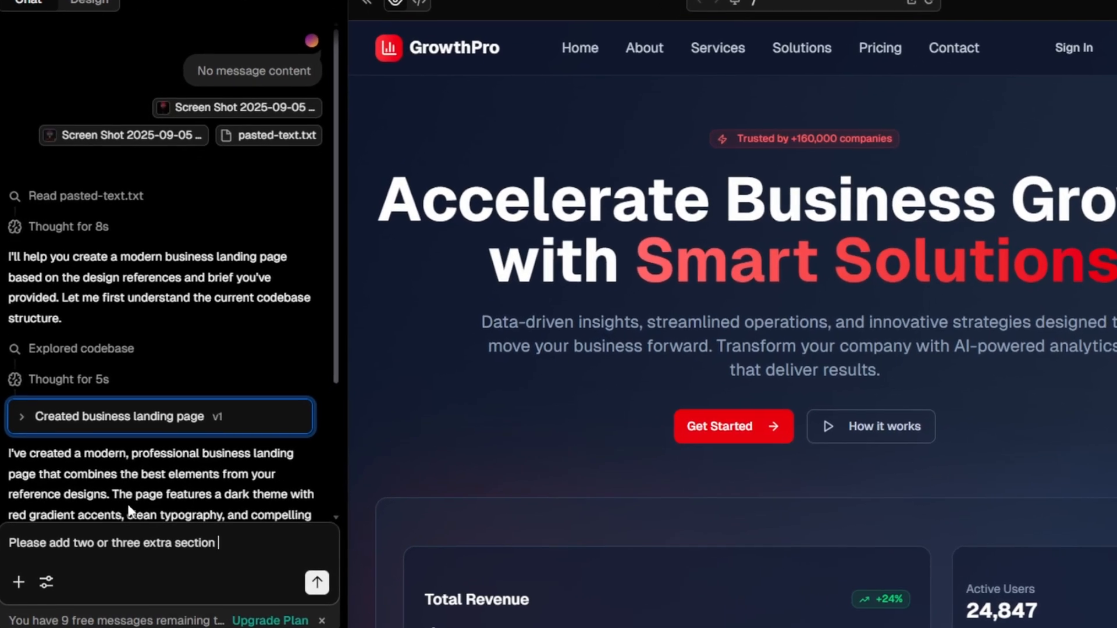
{"action": "type", "text": "at the bottom of the page and implement a ScrollT"}
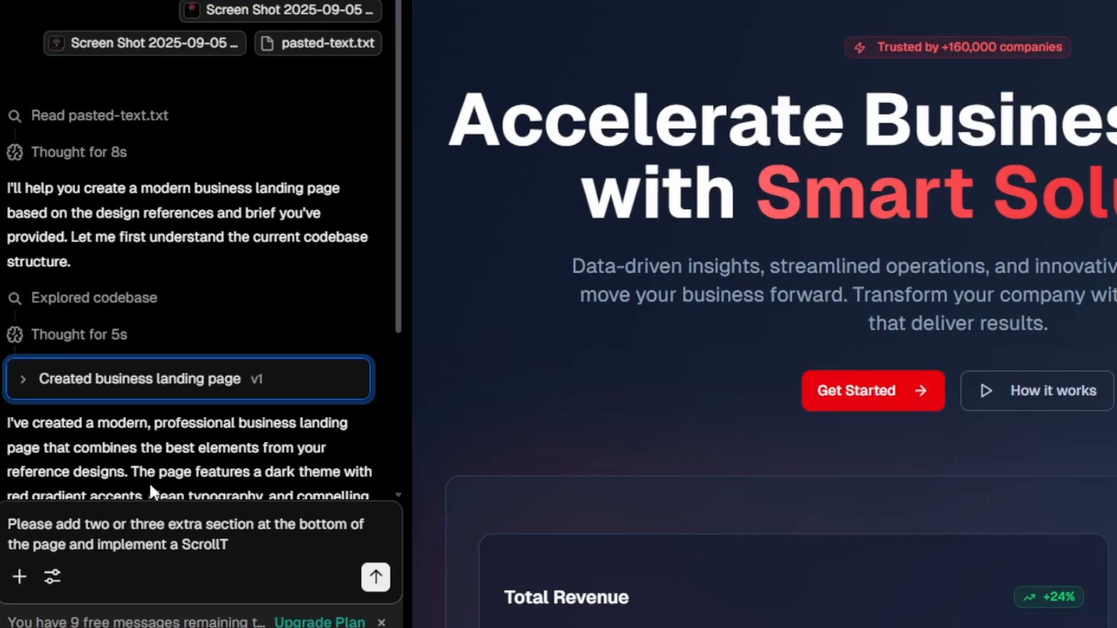
{"action": "type", "text": "rigger animation (e.g.,"}
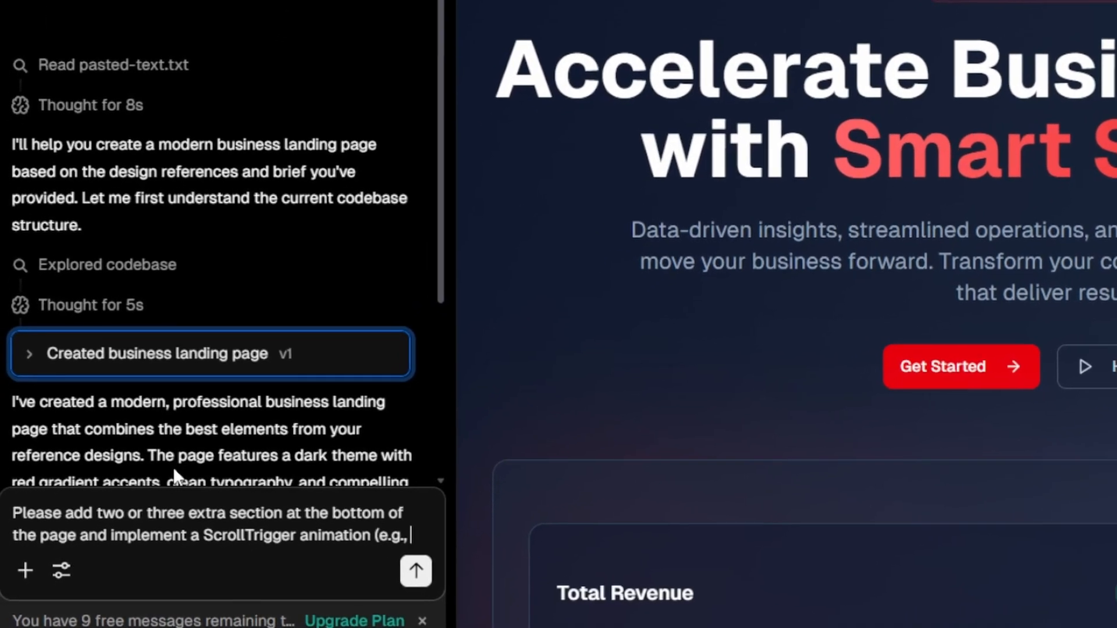
{"action": "type", "text": "GSAP ScollTrigger)"}
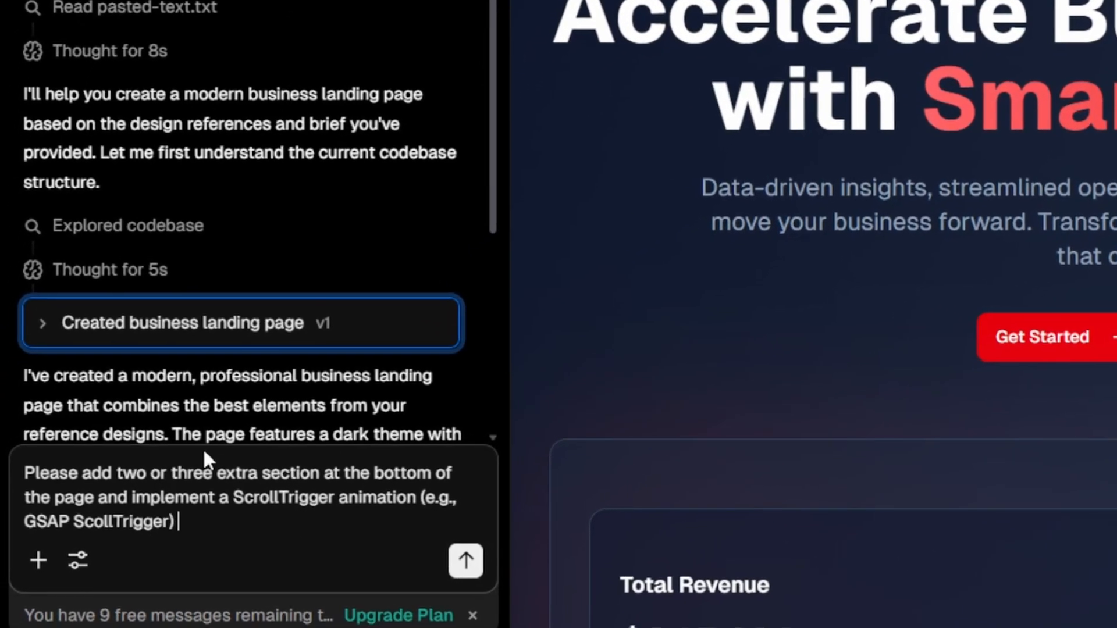
{"action": "type", "text": "to animate element as the user scroll"}
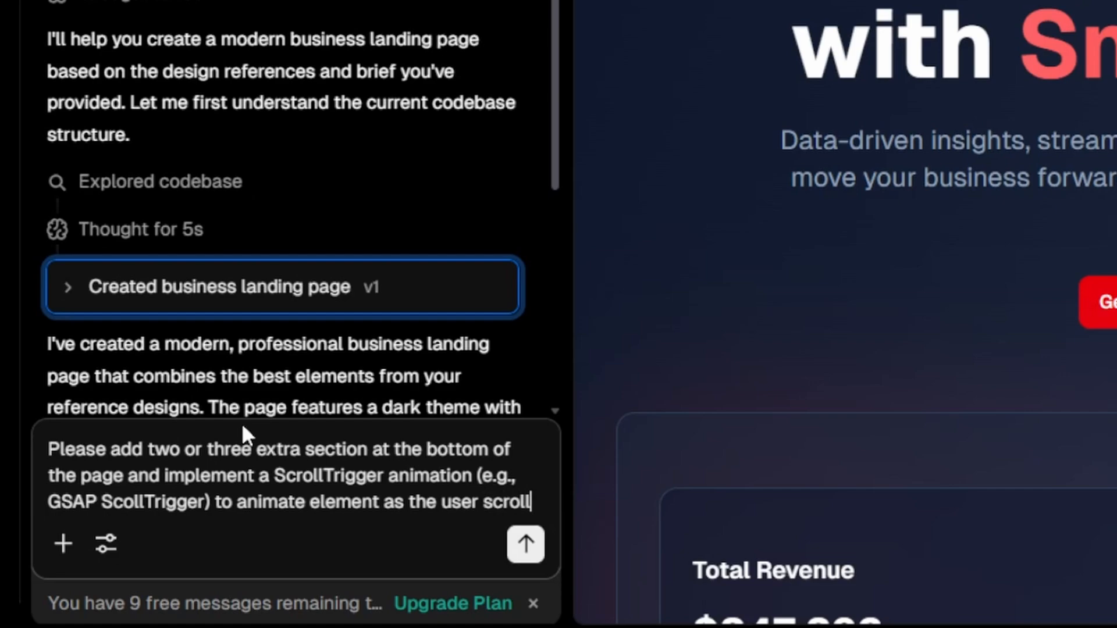
{"action": "left_click", "coordinate": [526, 543]}
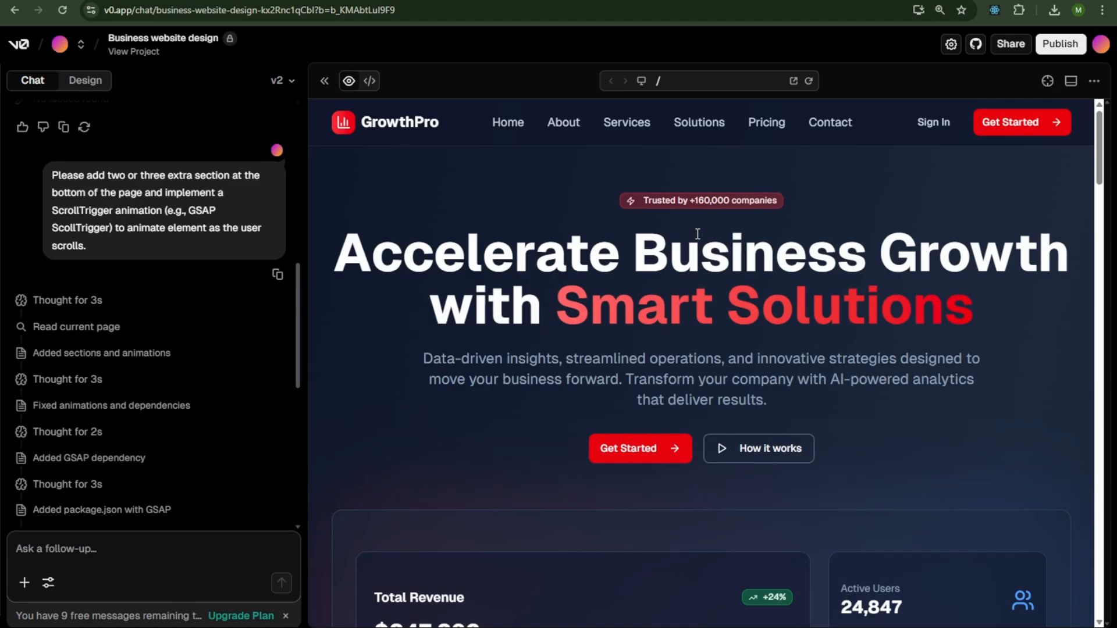
{"action": "mouse_move", "coordinate": [1006, 207]}
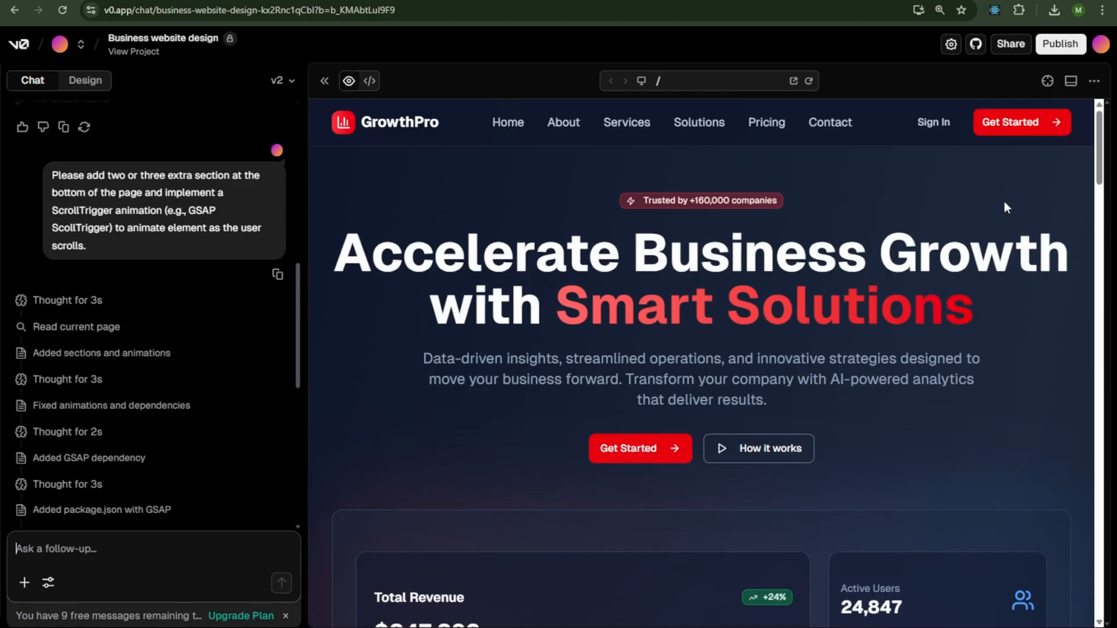
Scroll the v2 preview through the new client-results and testimonial sections to the footer.
{"action": "scroll", "scroll_direction": "down", "scroll_amount": 3}
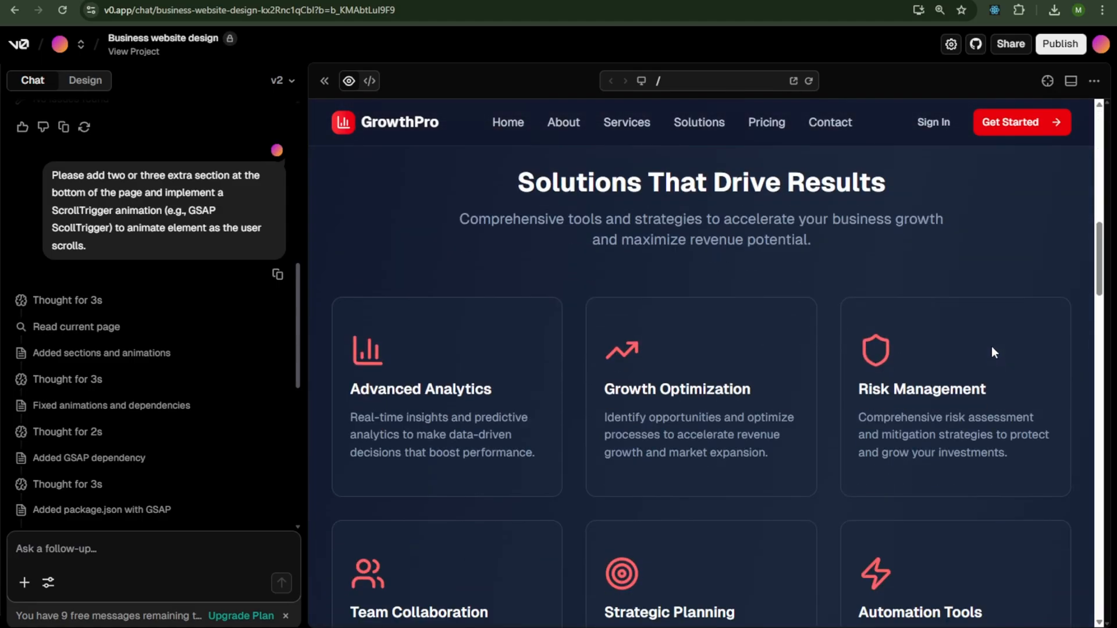
{"action": "scroll", "scroll_direction": "down", "scroll_amount": 3}
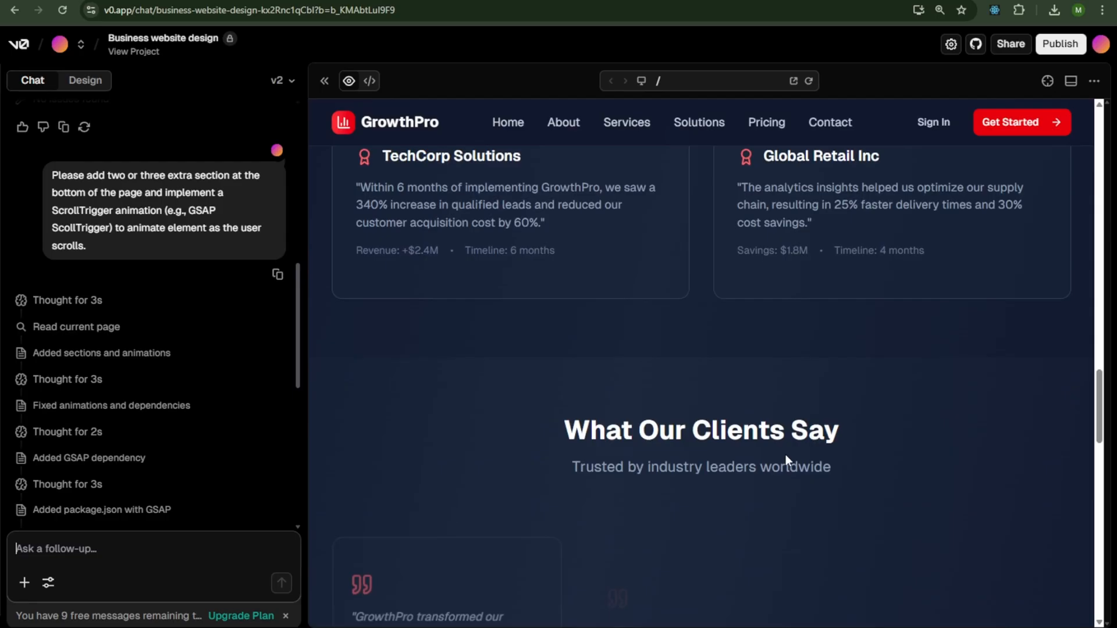
{"action": "scroll", "scroll_direction": "down", "scroll_amount": 3}
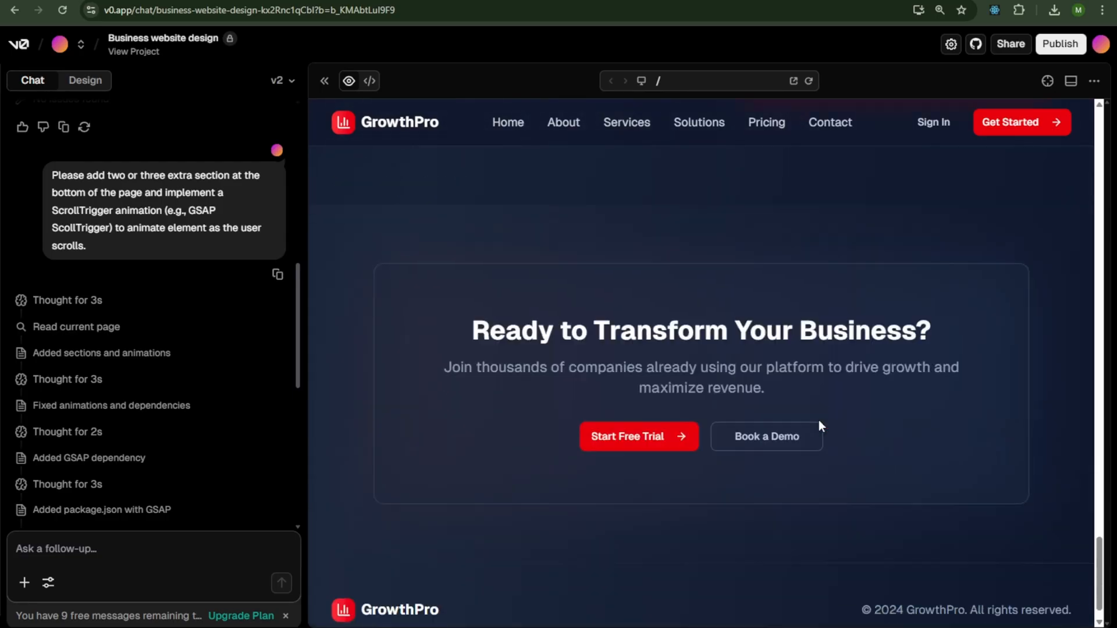
{"action": "scroll", "scroll_direction": "down", "scroll_amount": 3}
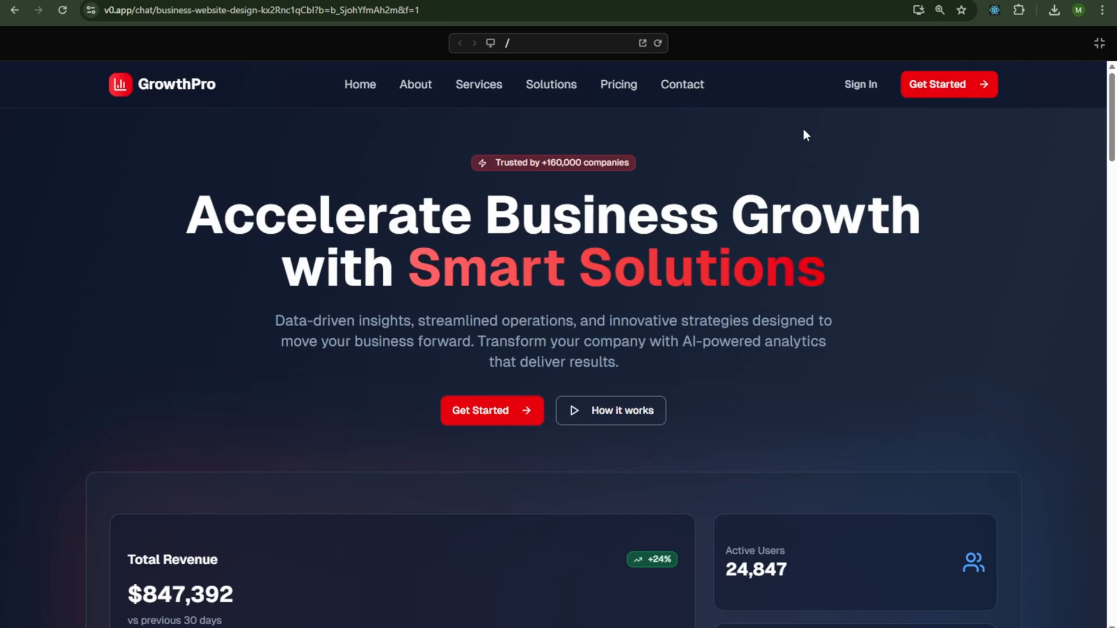
Review the page sections and pick 51-200 employees as the trial form's company size.
{"action": "scroll", "scroll_direction": "down", "scroll_amount": 3}
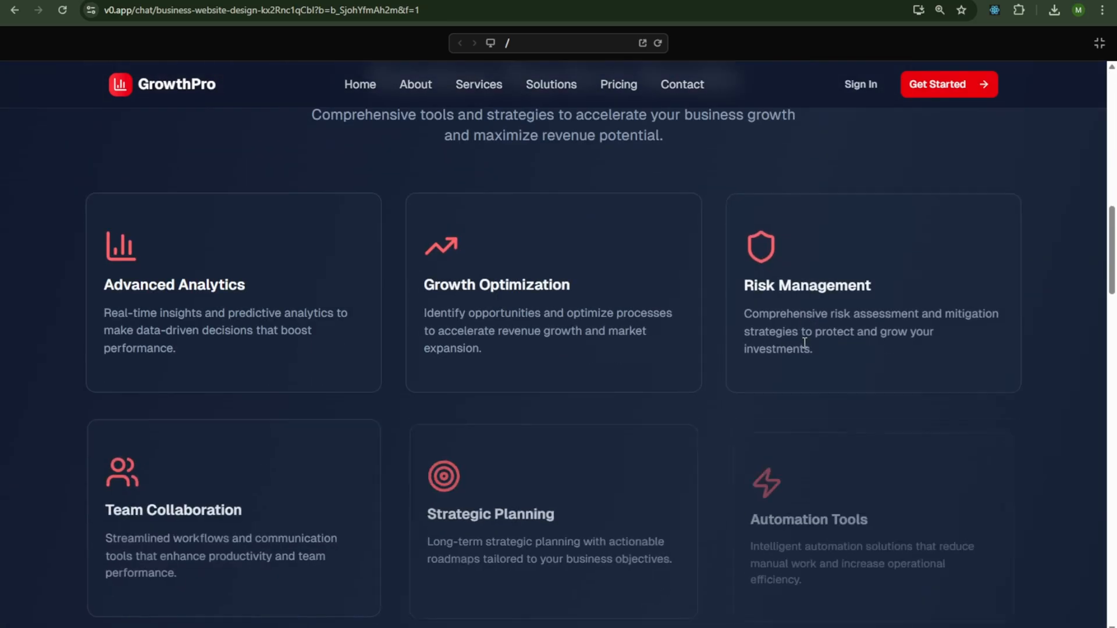
{"action": "scroll", "scroll_direction": "down", "scroll_amount": 3}
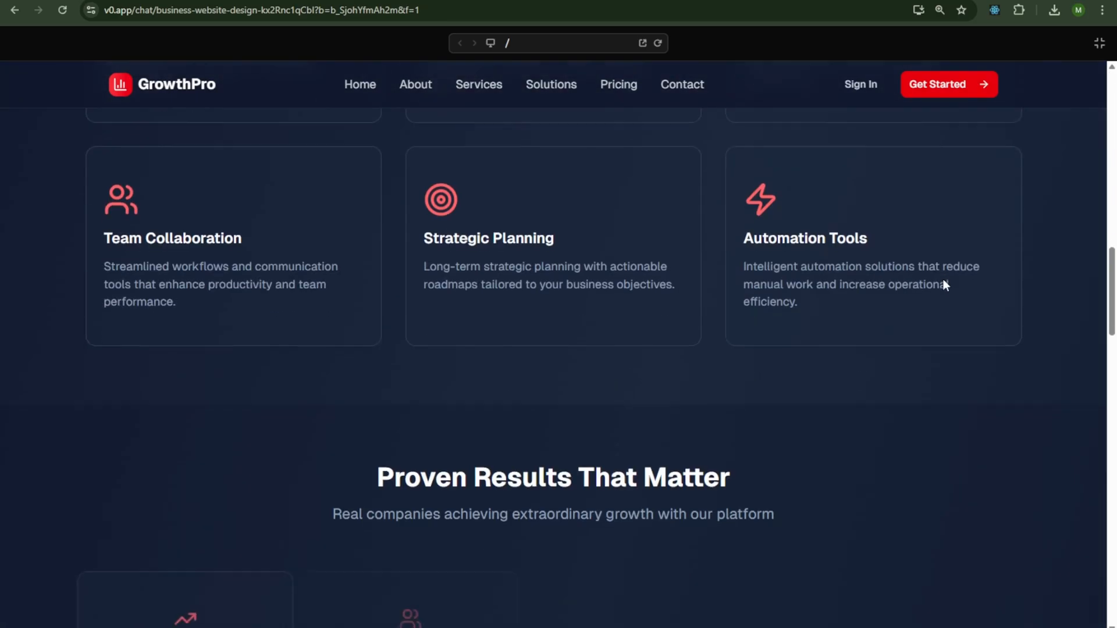
{"action": "scroll", "scroll_direction": "down", "scroll_amount": 3}
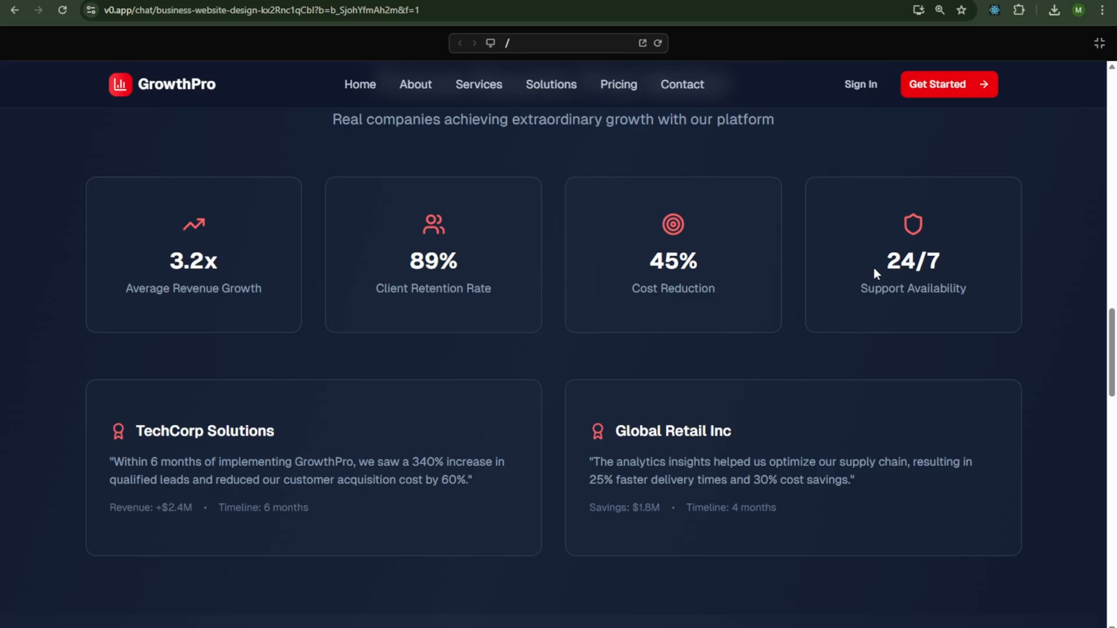
{"action": "scroll", "scroll_direction": "down", "scroll_amount": 3}
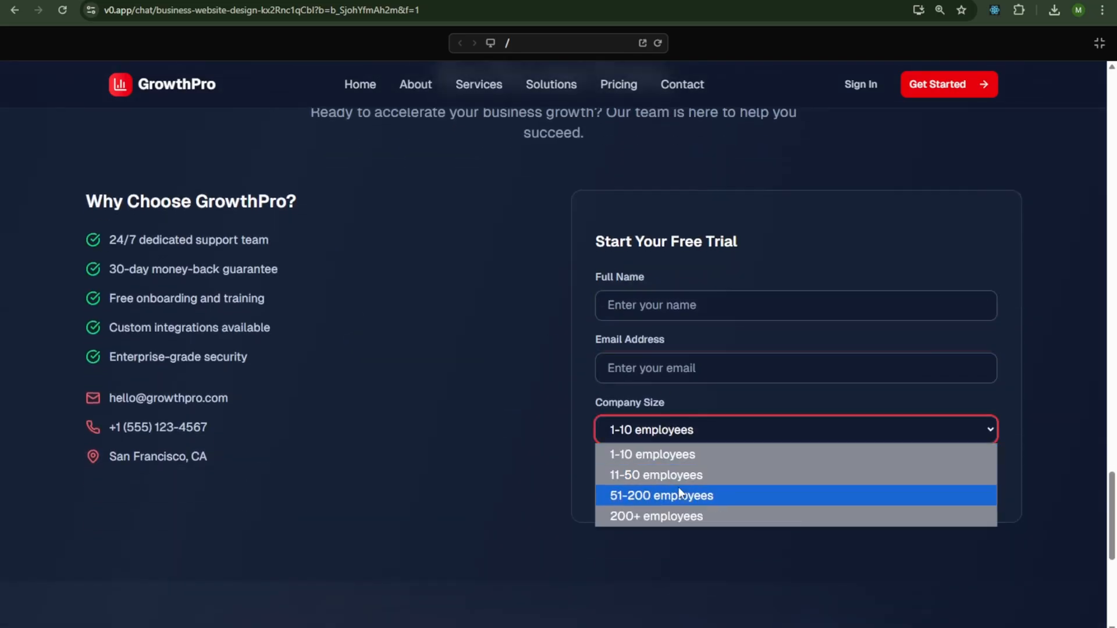
{"action": "left_click", "coordinate": [661, 495]}
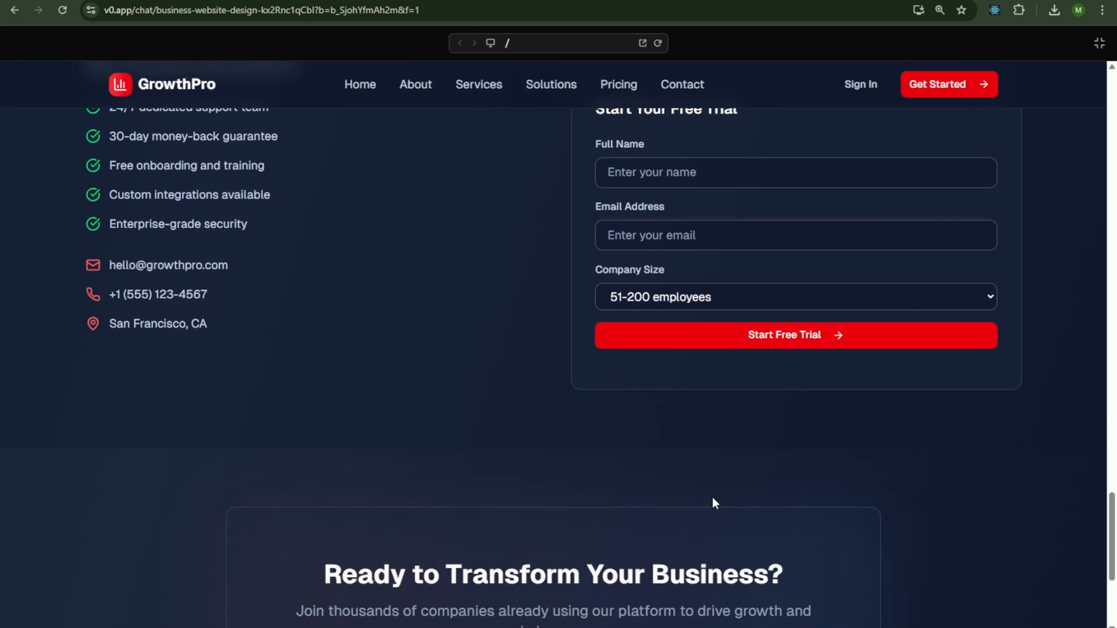
{"action": "scroll", "scroll_direction": "down", "scroll_amount": 3}
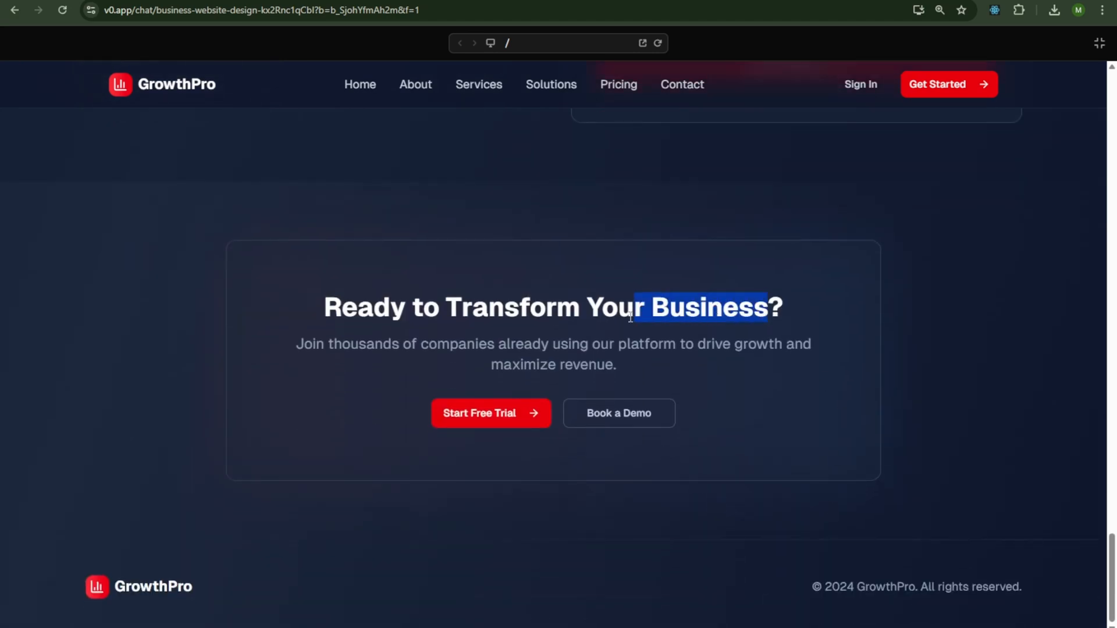
{"action": "scroll", "scroll_direction": "up", "scroll_amount": 3}
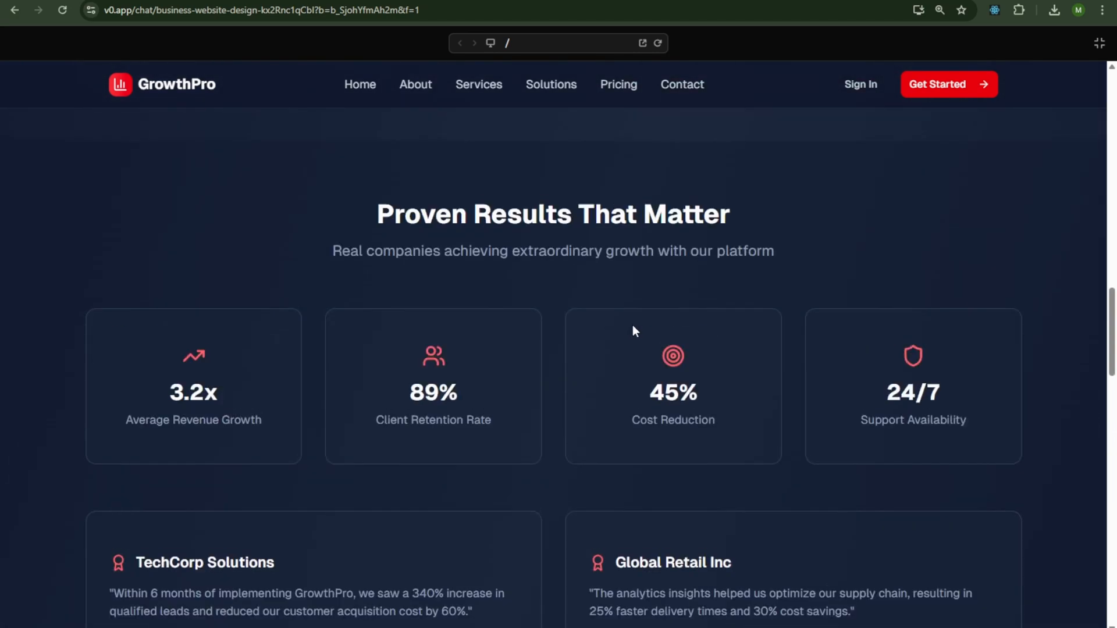
{"action": "scroll", "scroll_direction": "up", "scroll_amount": 3}
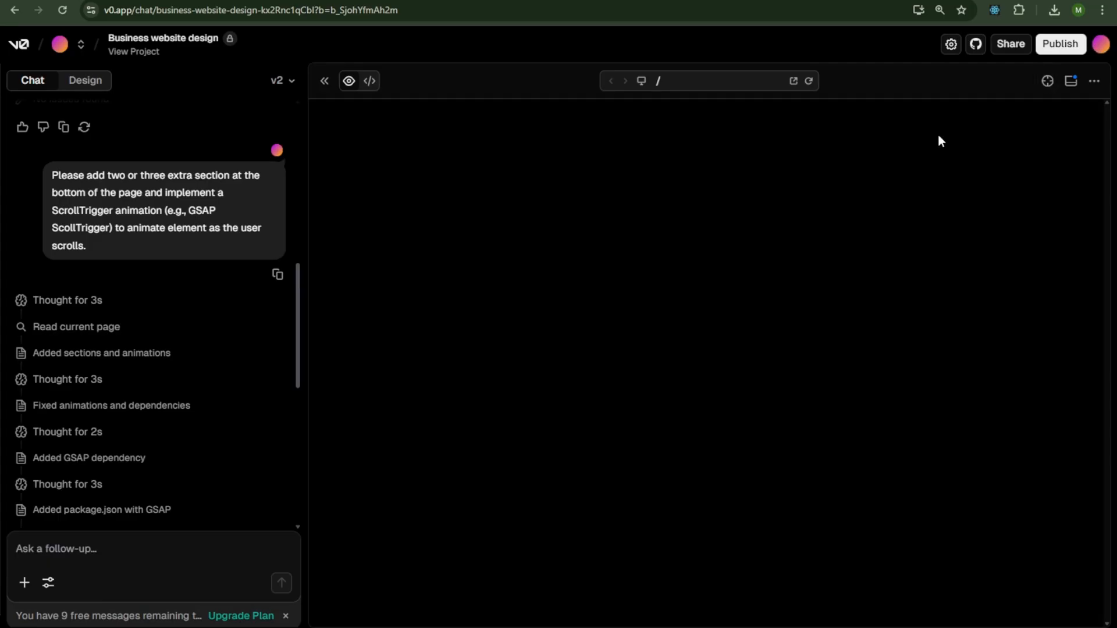
Check the GrowthPro page end to end at tablet width.
{"action": "left_click", "coordinate": [639, 80]}
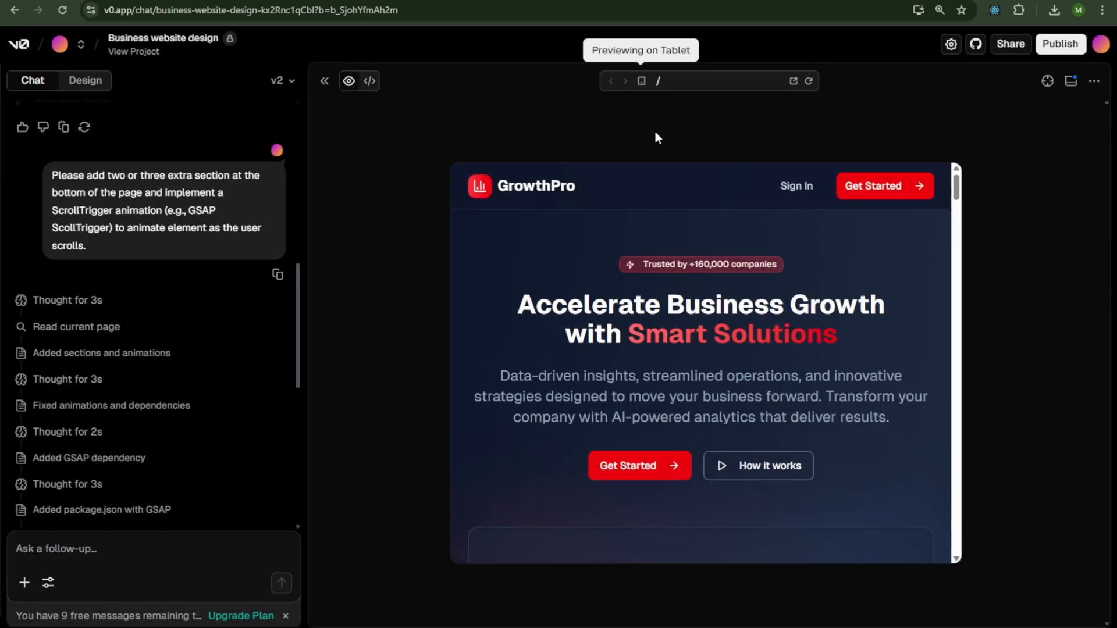
{"action": "scroll", "scroll_direction": "down", "scroll_amount": 3}
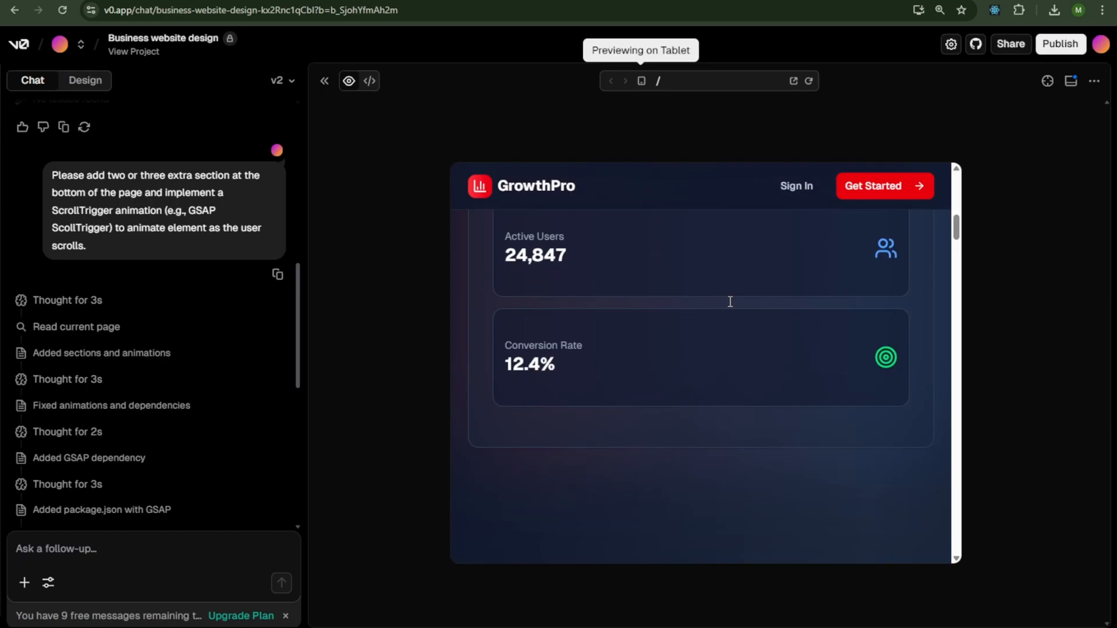
{"action": "scroll", "scroll_direction": "down", "scroll_amount": 3}
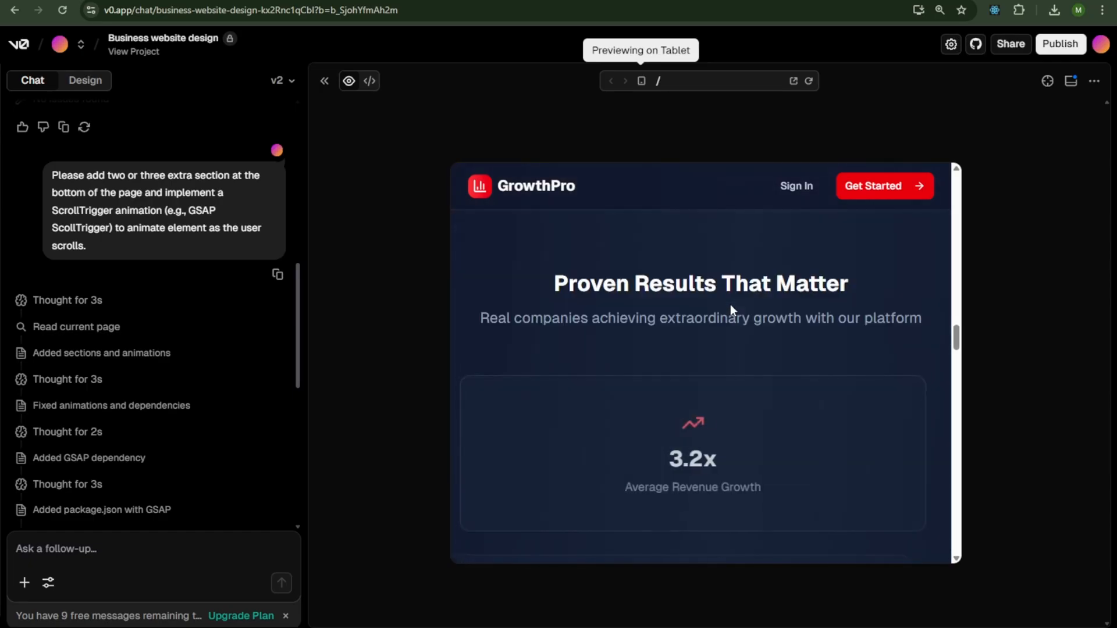
{"action": "scroll", "scroll_direction": "down", "scroll_amount": 3}
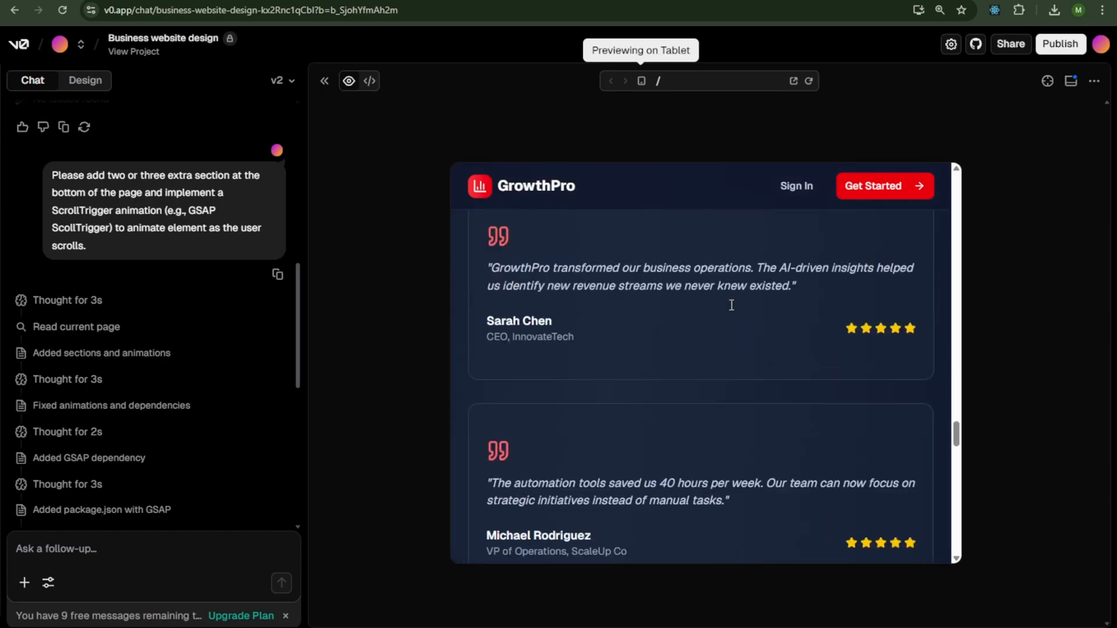
{"action": "scroll", "scroll_direction": "down", "scroll_amount": 3}
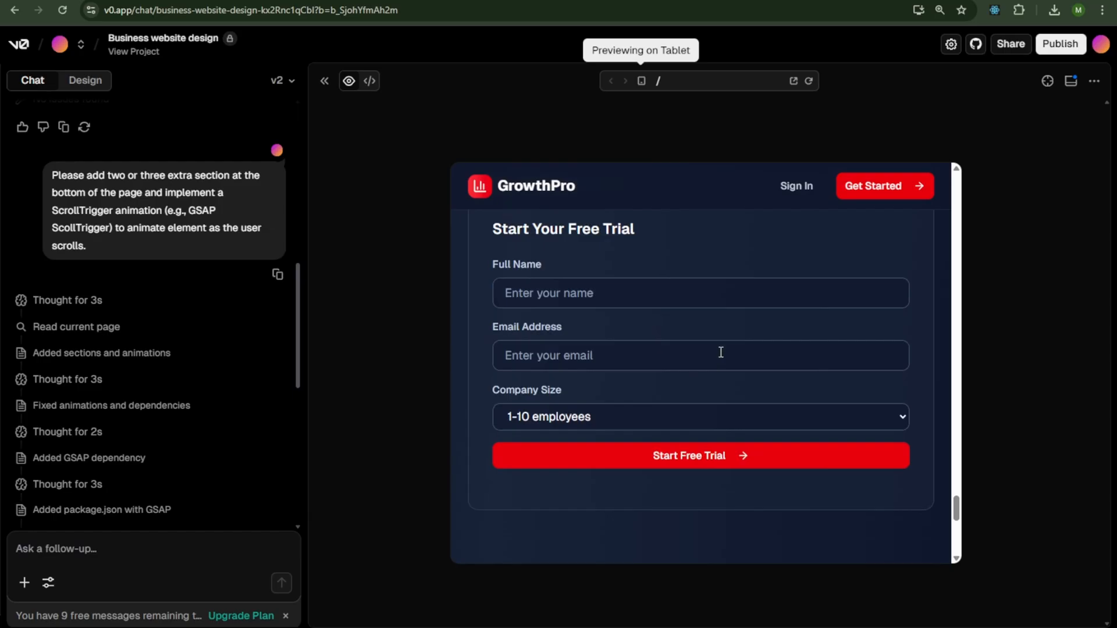
Check the page at phone size, then return to the full desktop-width preview.
{"action": "left_click", "coordinate": [640, 80]}
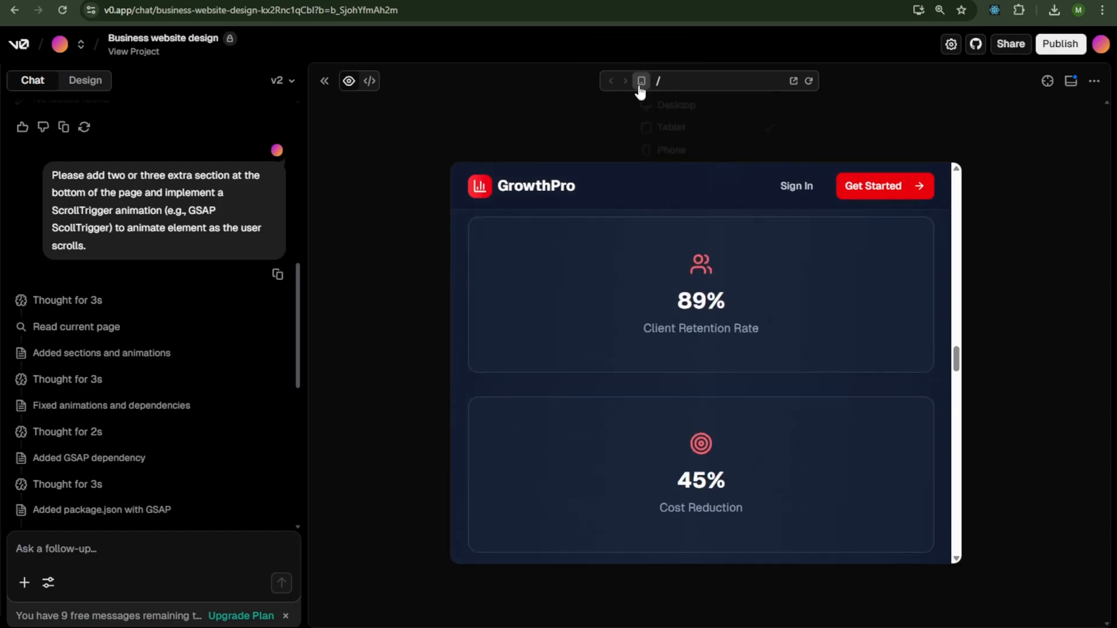
{"action": "left_click", "coordinate": [667, 150]}
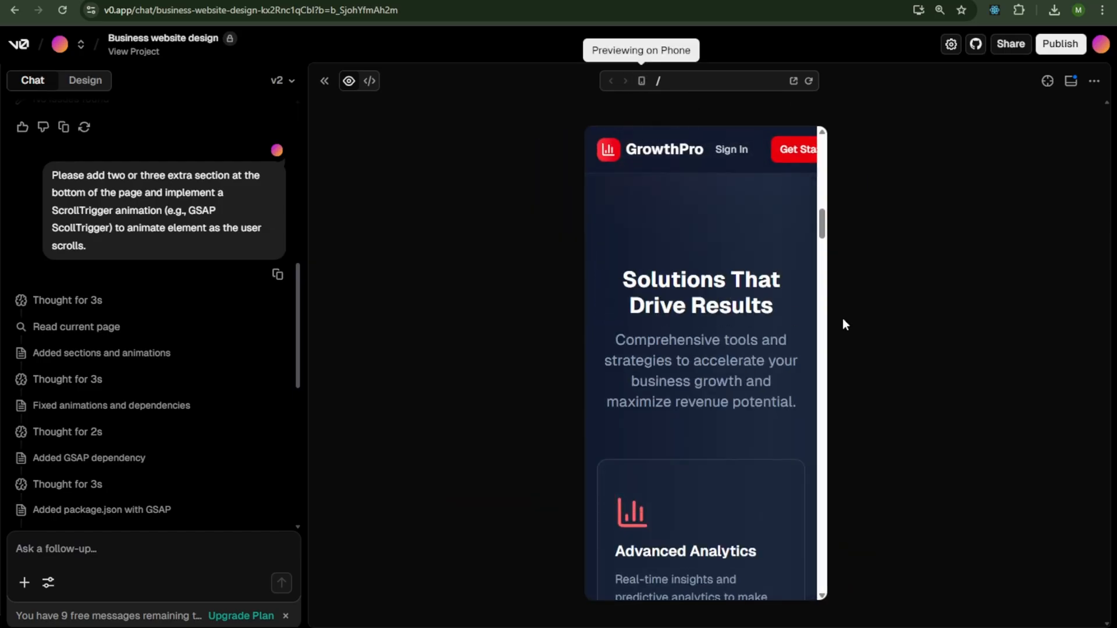
{"action": "scroll", "scroll_direction": "up", "scroll_amount": 3}
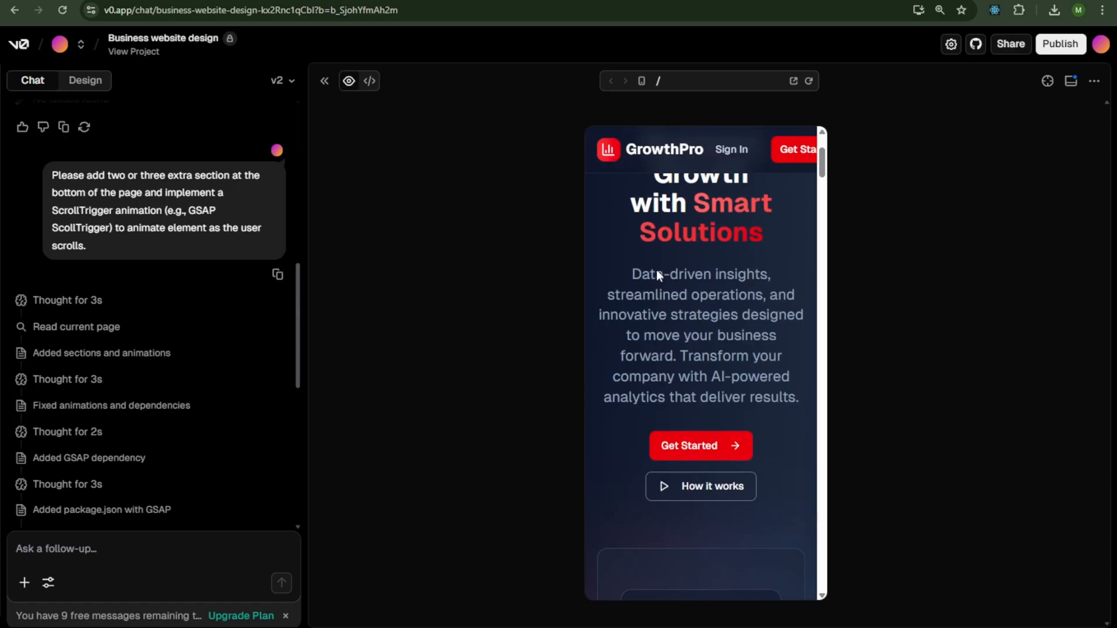
{"action": "left_click", "coordinate": [325, 81]}
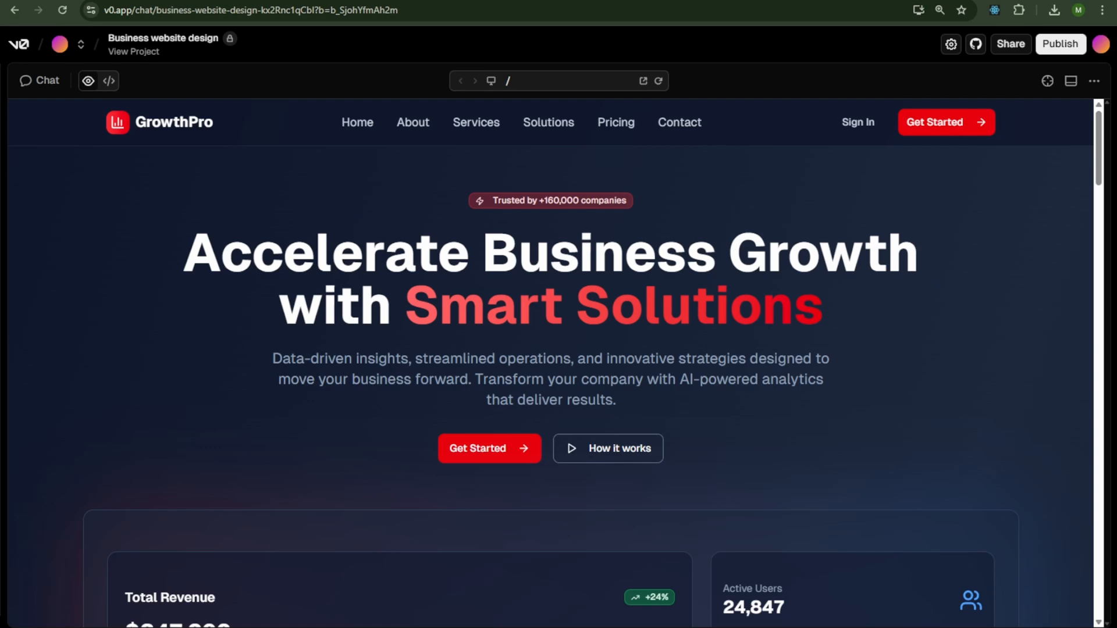
Download the GrowthPro project from v0 as a ZIP and save it.
{"action": "left_click", "coordinate": [1095, 80]}
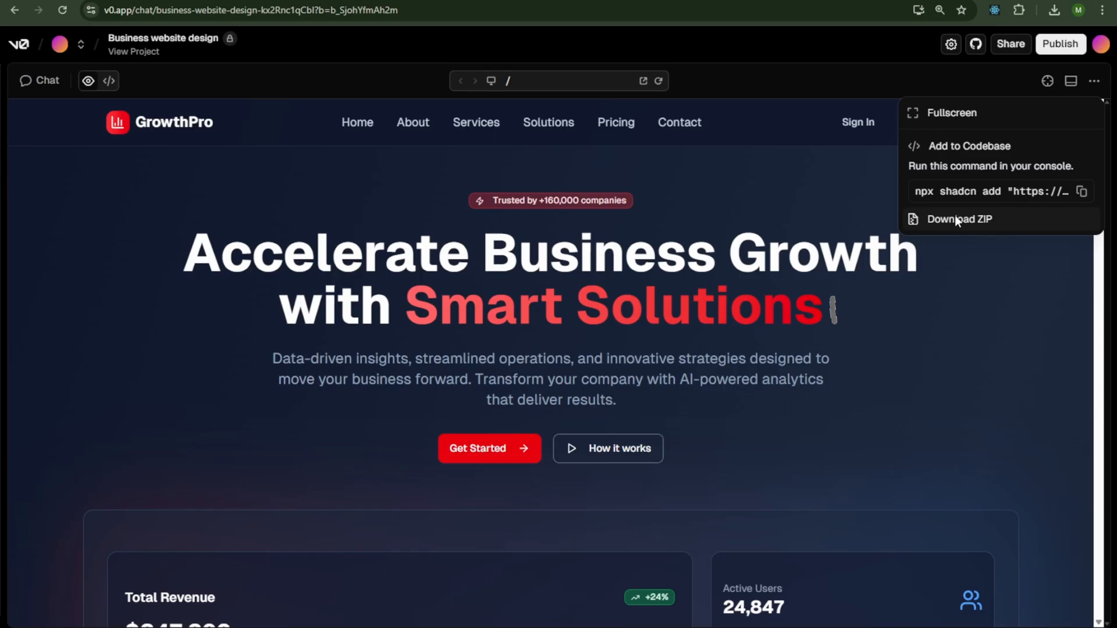
{"action": "left_click", "coordinate": [958, 219]}
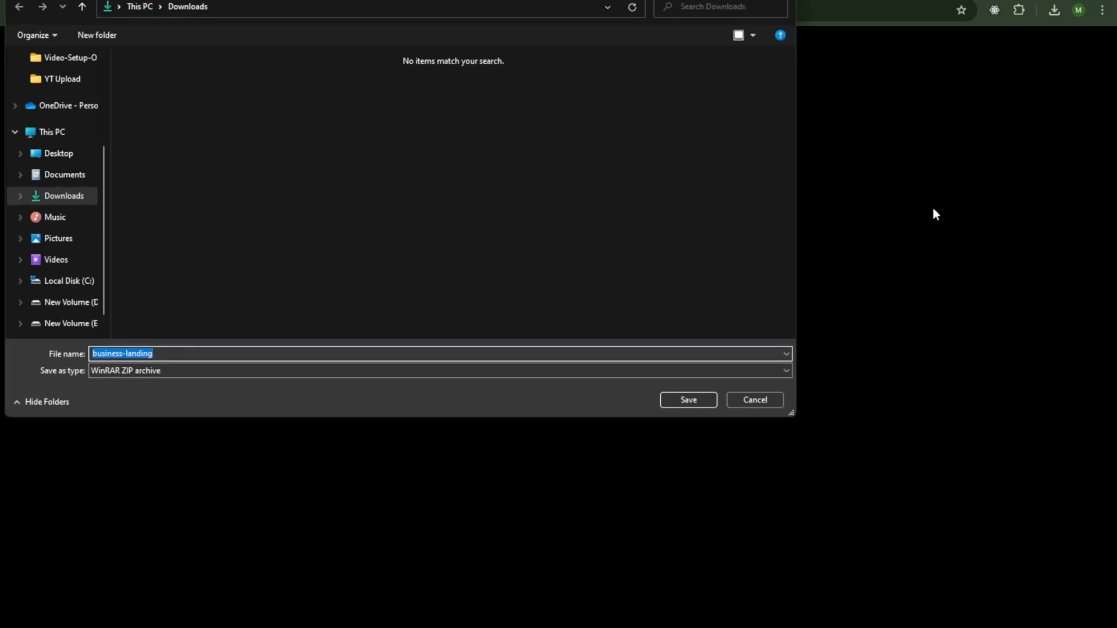
{"action": "left_click", "coordinate": [687, 399]}
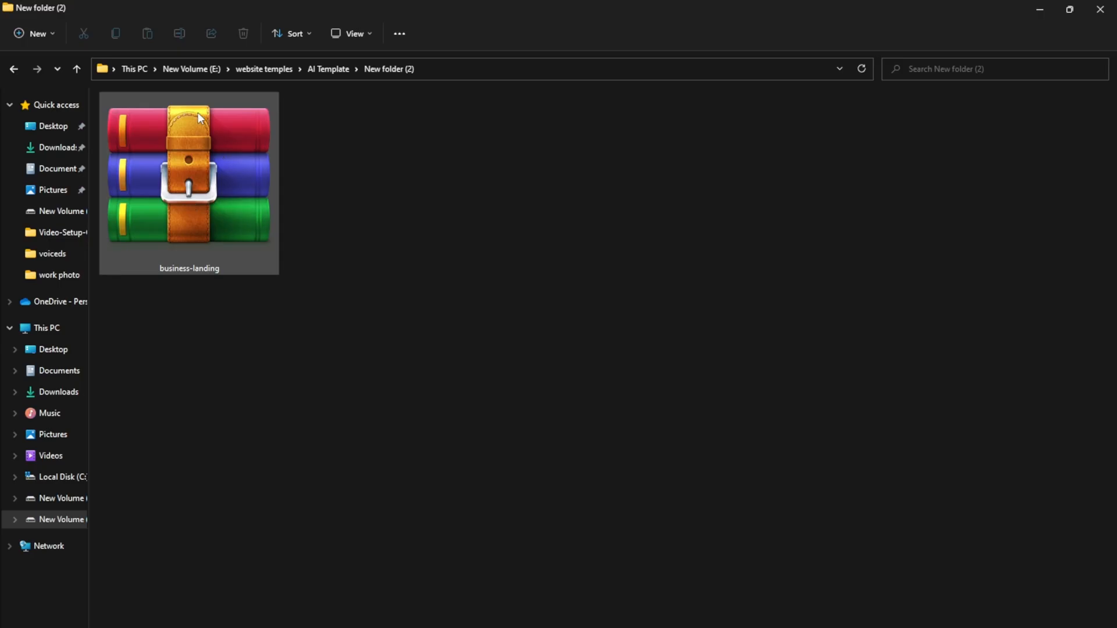
Extract the ZIP in File Explorer and open the project folder in VS Code.
{"action": "right_click", "coordinate": [188, 182]}
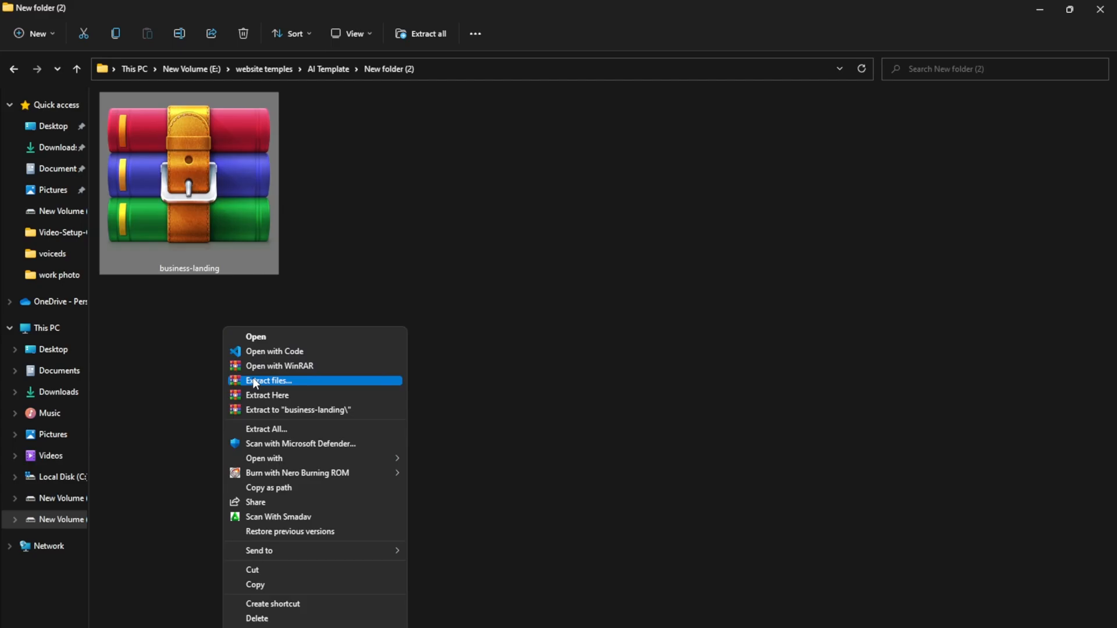
{"action": "left_click", "coordinate": [189, 382]}
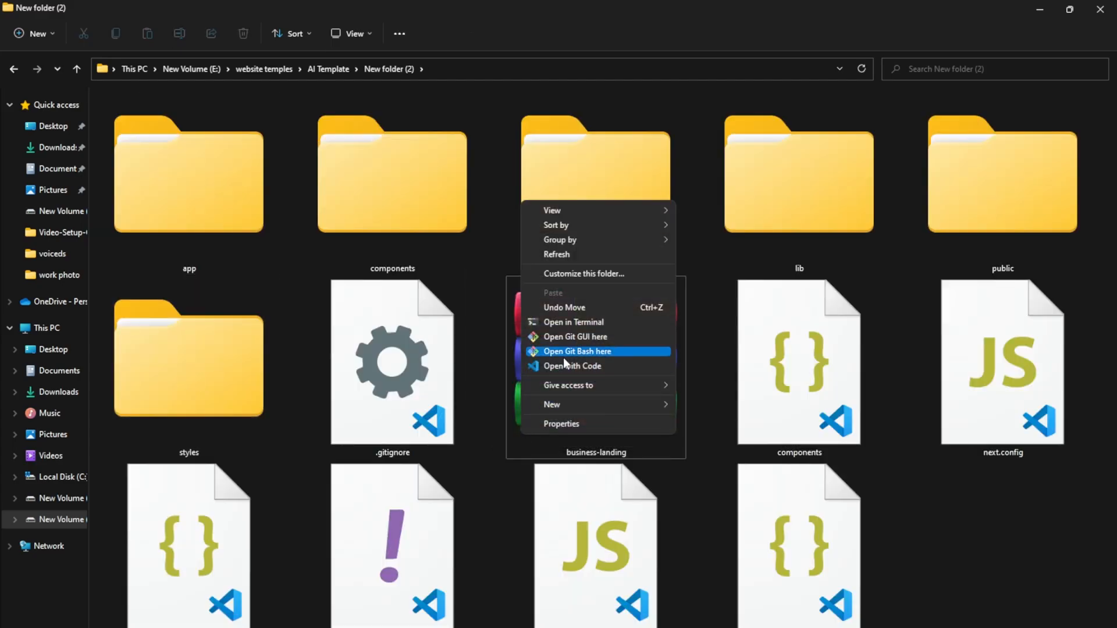
{"action": "left_click", "coordinate": [570, 366]}
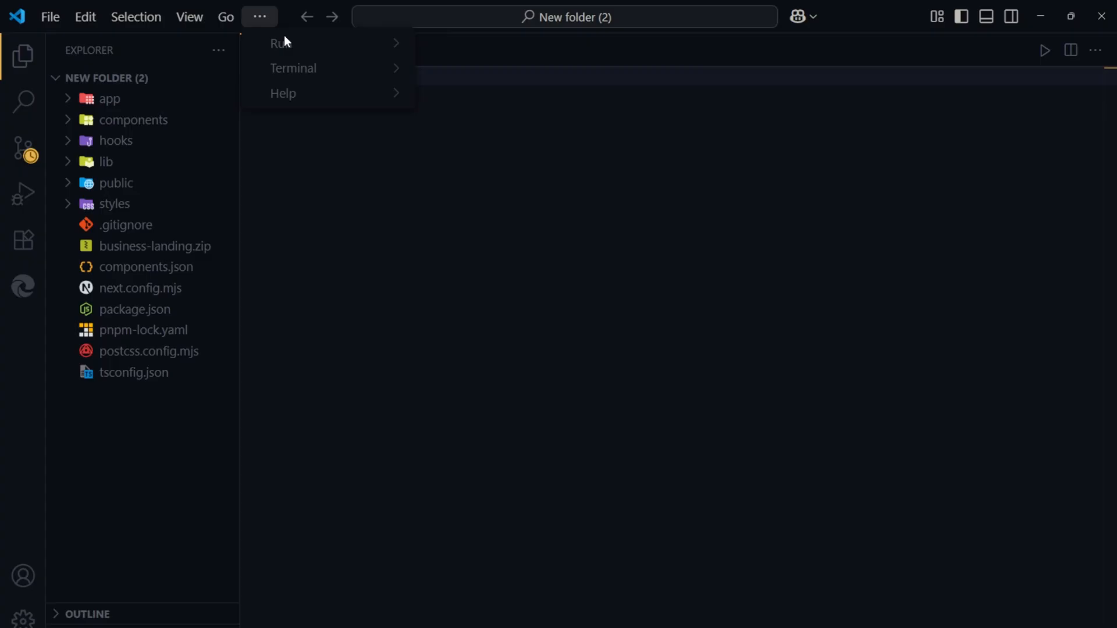
Install the project's dependencies with npm i in a new terminal.
{"action": "left_click", "coordinate": [293, 67]}
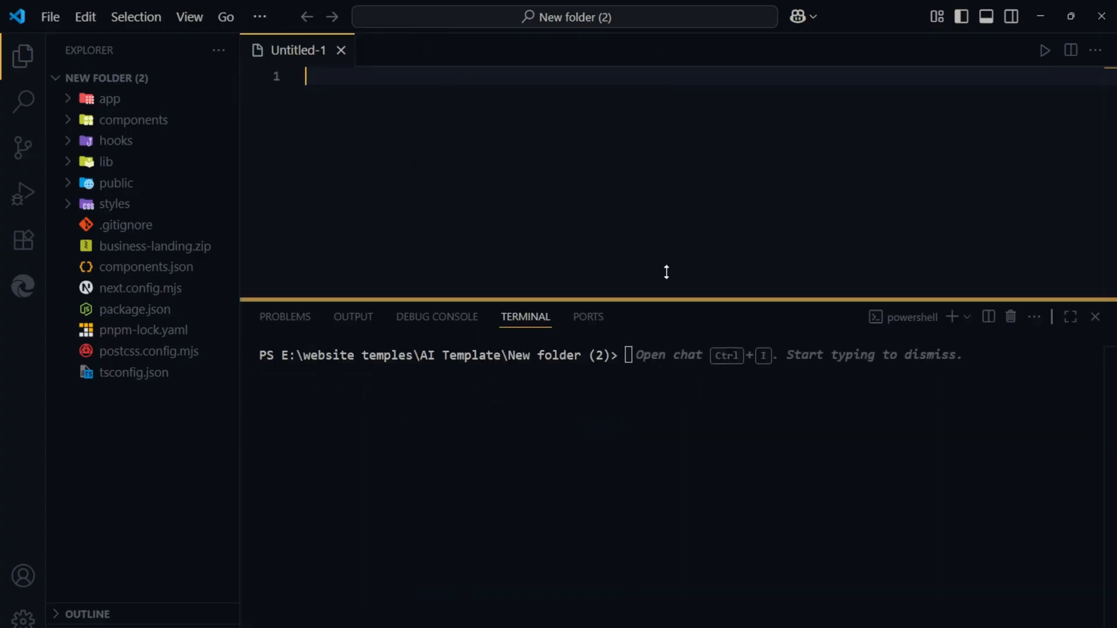
{"action": "type", "text": "npm"}
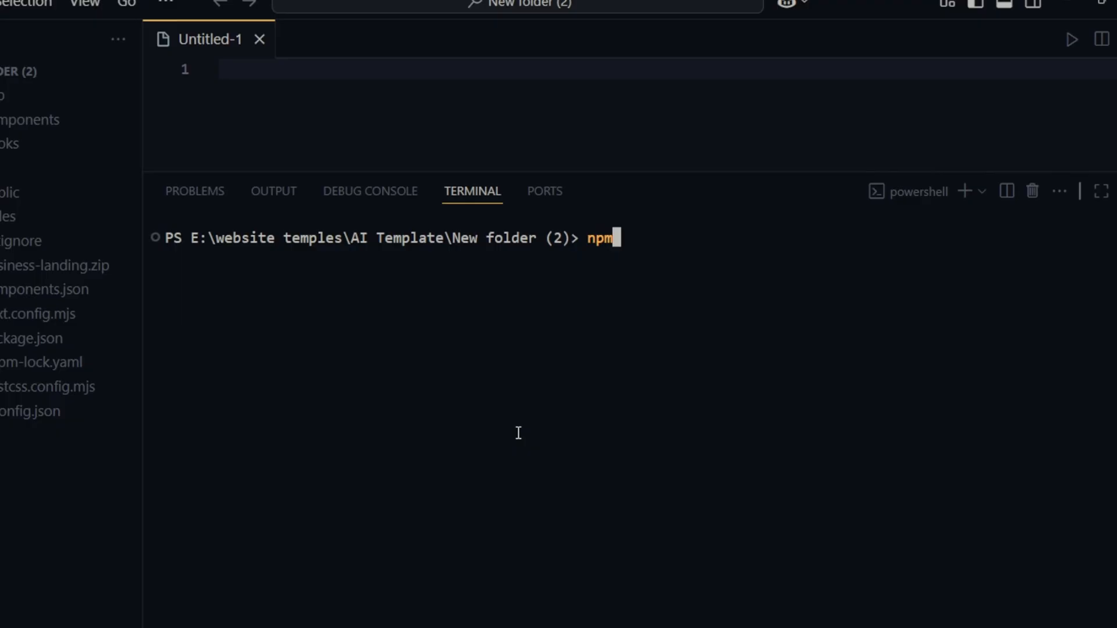
{"action": "type", "text": "i"}
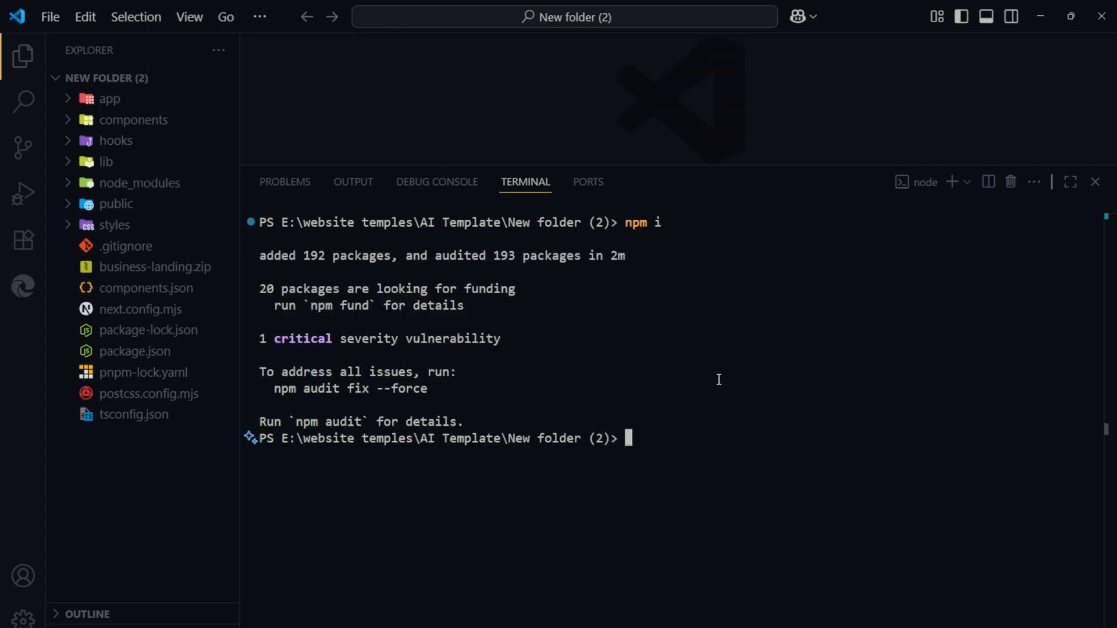
Start the dev server with npm run dev and open the site at localhost:3000.
{"action": "type", "text": "npm r"}
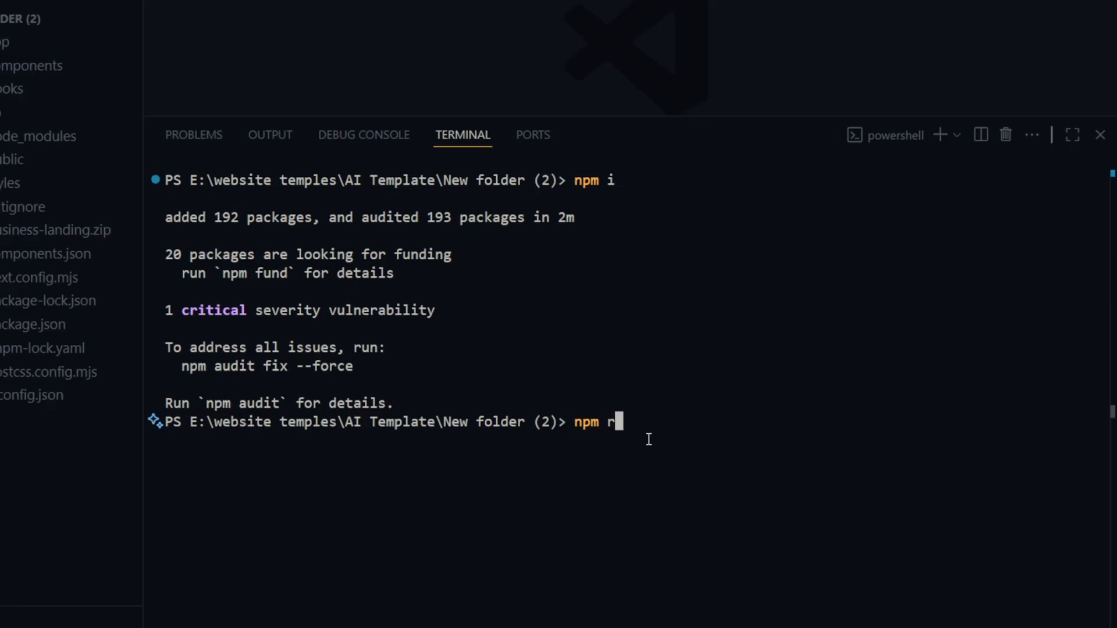
{"action": "key", "text": "Return"}
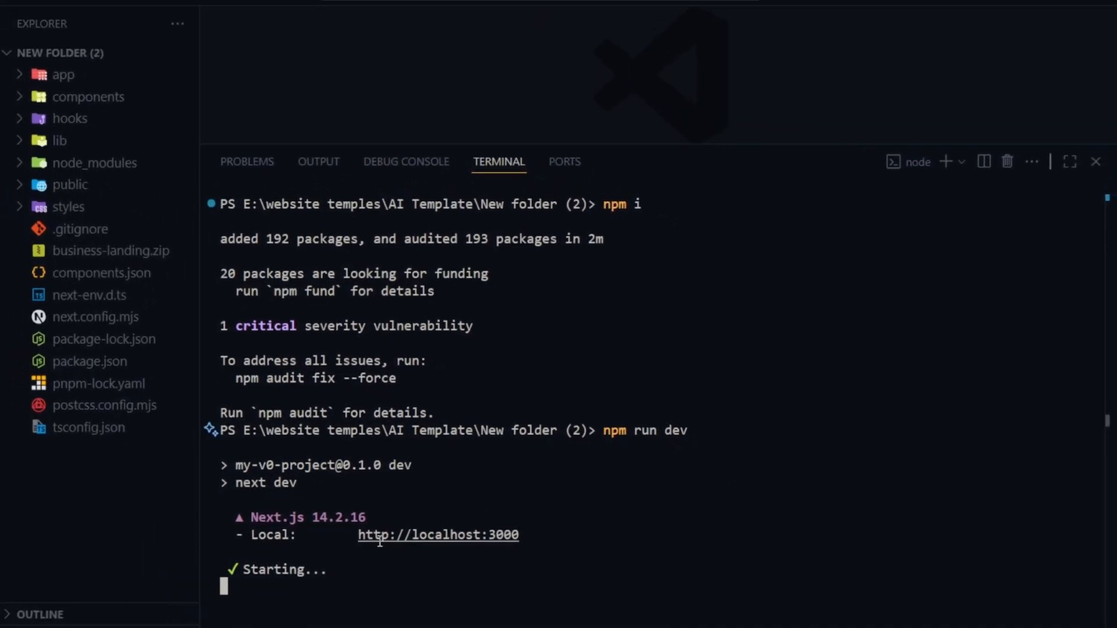
{"action": "left_click", "coordinate": [438, 535]}
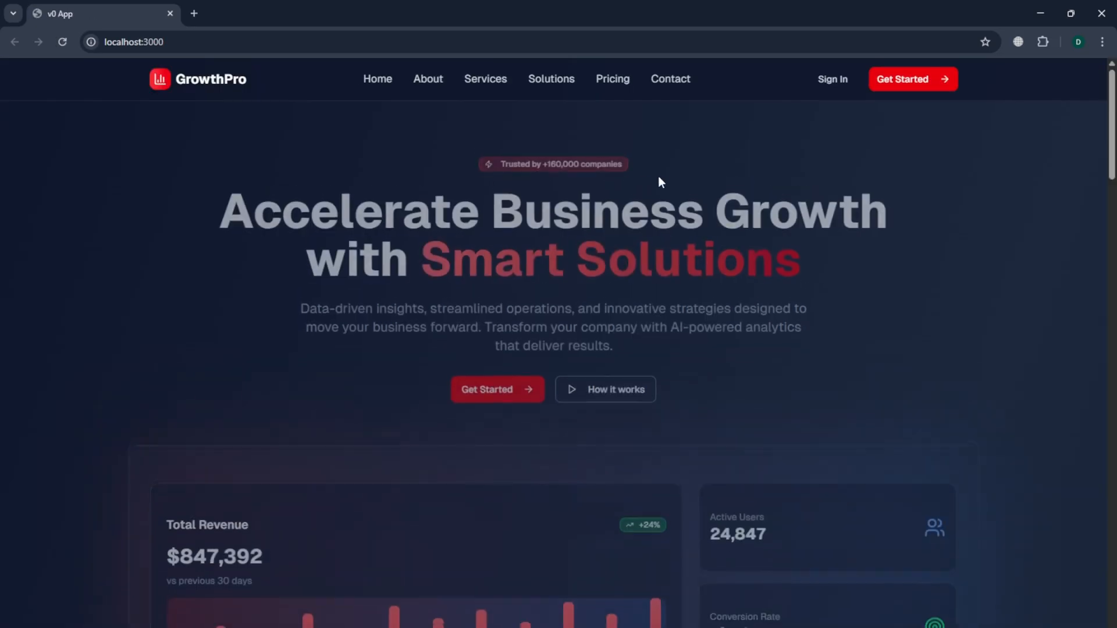
Scroll through the locally running GrowthPro site in Chrome from top to bottom.
{"action": "scroll", "scroll_direction": "down", "scroll_amount": 3}
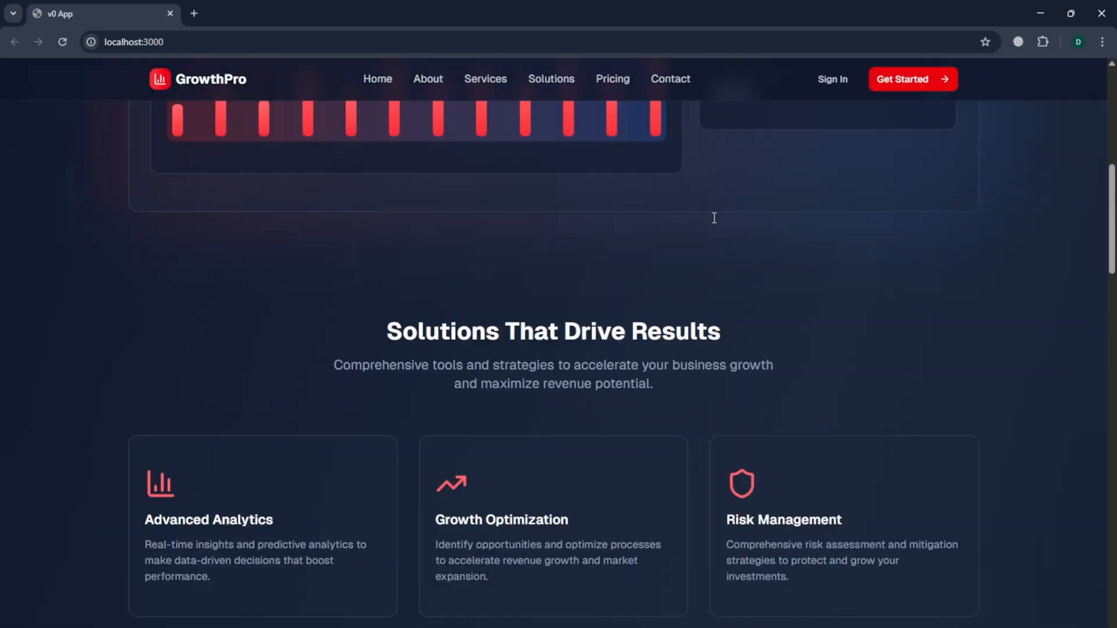
{"action": "scroll", "scroll_direction": "down", "scroll_amount": 3}
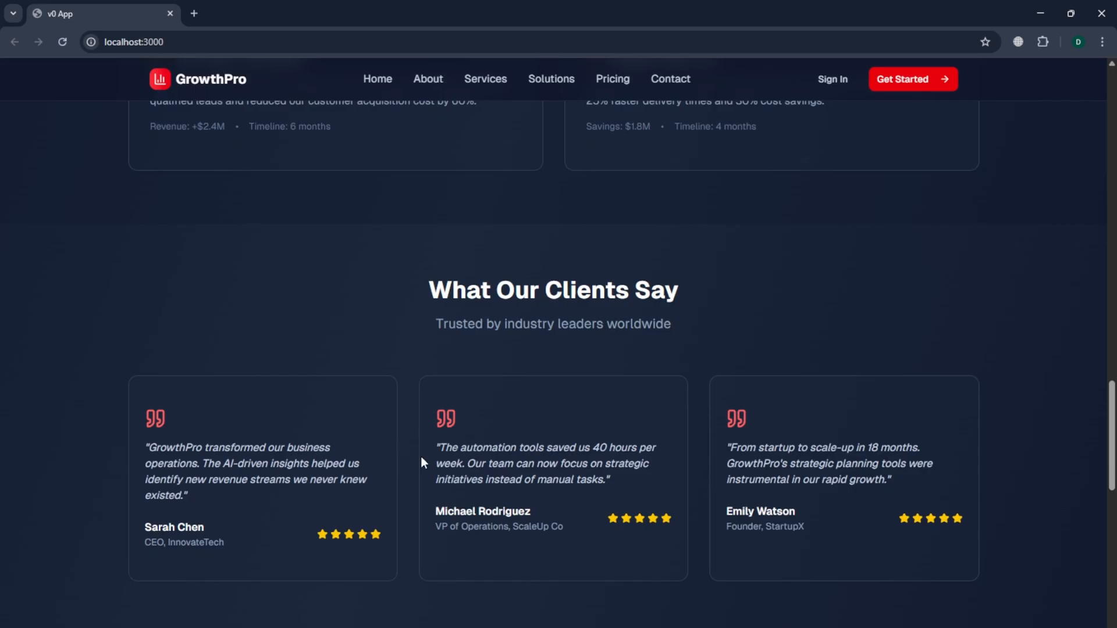
{"action": "scroll", "scroll_direction": "down", "scroll_amount": 3}
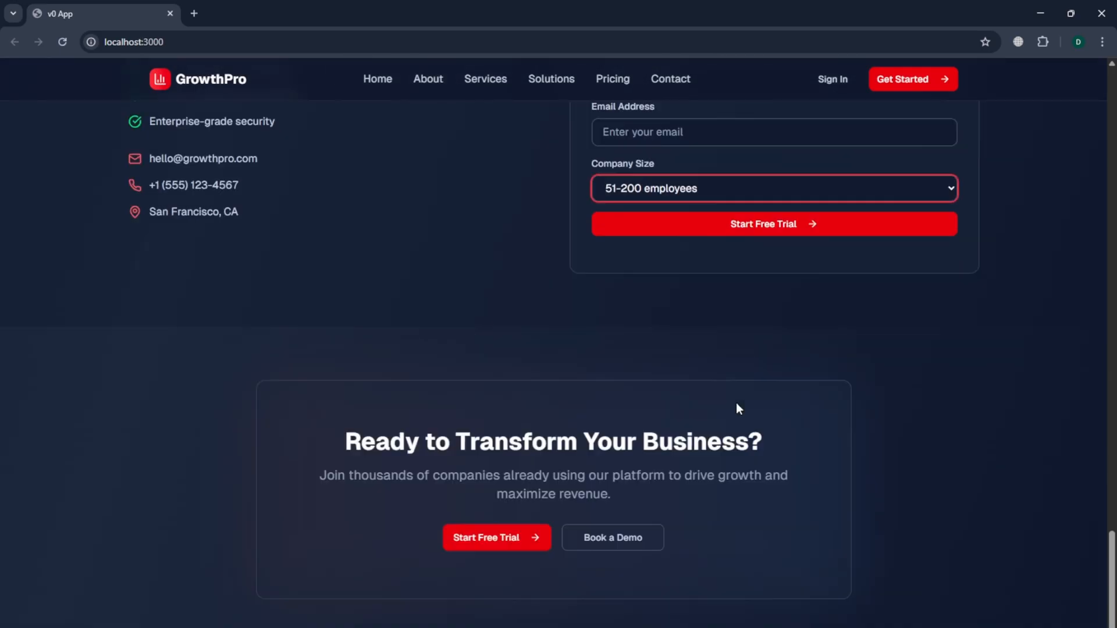
{"action": "scroll", "scroll_direction": "up", "scroll_amount": 3}
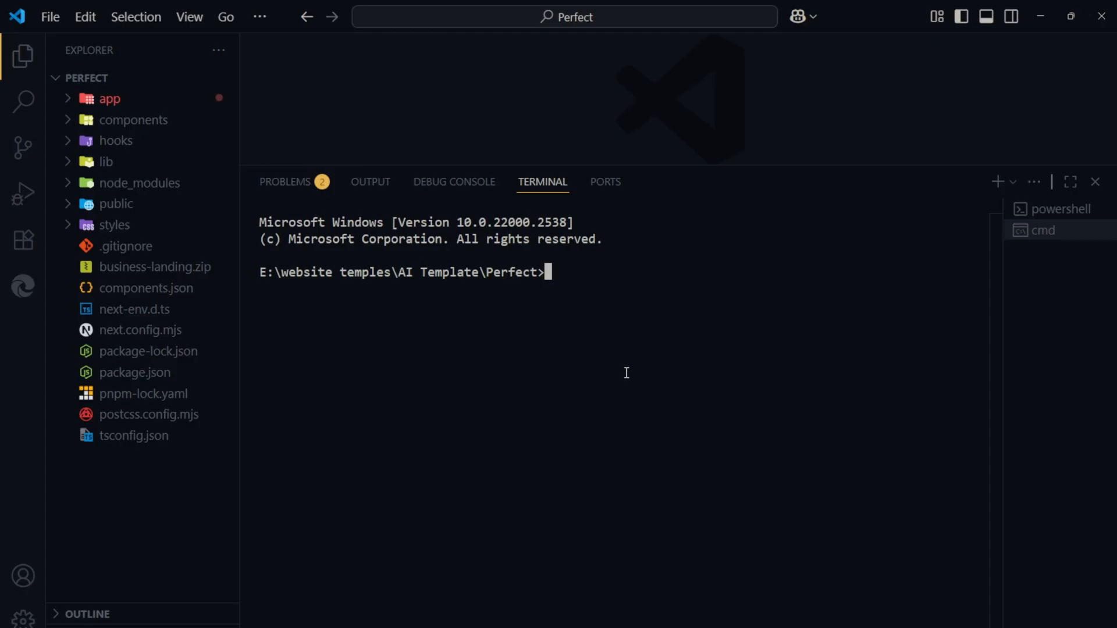
{"action": "mouse_move", "coordinate": [596, 275]}
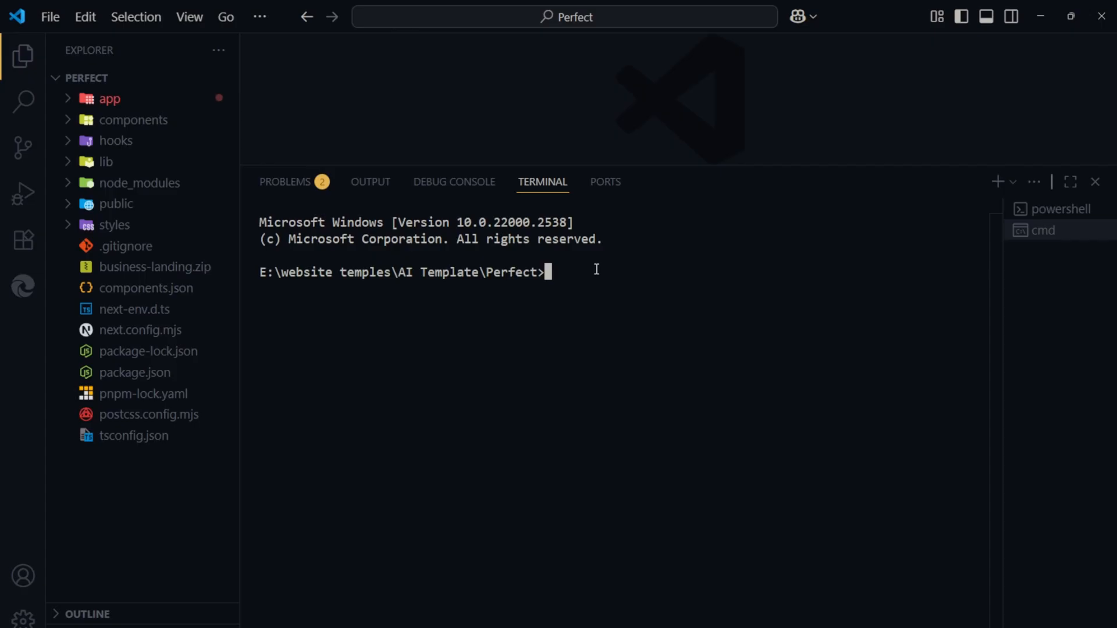
Run a production build of the project with npm run build.
{"action": "type", "text": "npm"}
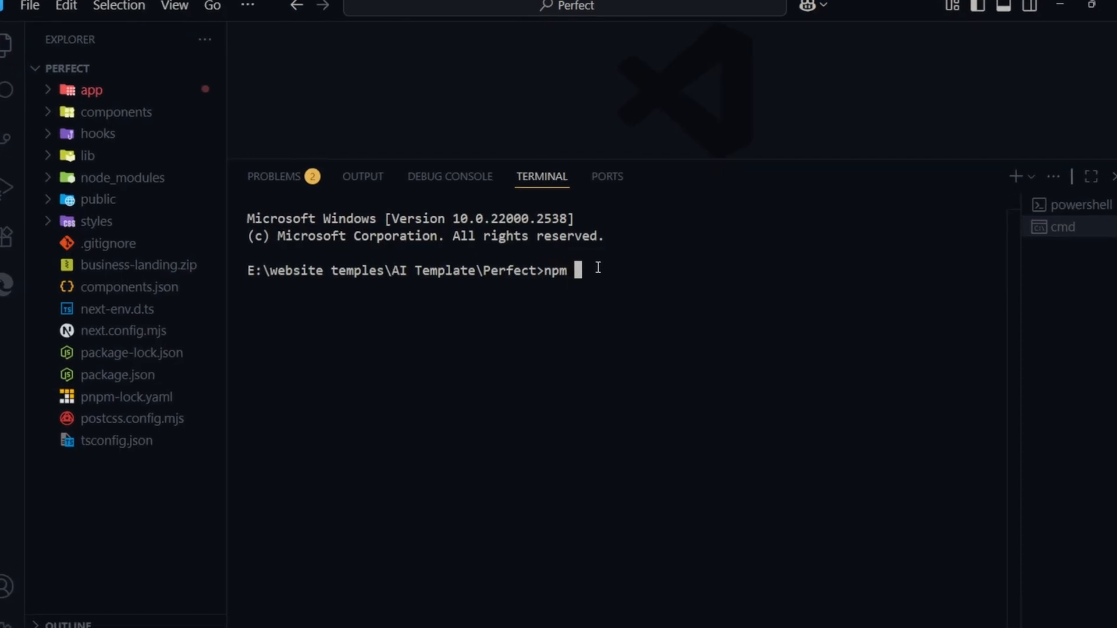
{"action": "type", "text": "run build"}
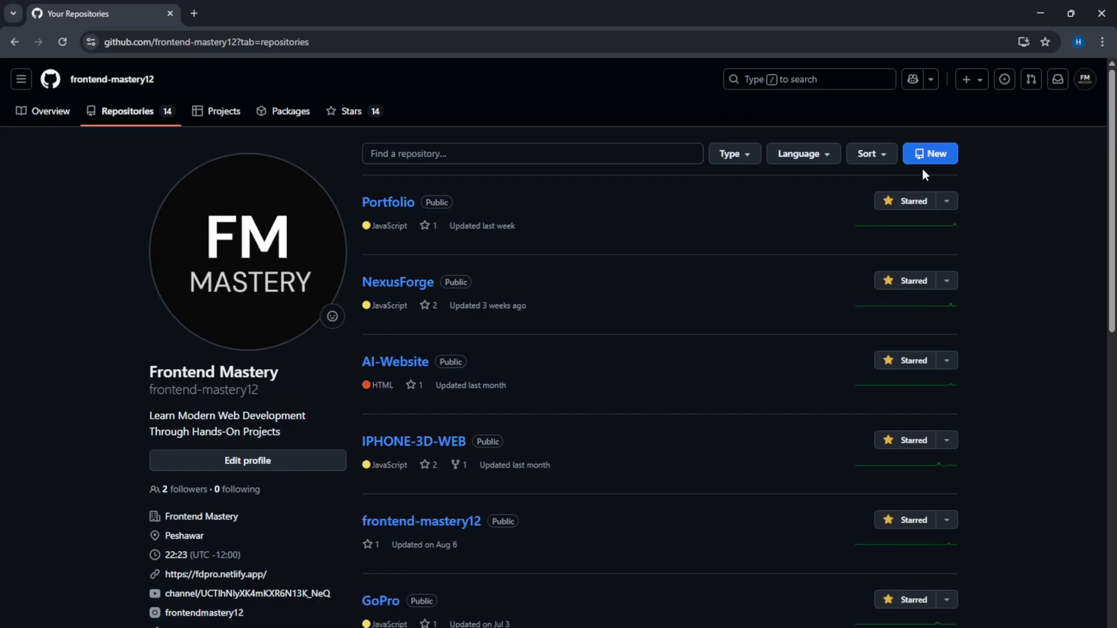
Start a new GitHub repository and begin naming it GrowthPro.
{"action": "left_click", "coordinate": [930, 153]}
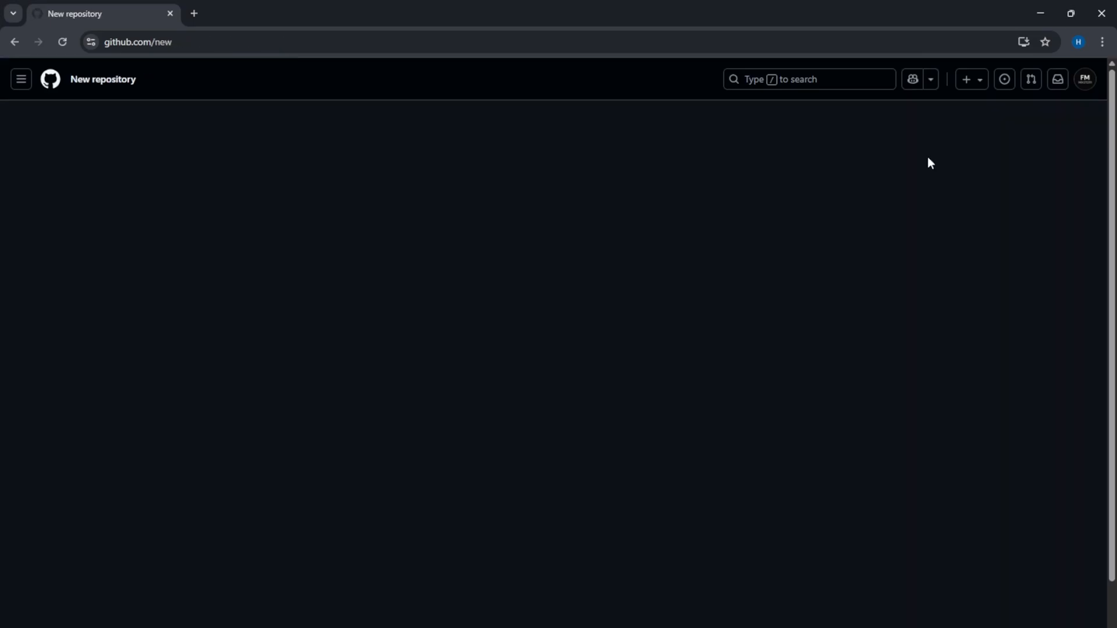
{"action": "type", "text": "Gr"}
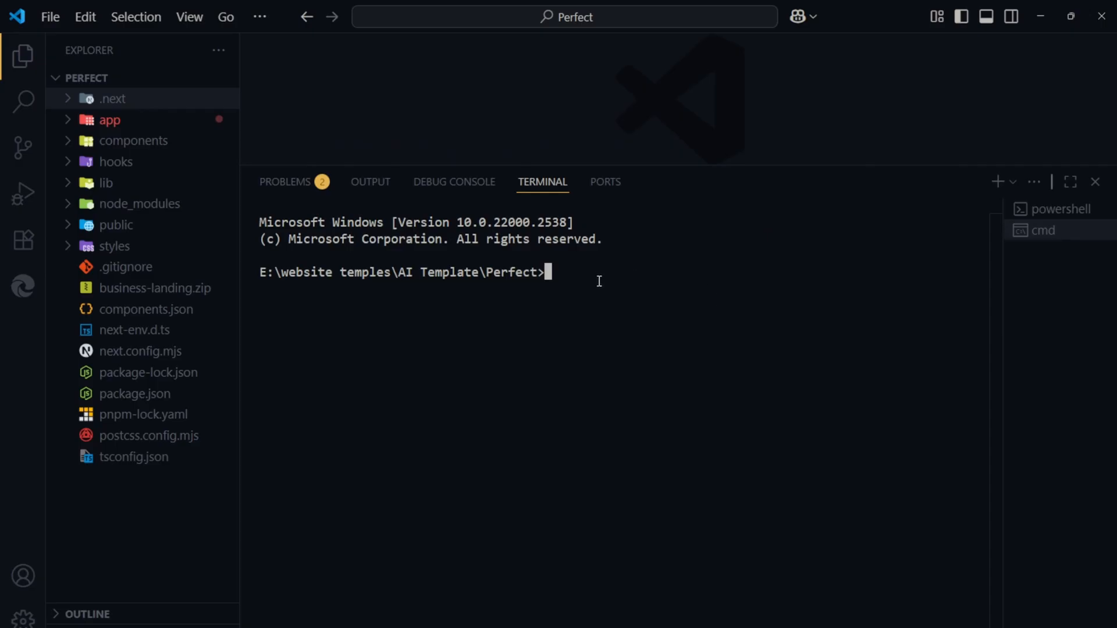
{"action": "mouse_move", "coordinate": [598, 263]}
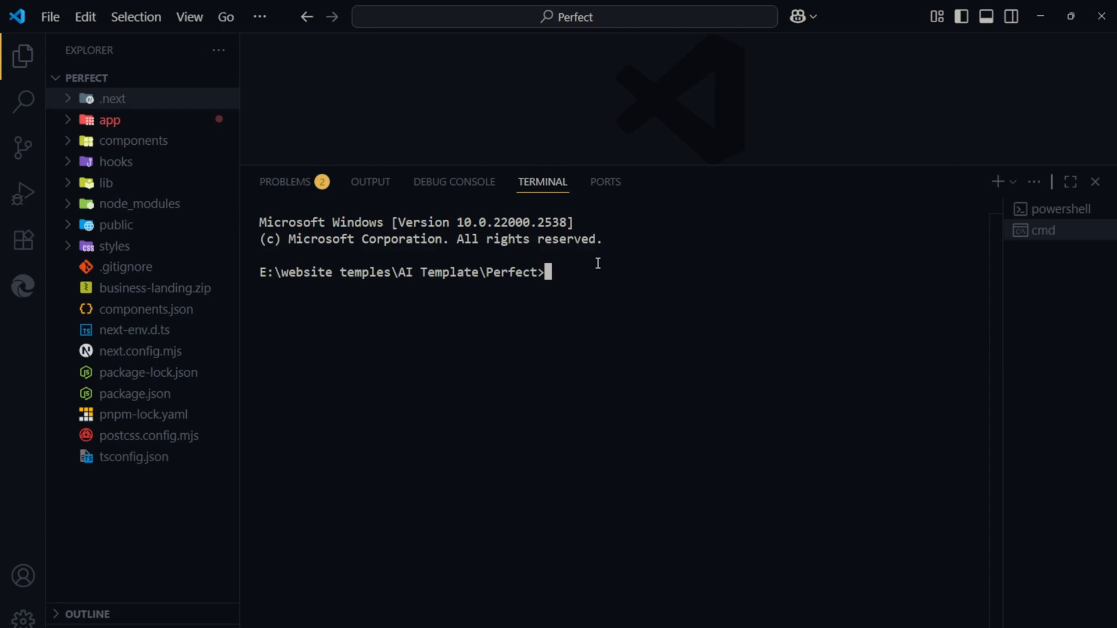
Commit the project with a 'Growth...' commit message.
{"action": "type", "text": "git co"}
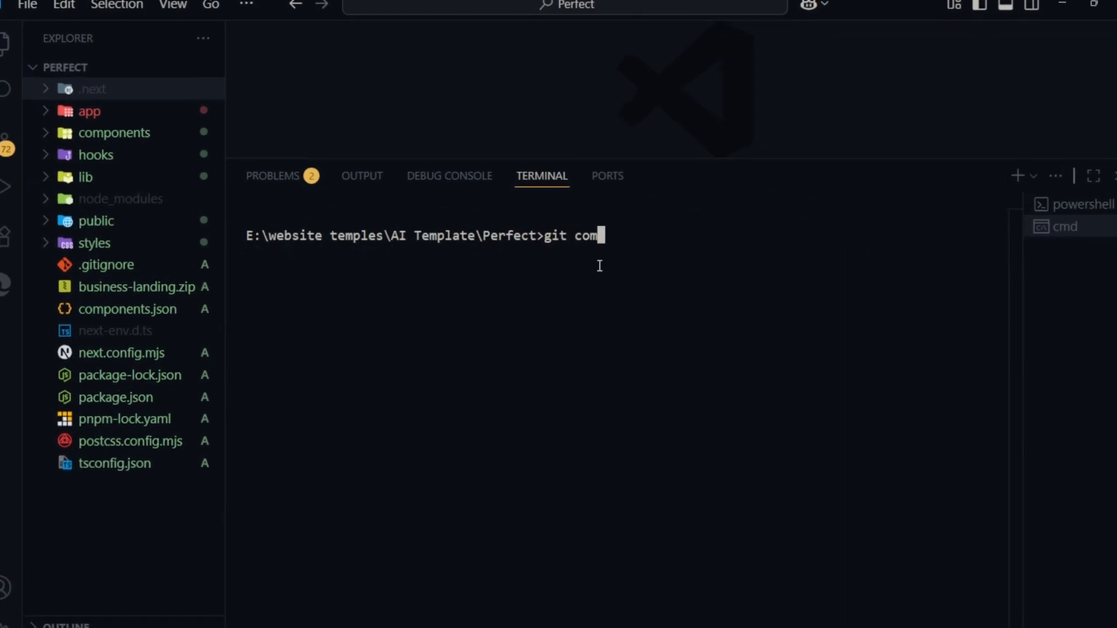
{"action": "type", "text": "mit -m \"Growth"}
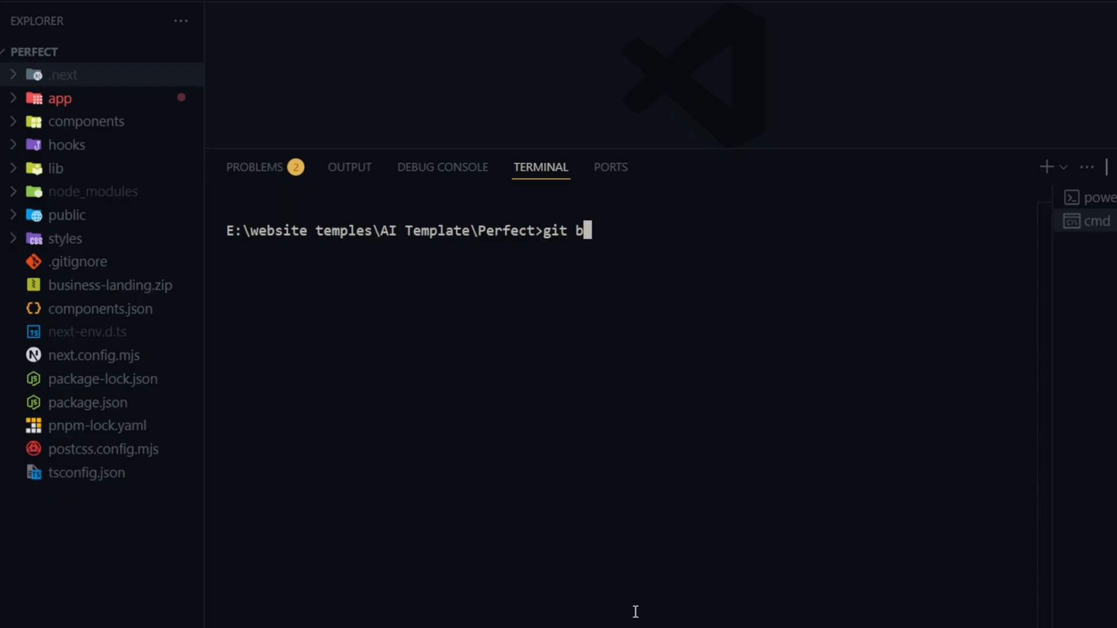
{"action": "key", "text": "Return"}
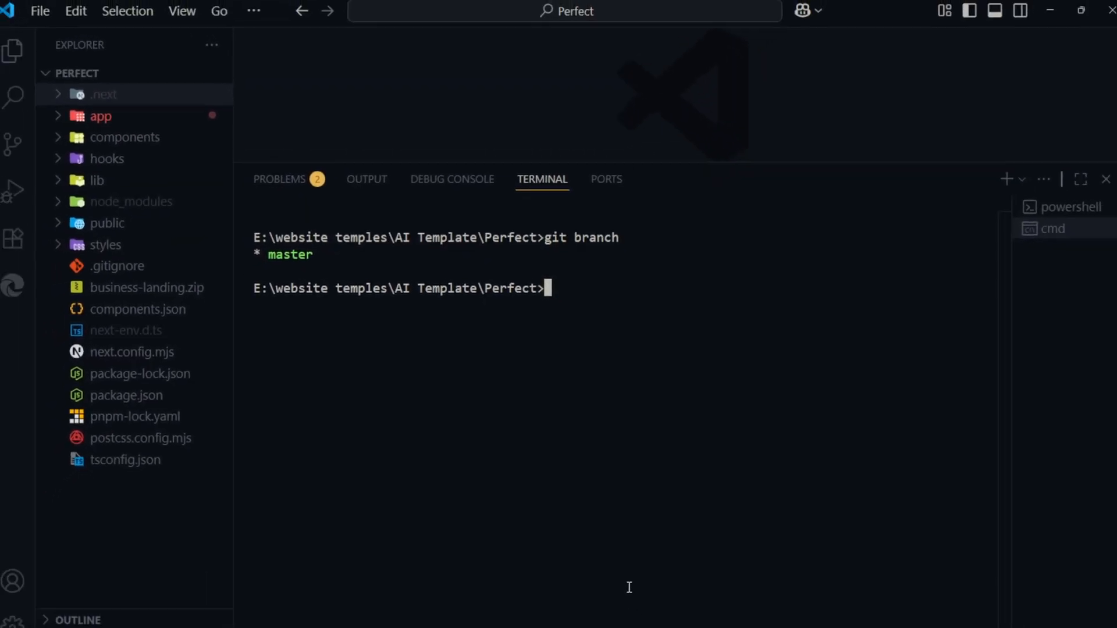
Rename the branch to main, add the GrowthPro GitHub remote as origin and push.
{"action": "type", "text": "git branch -M main"}
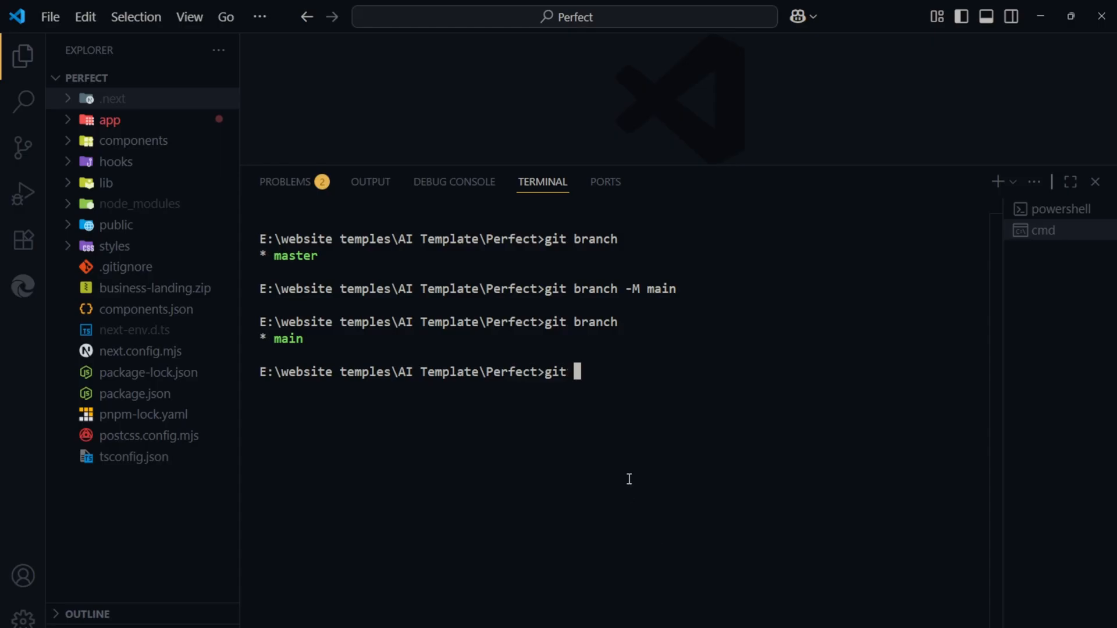
{"action": "type", "text": "remote add origin https://github.com/frontend-mastery12/GrowthPro."}
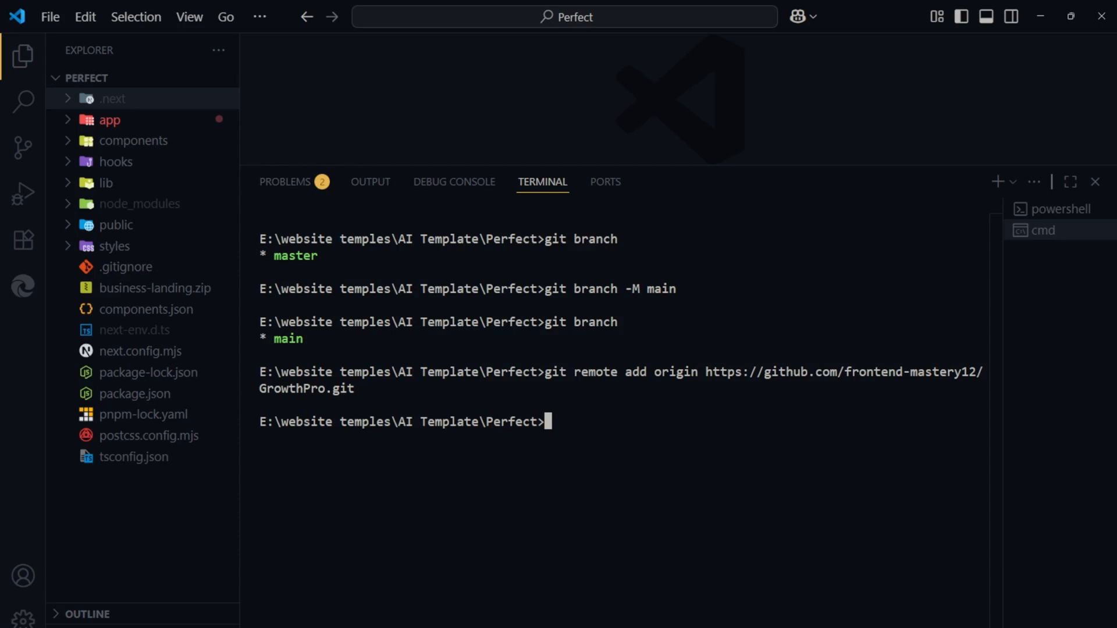
{"action": "type", "text": "git push"}
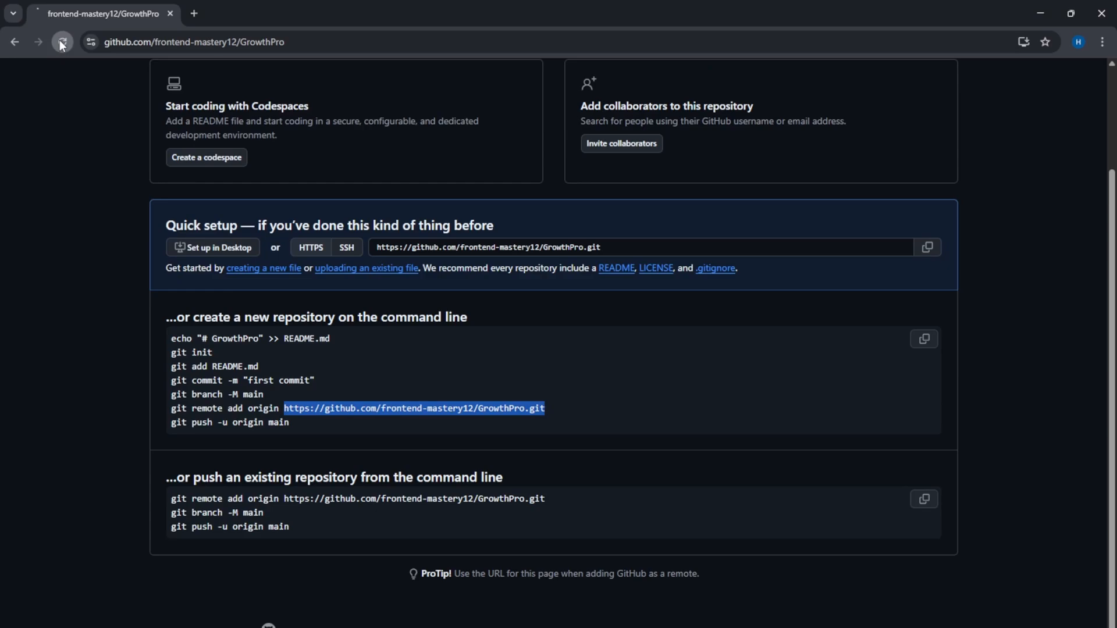
Reload the GrowthPro repository page to confirm the pushed files and commit appear.
{"action": "left_click", "coordinate": [62, 41]}
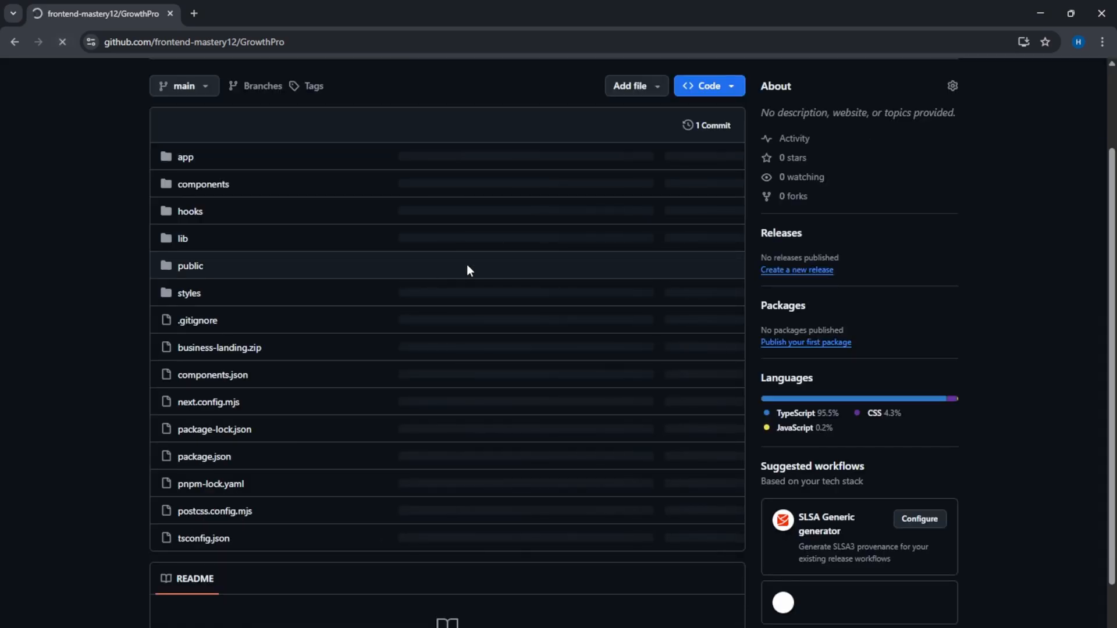
{"action": "right_click", "coordinate": [427, 385]}
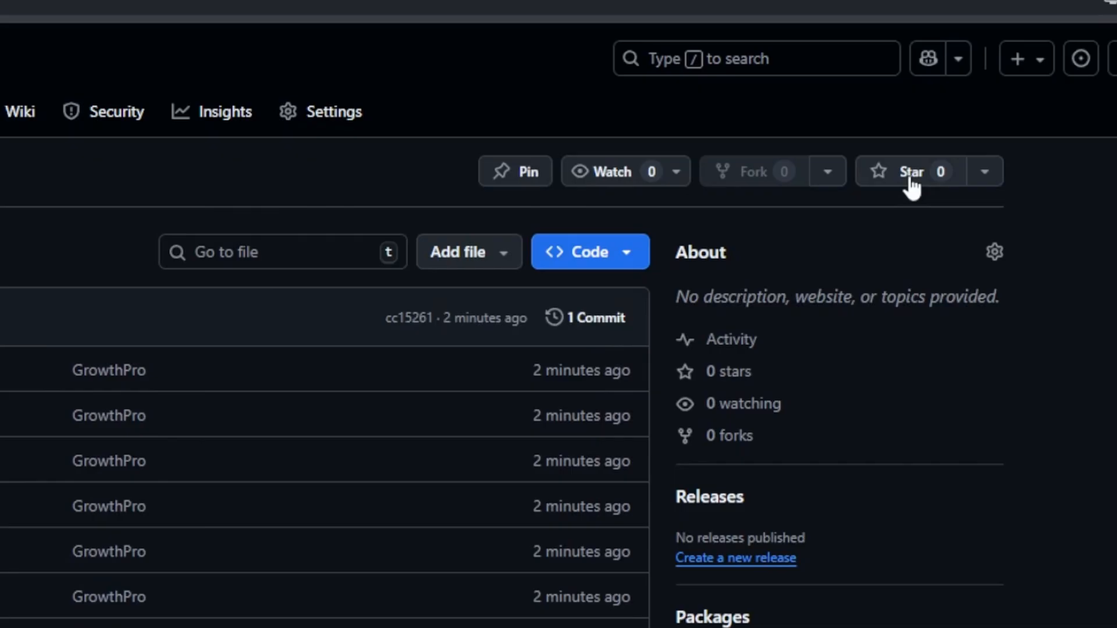
{"action": "left_click", "coordinate": [908, 171]}
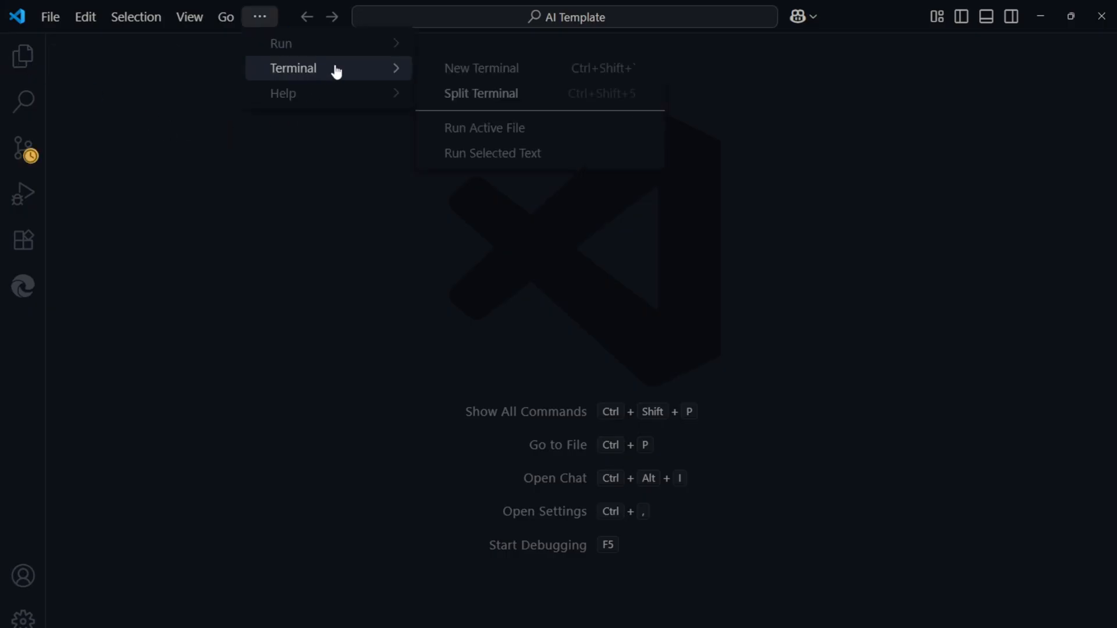
Install the Vercel CLI globally with npm and launch vercel in the Perfect folder.
{"action": "left_click", "coordinate": [480, 68]}
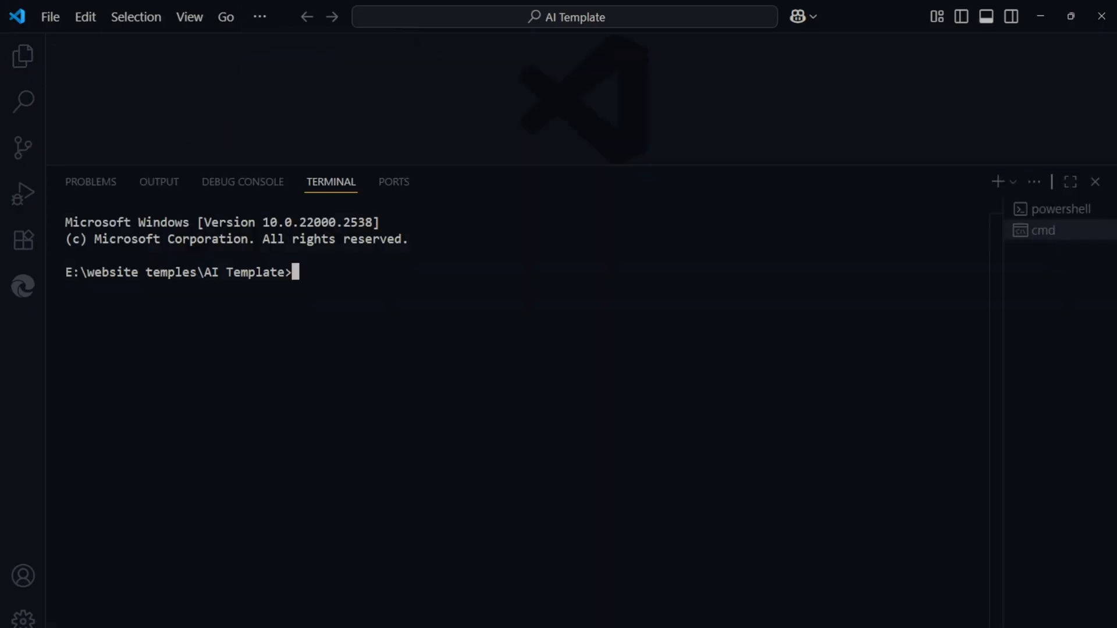
{"action": "type", "text": "npm install -g vercel"}
{"action": "type", "text": "cd Perfect"}
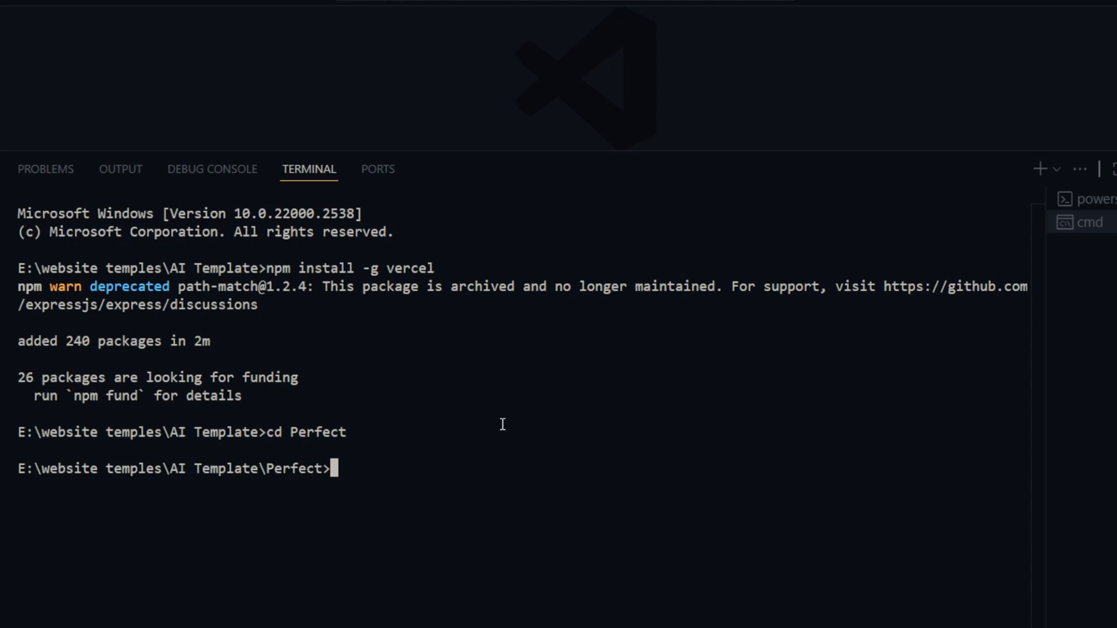
{"action": "type", "text": "vercel"}
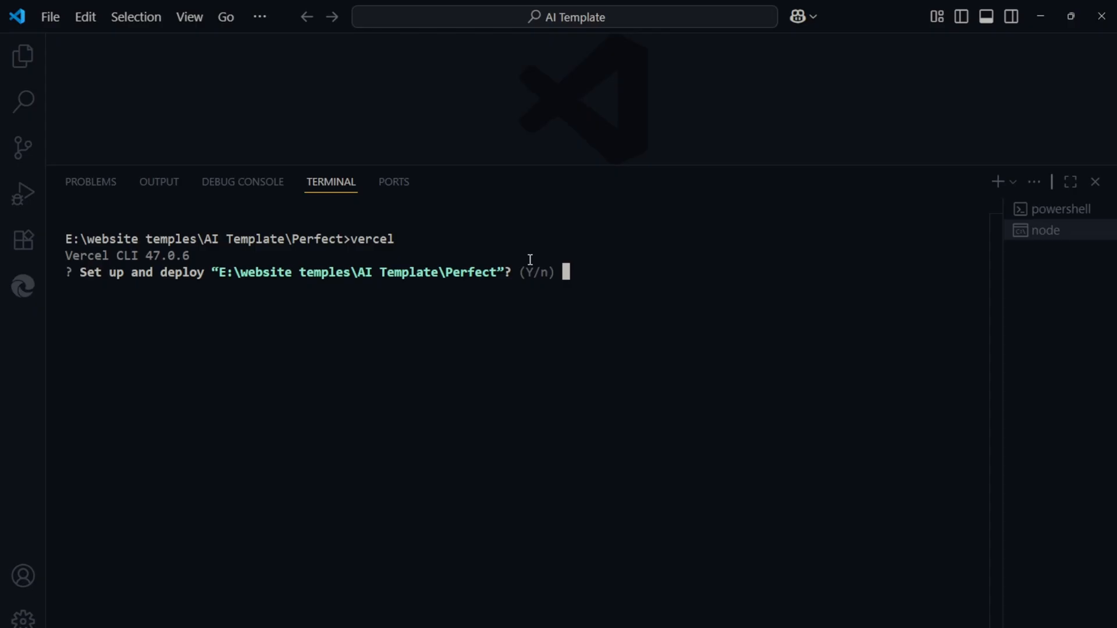
Confirm deploying with Y, accept the default scope, name the project growth-pro and keep detected settings.
{"action": "type", "text": "Y"}
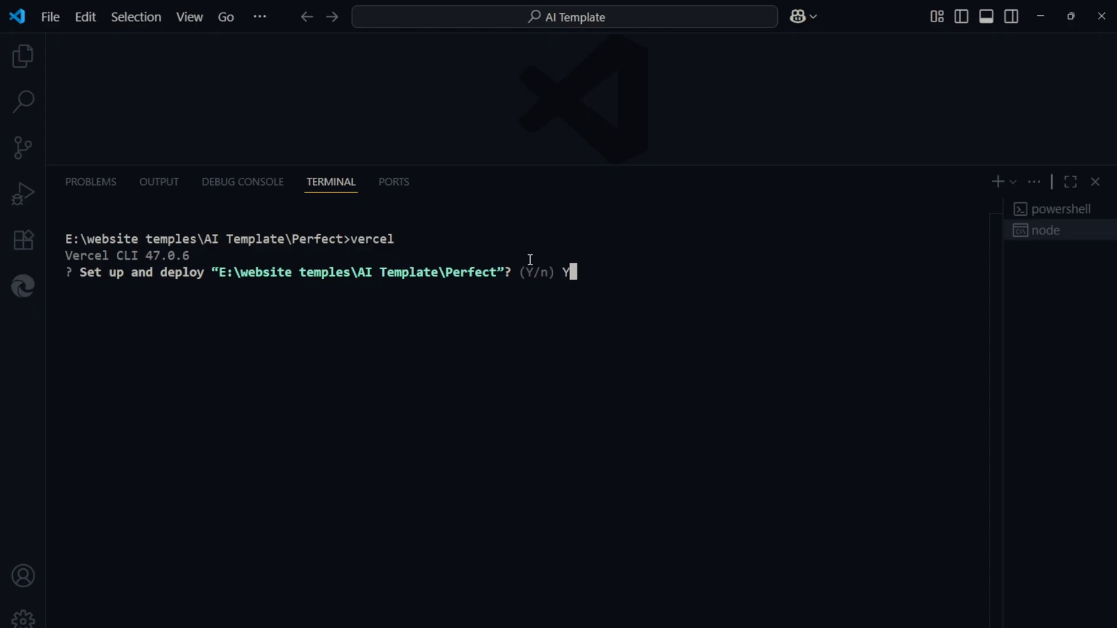
{"action": "key", "text": "Return"}
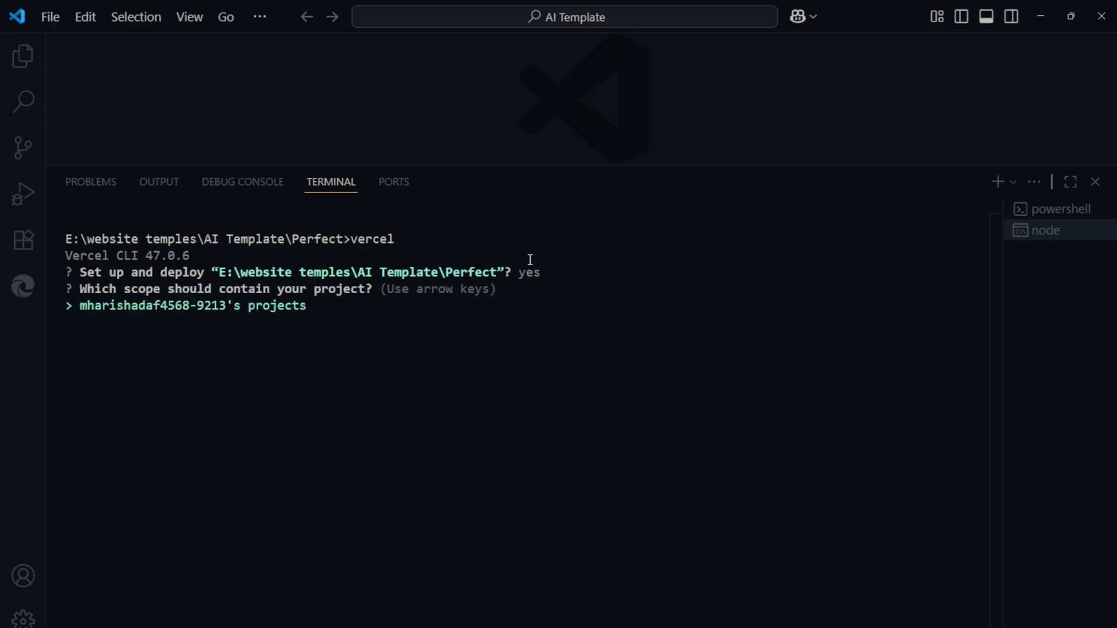
{"action": "key", "text": "Return"}
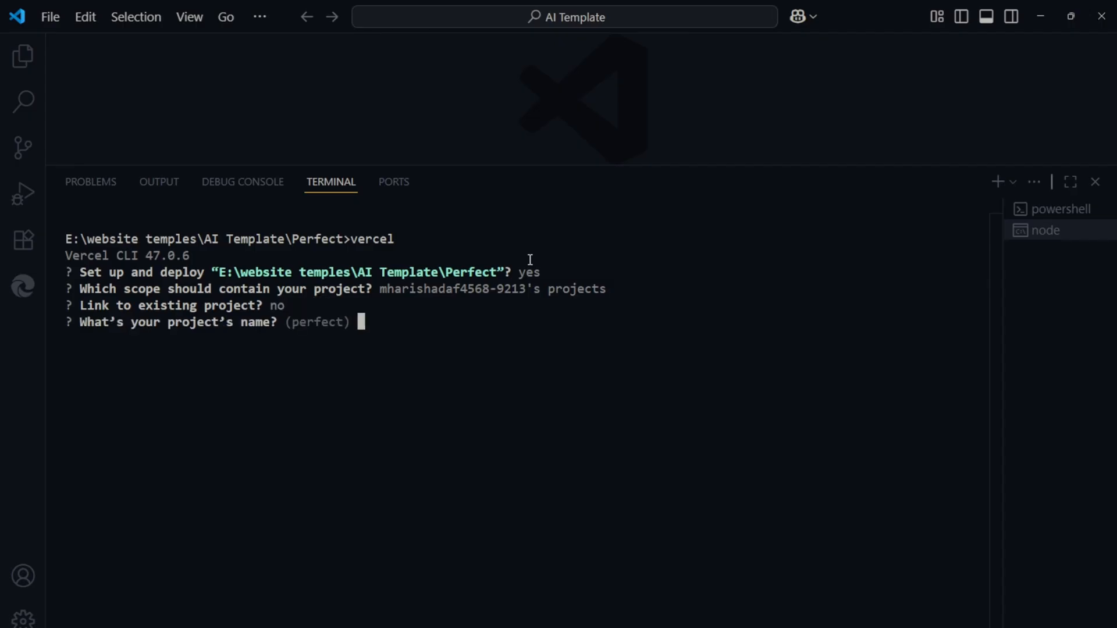
{"action": "type", "text": "growth-pro"}
{"action": "type", "text": "Y"}
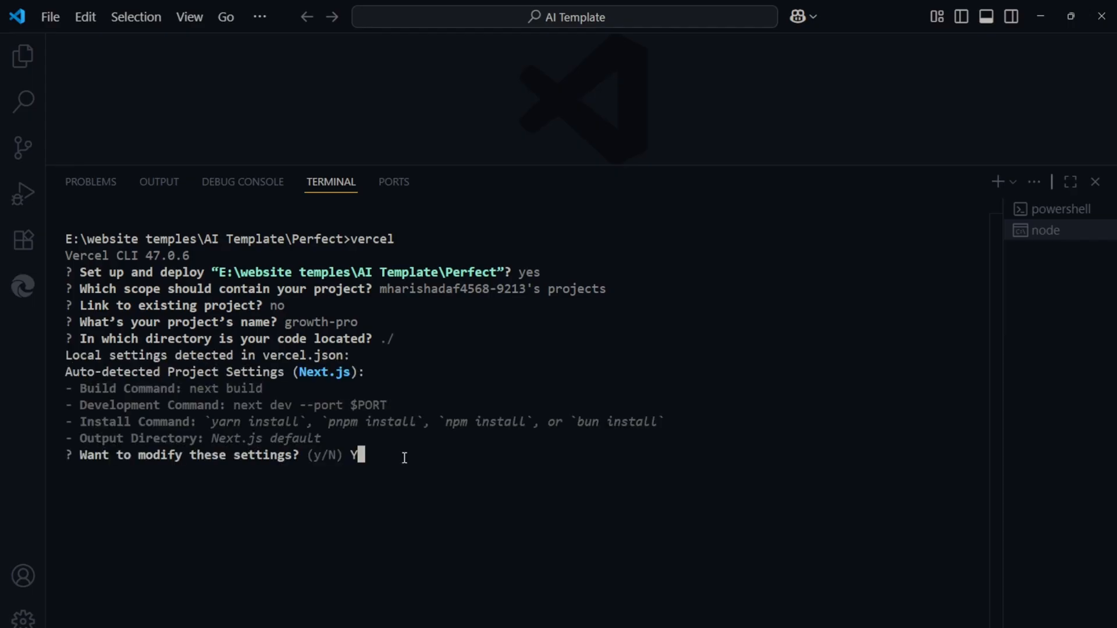
{"action": "key", "text": "Return"}
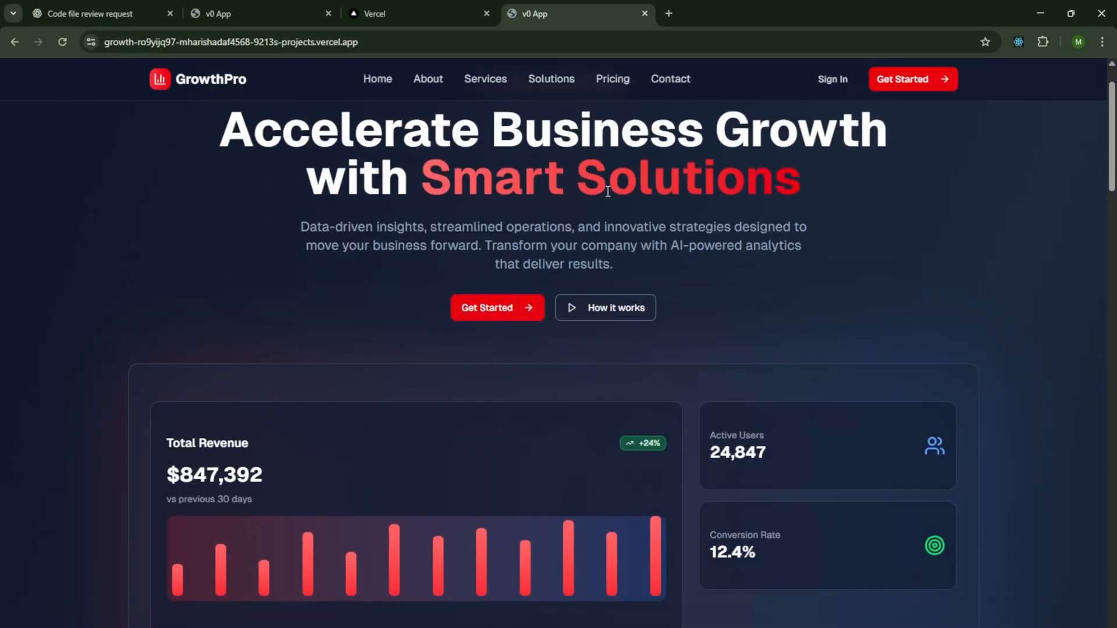
Scroll the live vercel.app GrowthPro page to the trial form and back, then view its secure-connection details.
{"action": "scroll", "scroll_direction": "down", "scroll_amount": 3}
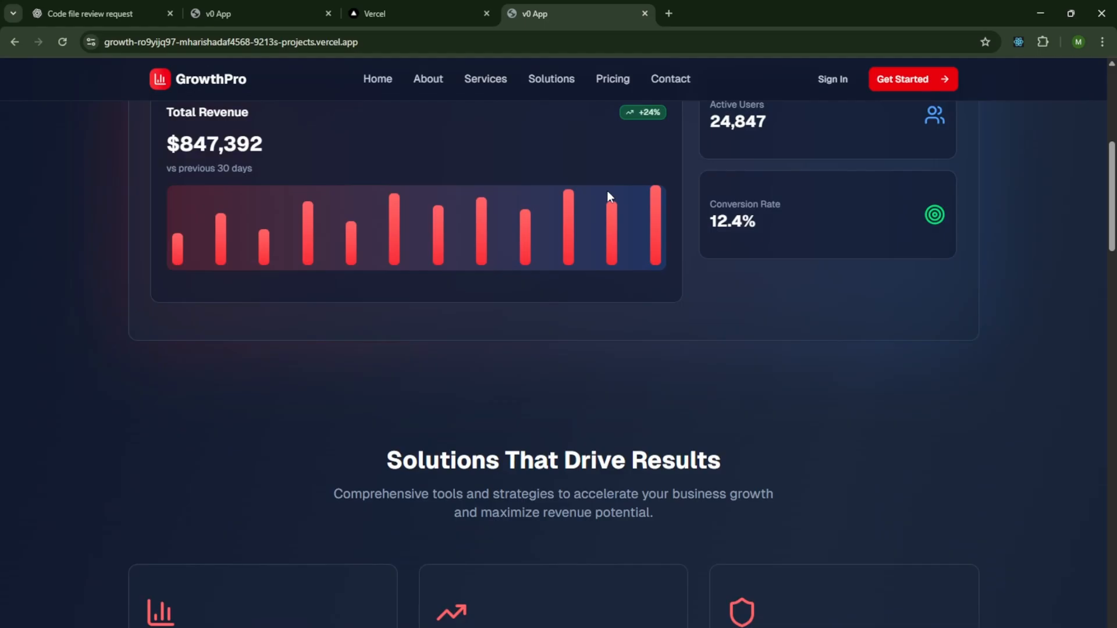
{"action": "scroll", "scroll_direction": "down", "scroll_amount": 3}
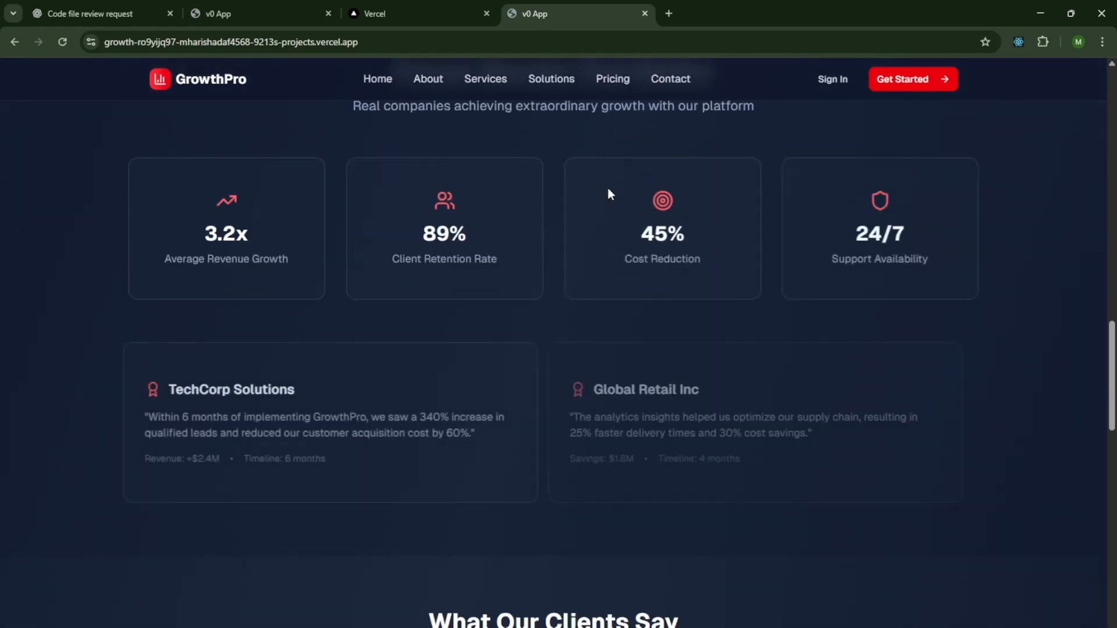
{"action": "scroll", "scroll_direction": "down", "scroll_amount": 3}
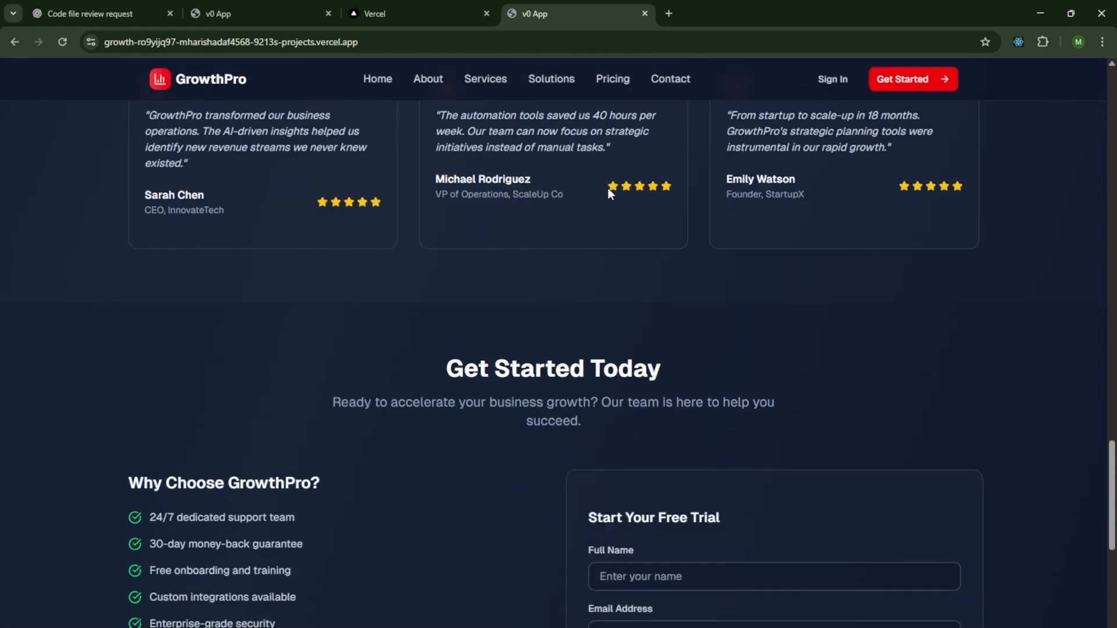
{"action": "scroll", "scroll_direction": "down", "scroll_amount": 3}
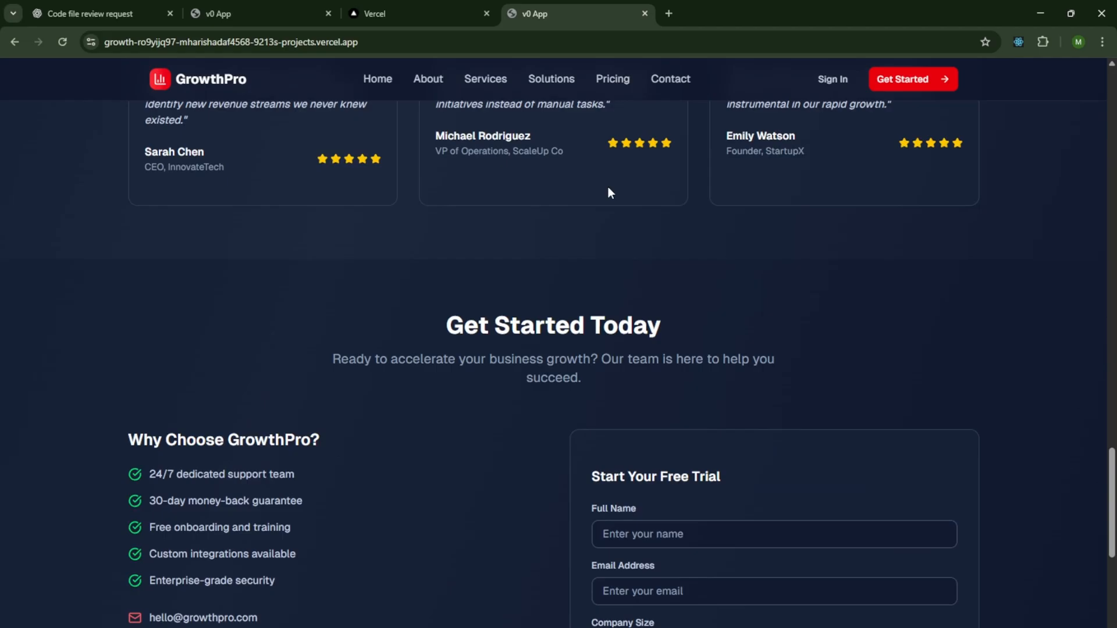
{"action": "scroll", "scroll_direction": "up", "scroll_amount": 3}
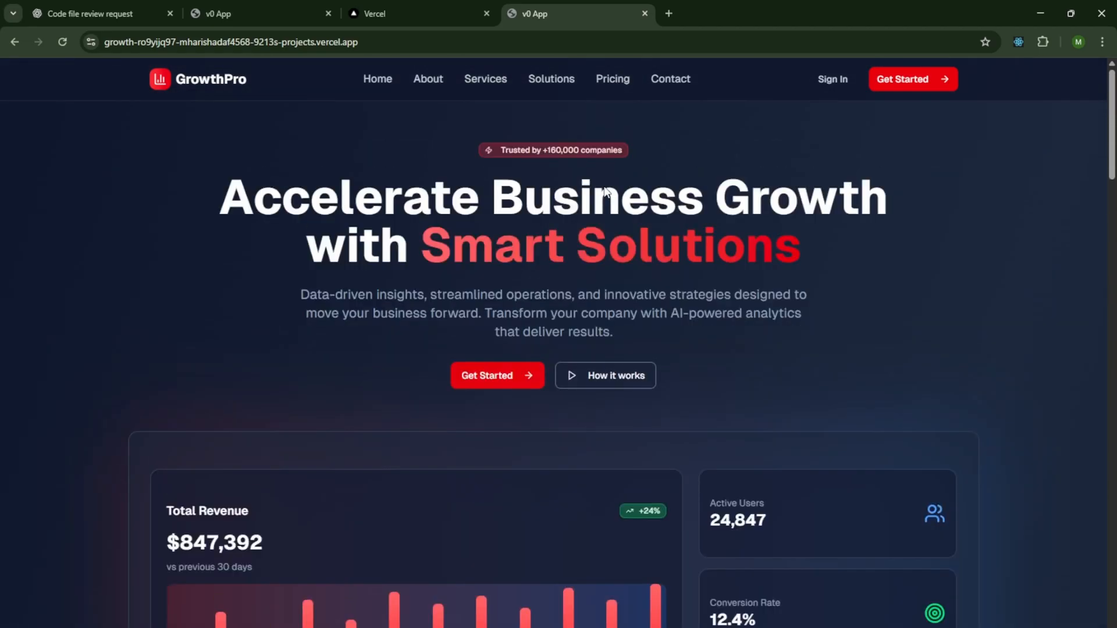
{"action": "left_click", "coordinate": [228, 41]}
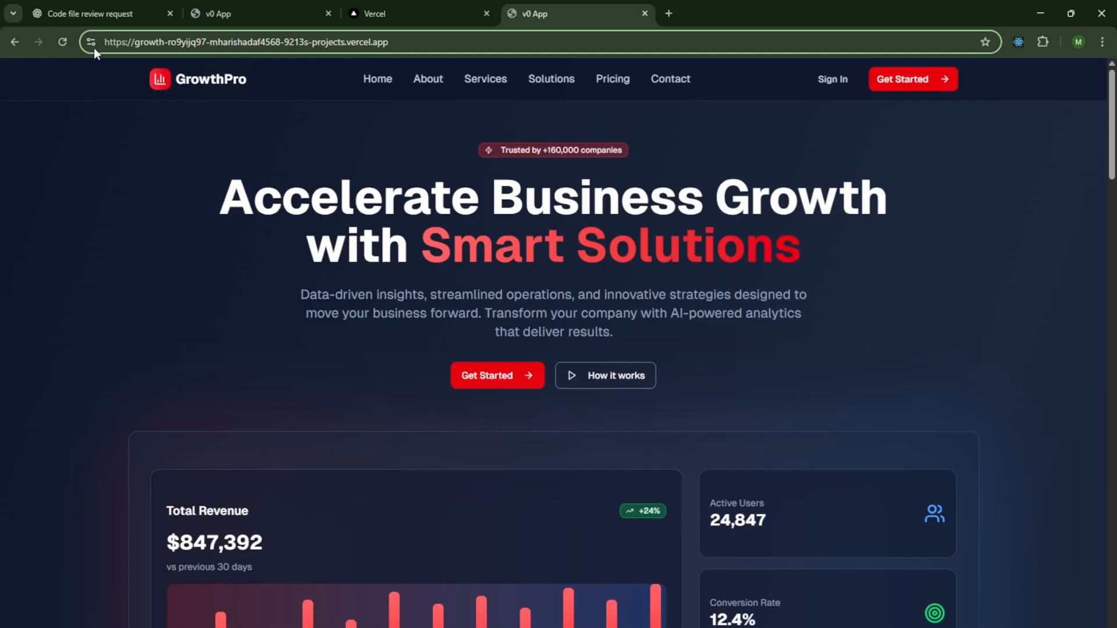
{"action": "left_click", "coordinate": [90, 41]}
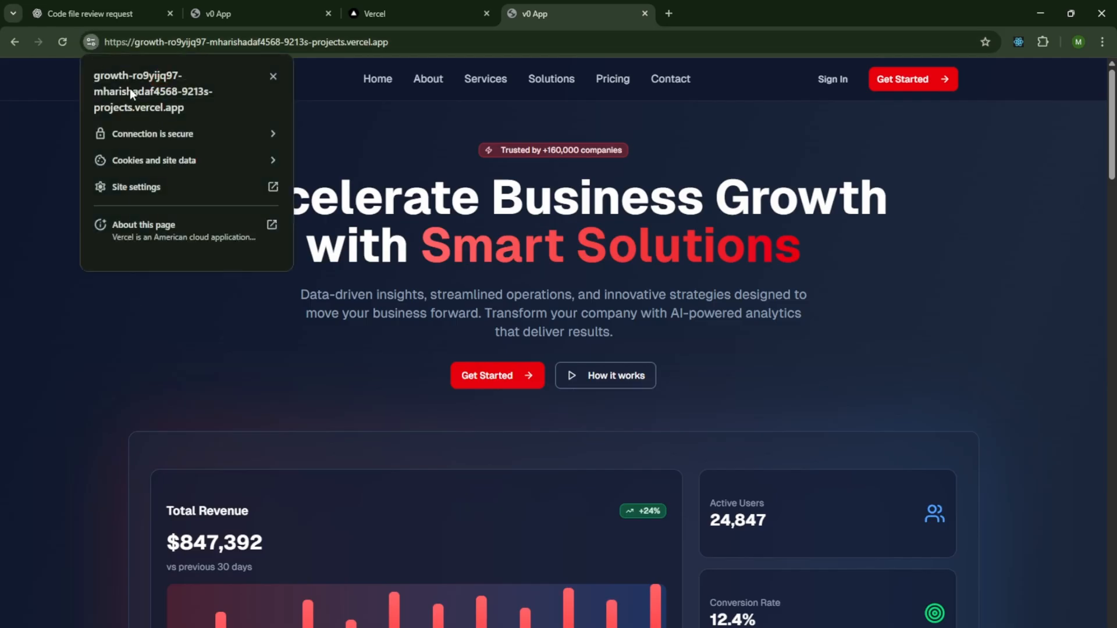